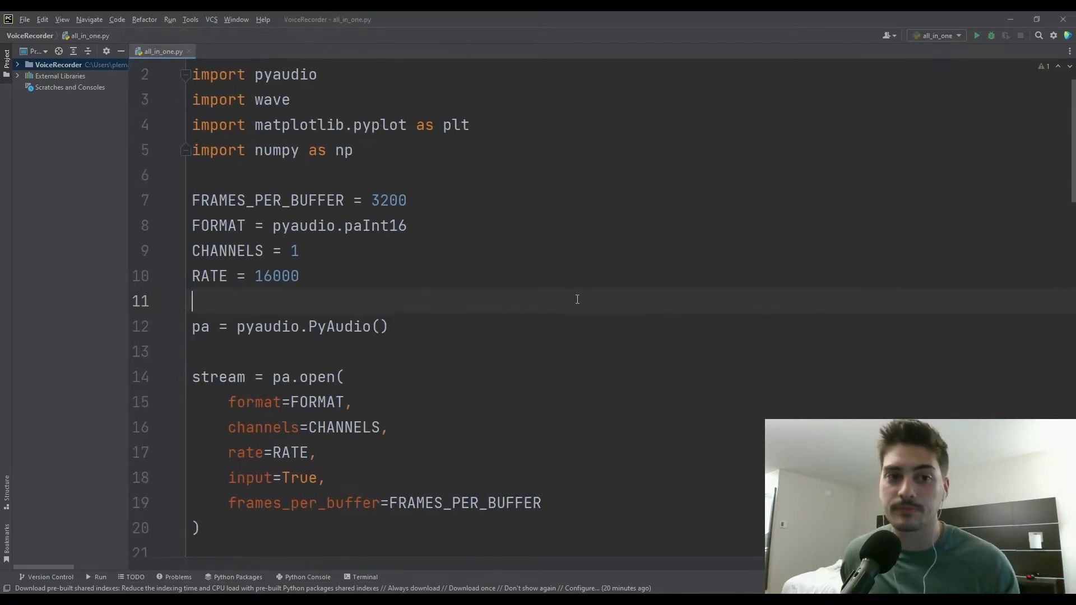
Step: Edit the audio constant lines near the top of all_in_one.py, entering 2, 1, 32 and 16
{"action": "scroll", "scroll_direction": "up", "scroll_amount": 3}
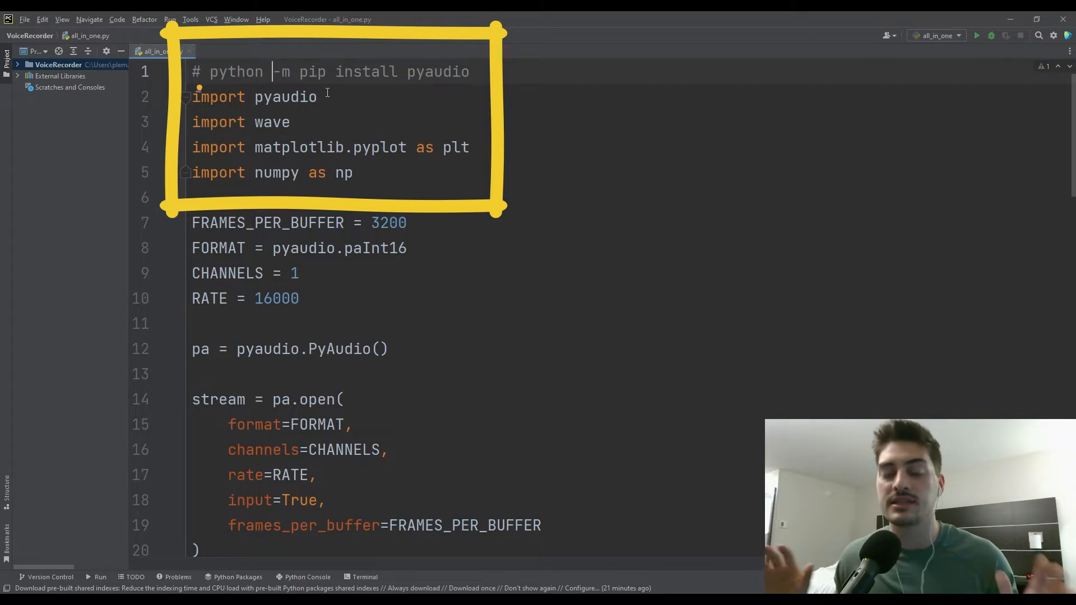
{"action": "left_click", "coordinate": [353, 172]}
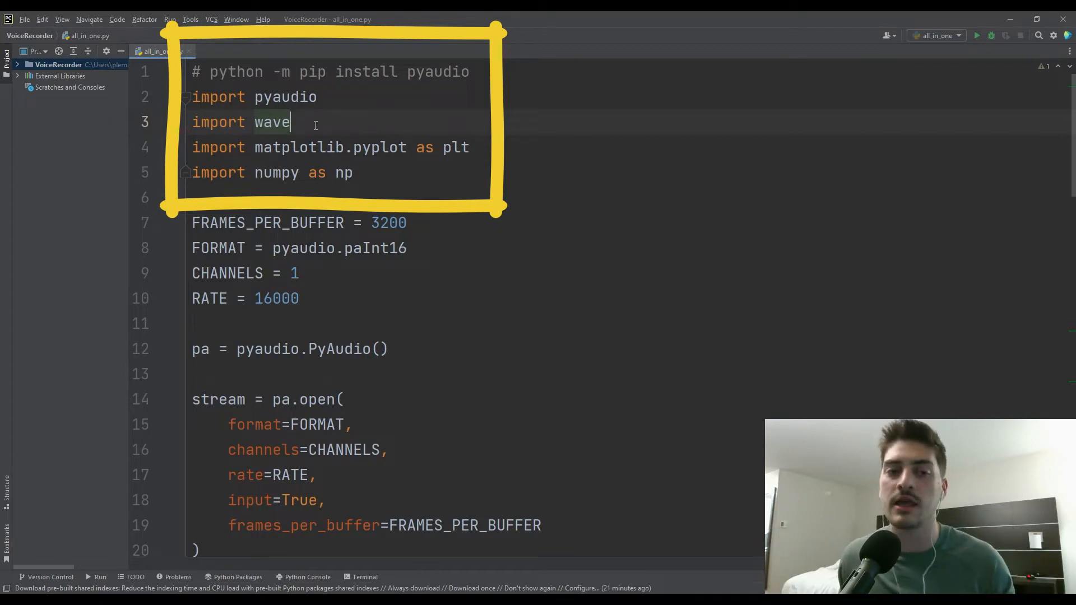
{"action": "mouse_move", "coordinate": [405, 118]}
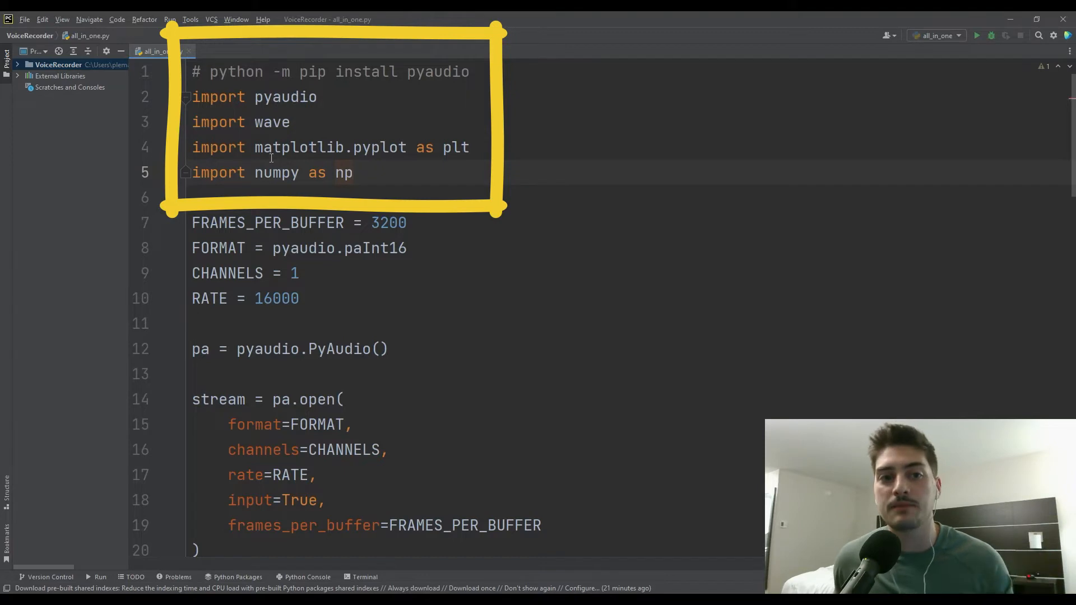
{"action": "mouse_move", "coordinate": [389, 174]}
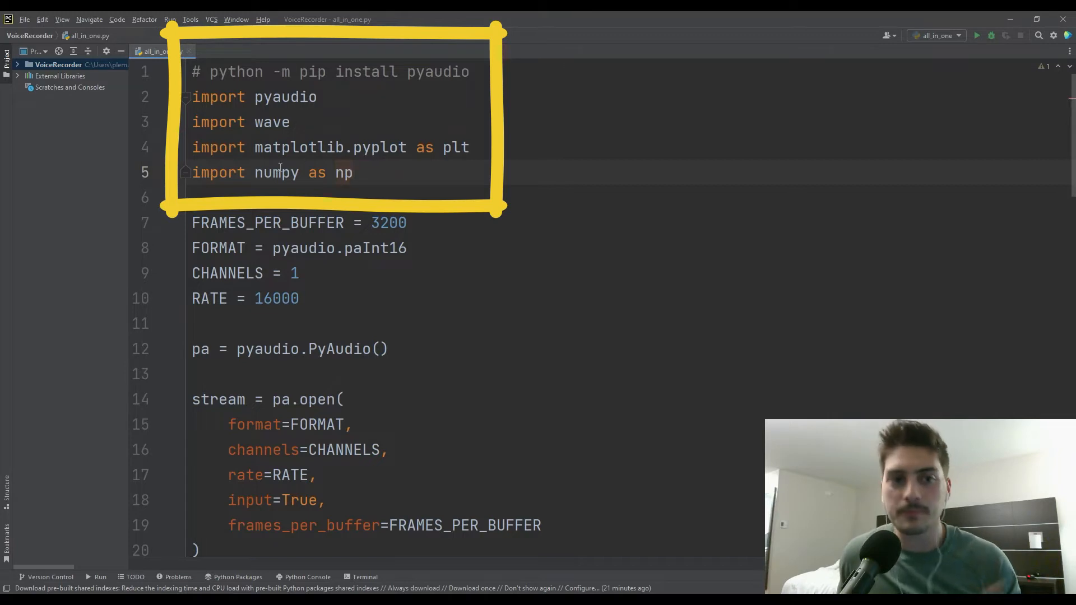
{"action": "mouse_move", "coordinate": [276, 172]}
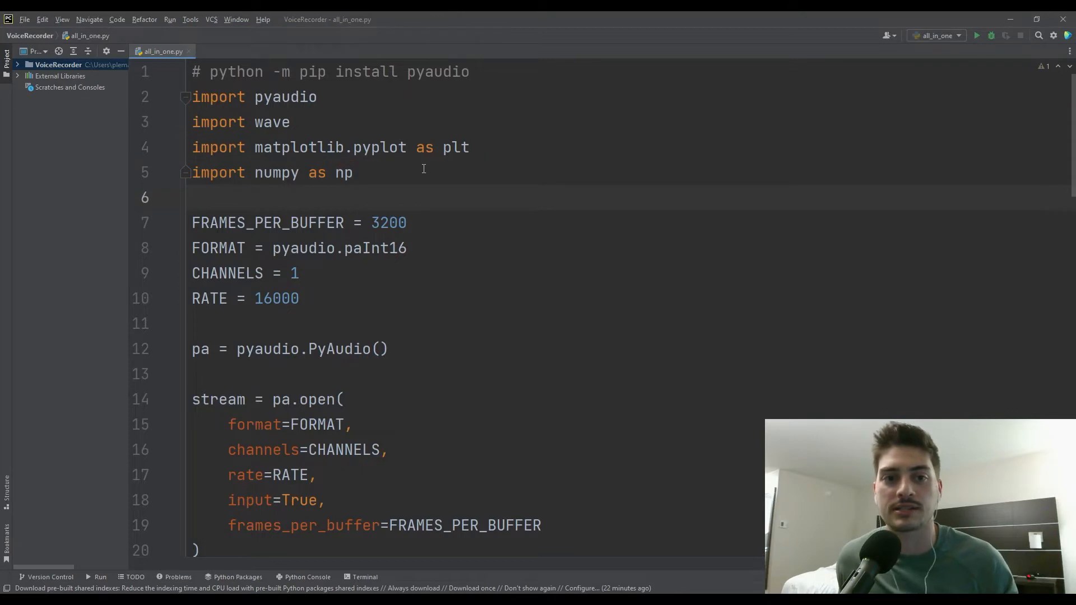
{"action": "left_click", "coordinate": [353, 172]}
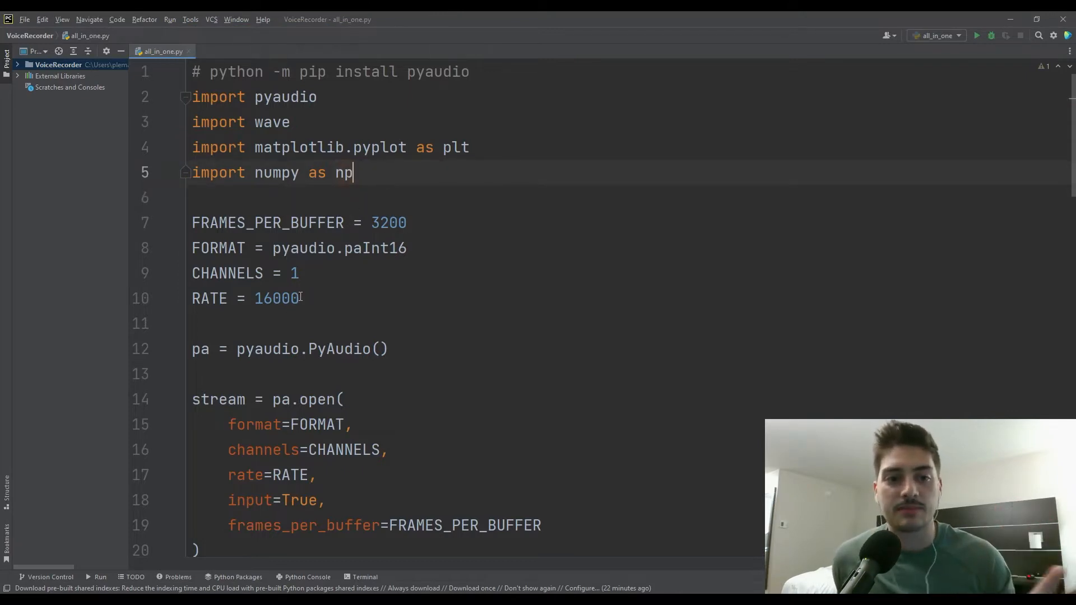
{"action": "left_click", "coordinate": [316, 298]}
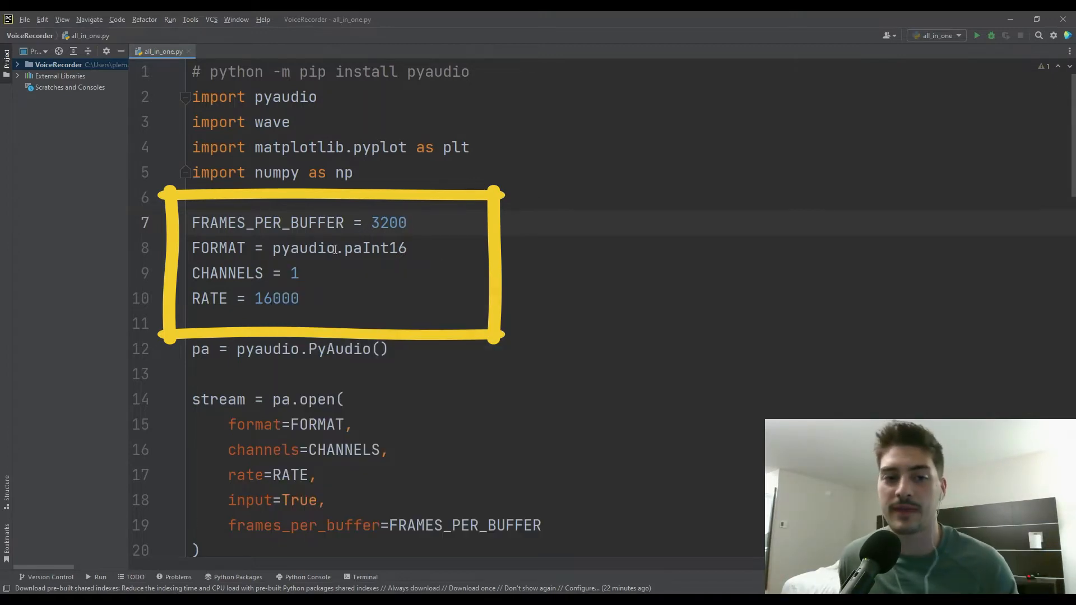
{"action": "left_click", "coordinate": [261, 299]}
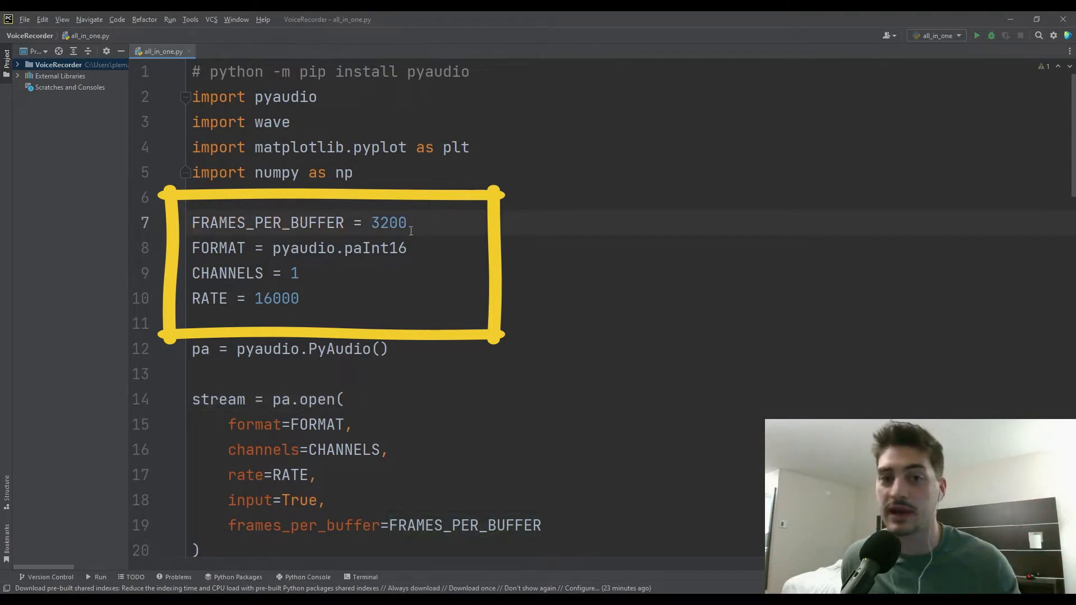
{"action": "left_click", "coordinate": [208, 248]}
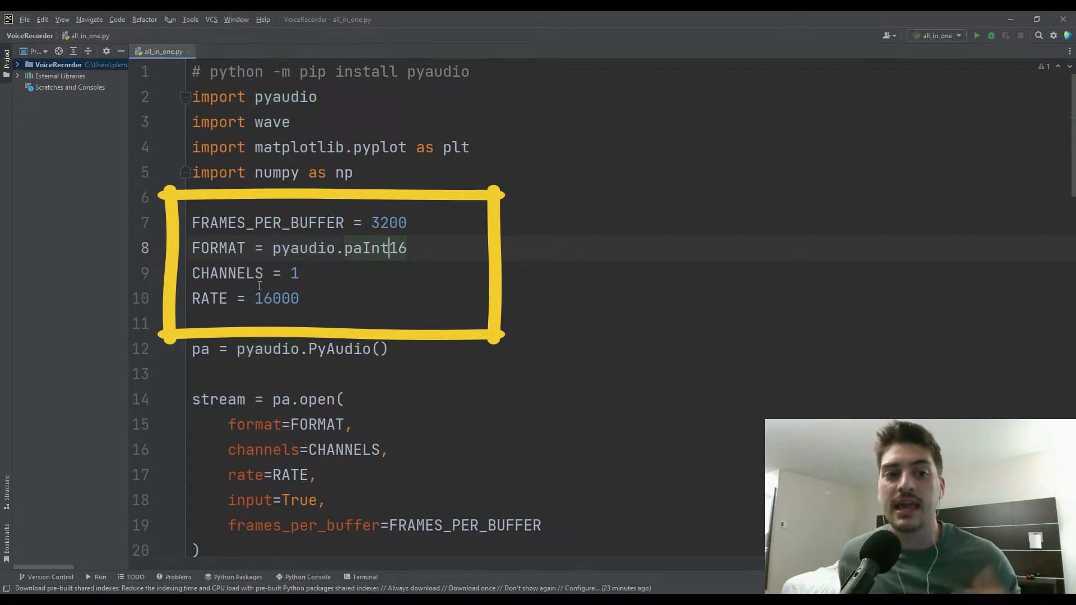
{"action": "type", "text": "2"}
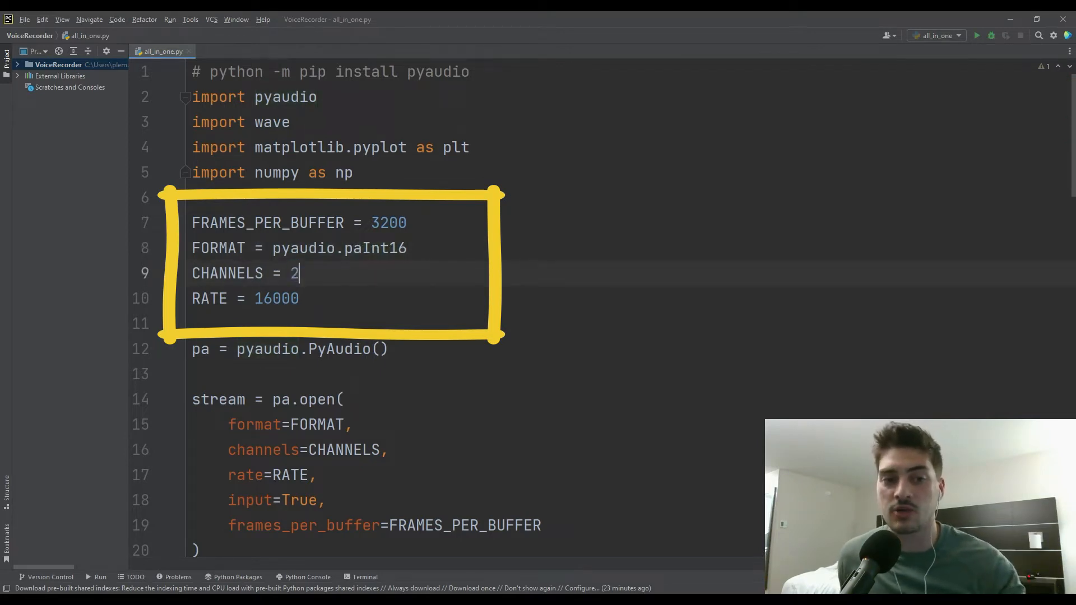
{"action": "type", "text": "1"}
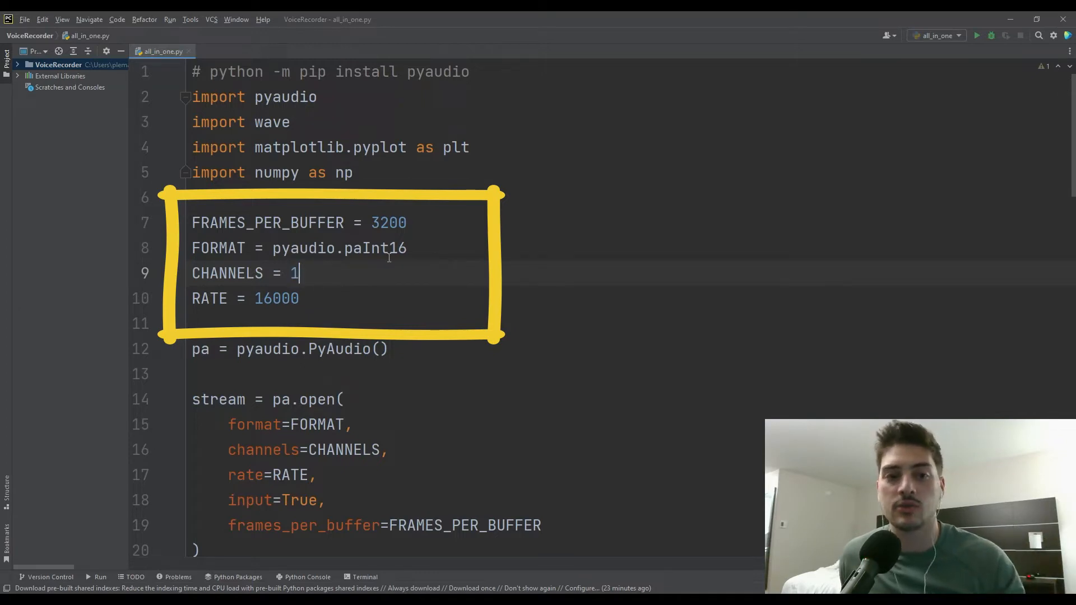
{"action": "type", "text": "32"}
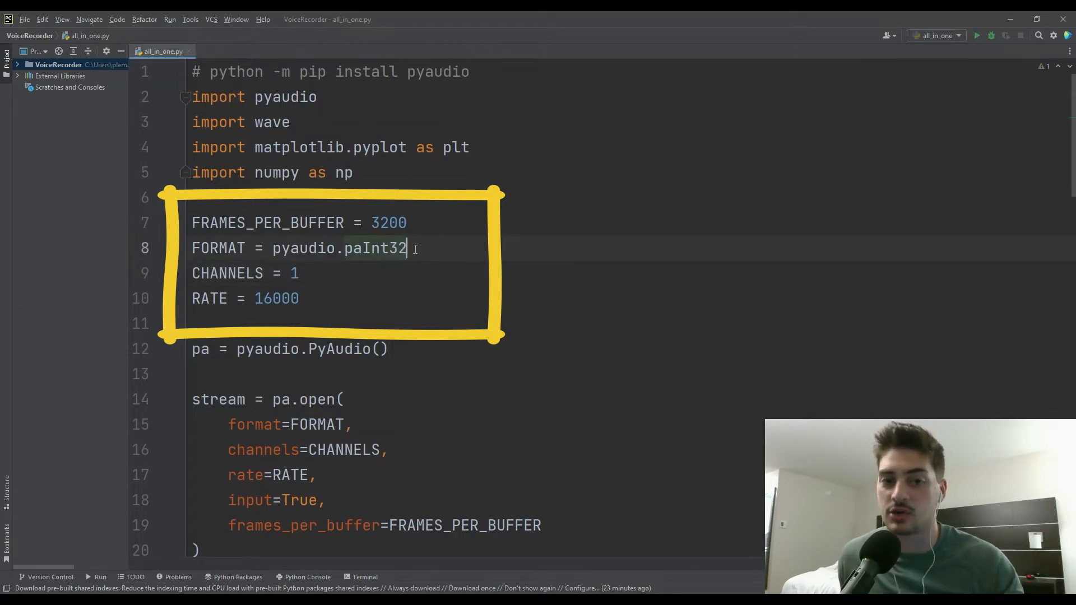
{"action": "type", "text": "16"}
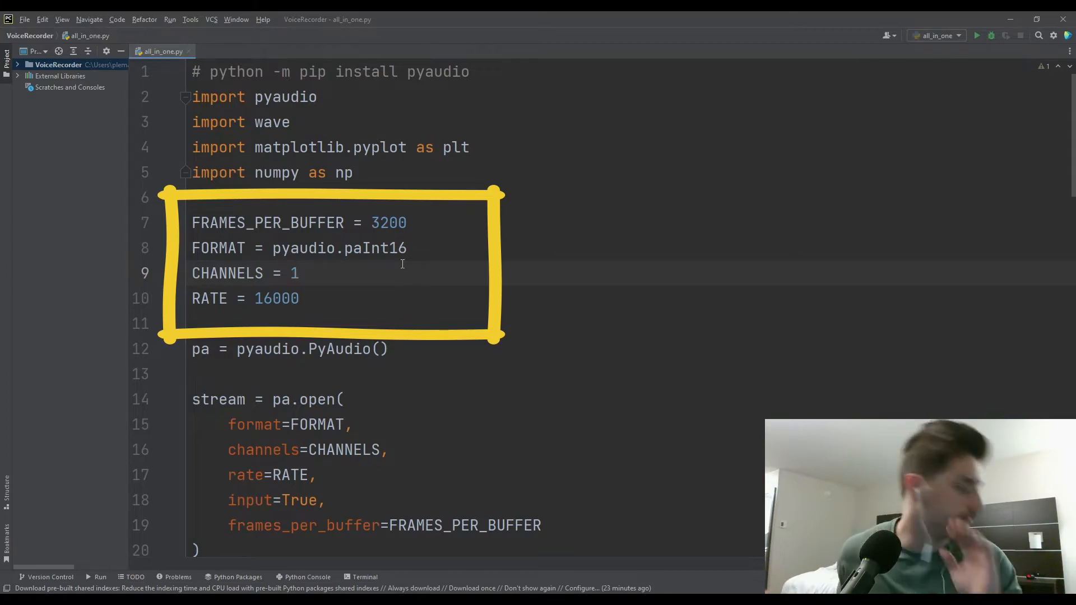
{"action": "left_click", "coordinate": [273, 298]}
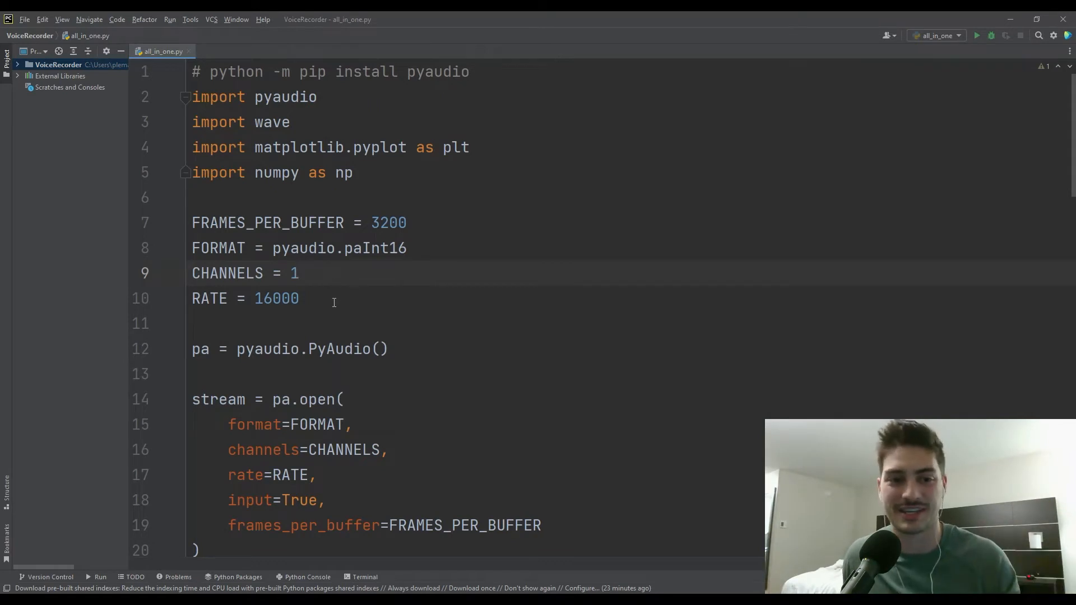
Step: Review the stream-opening code and check the hint for the format parameter
{"action": "scroll", "scroll_direction": "down", "scroll_amount": 3}
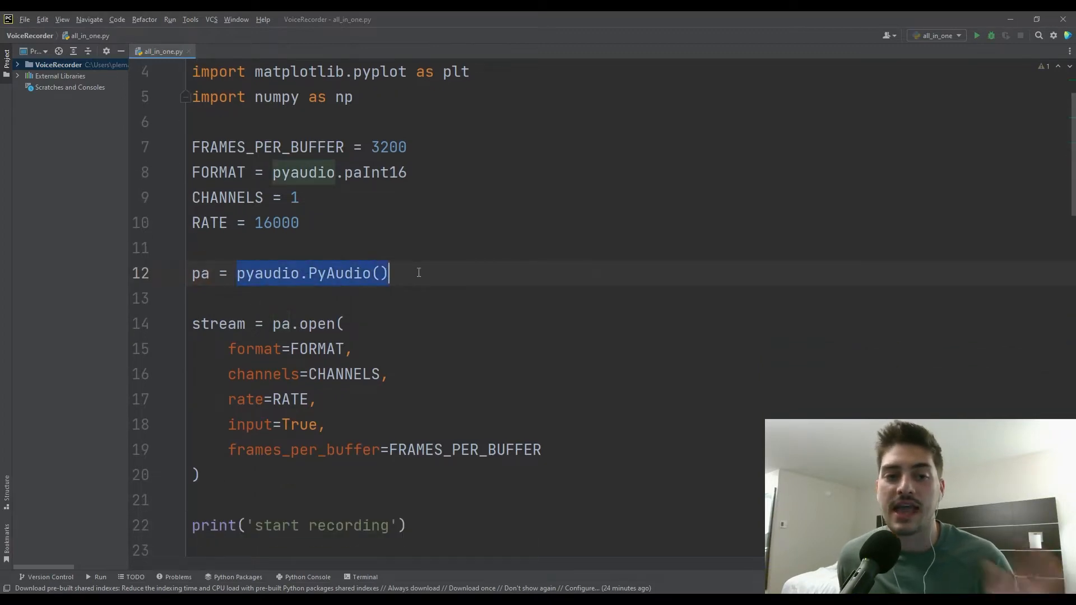
{"action": "left_click", "coordinate": [280, 323]}
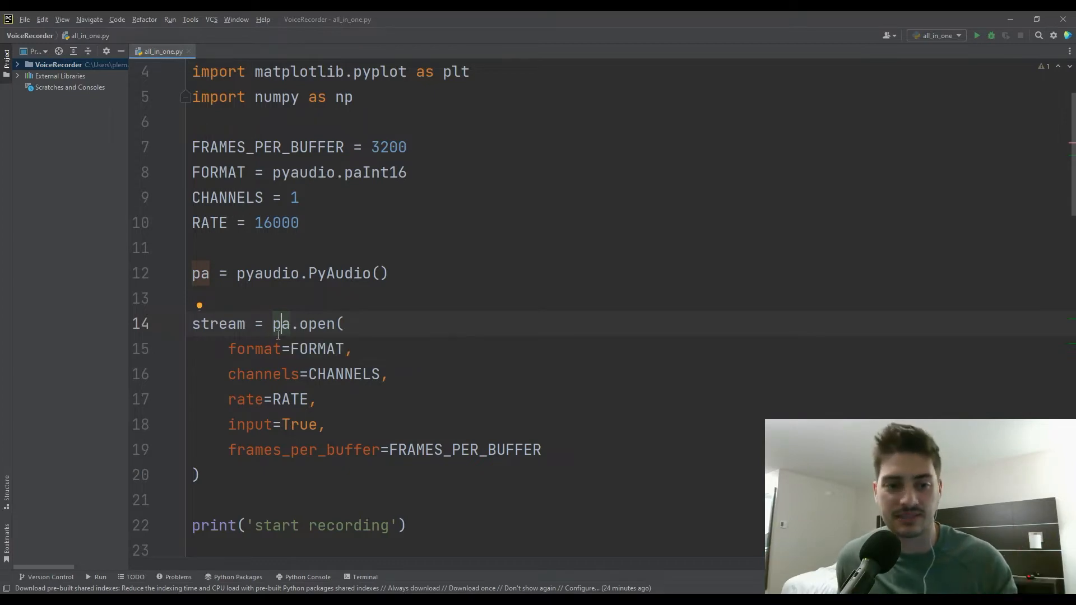
{"action": "scroll", "scroll_direction": "down", "scroll_amount": 3}
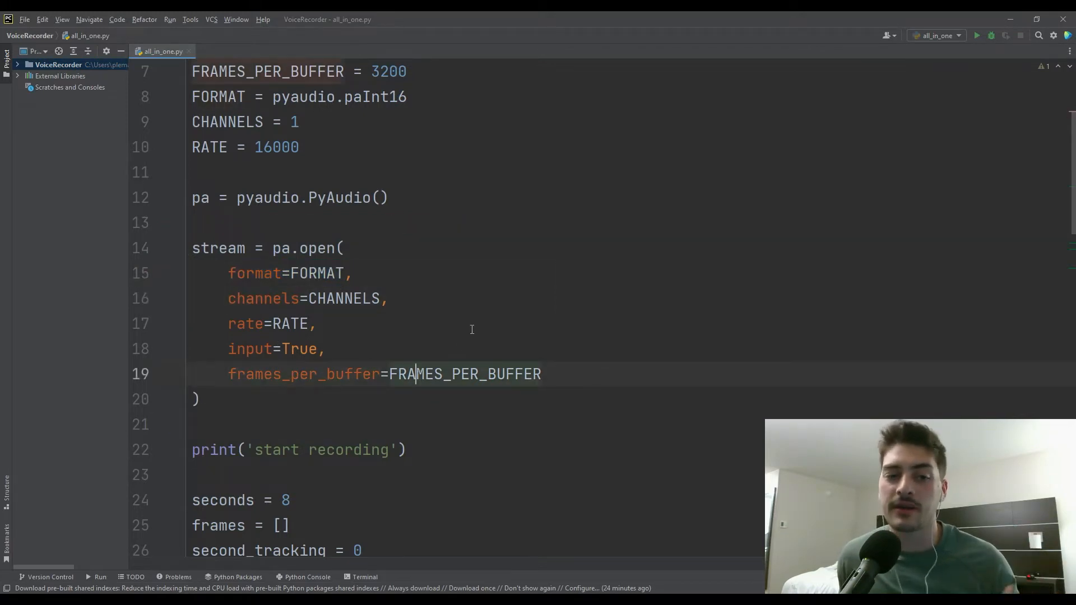
{"action": "scroll", "scroll_direction": "down", "scroll_amount": 3}
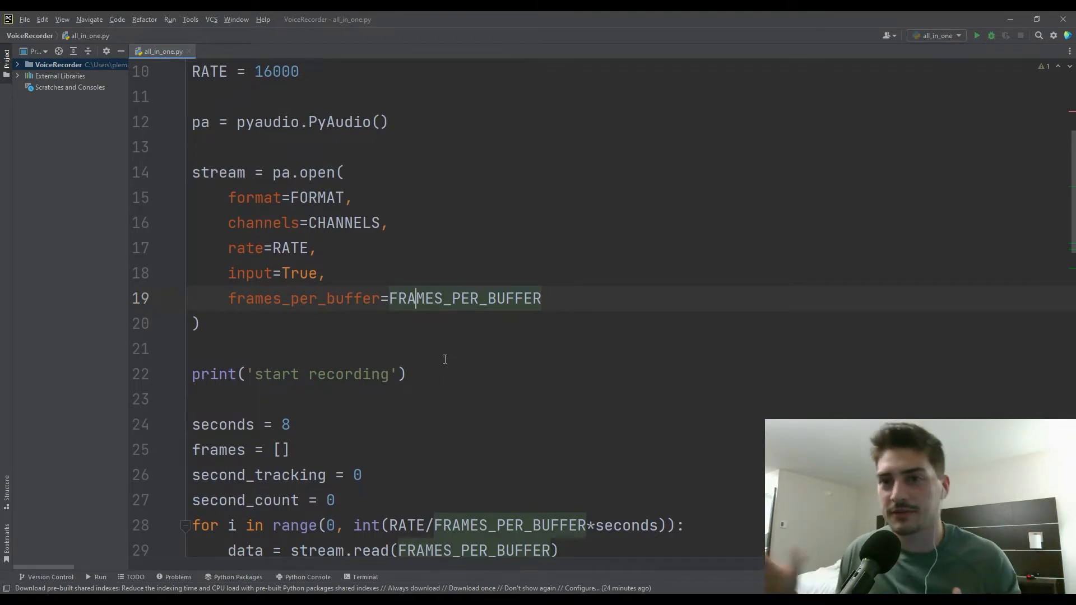
{"action": "mouse_move", "coordinate": [228, 197]}
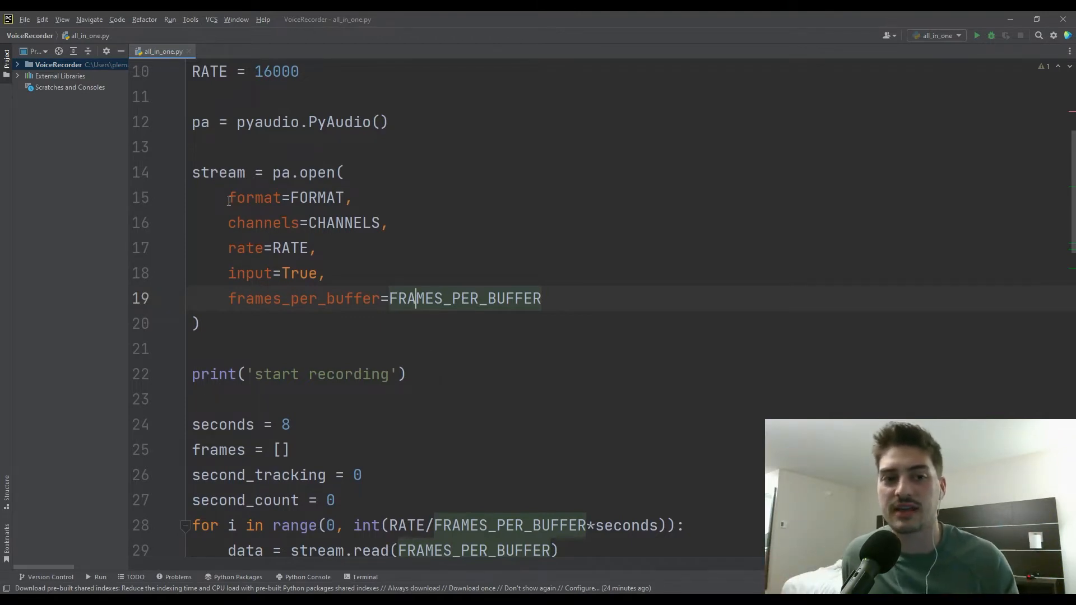
{"action": "double_click", "coordinate": [254, 198]}
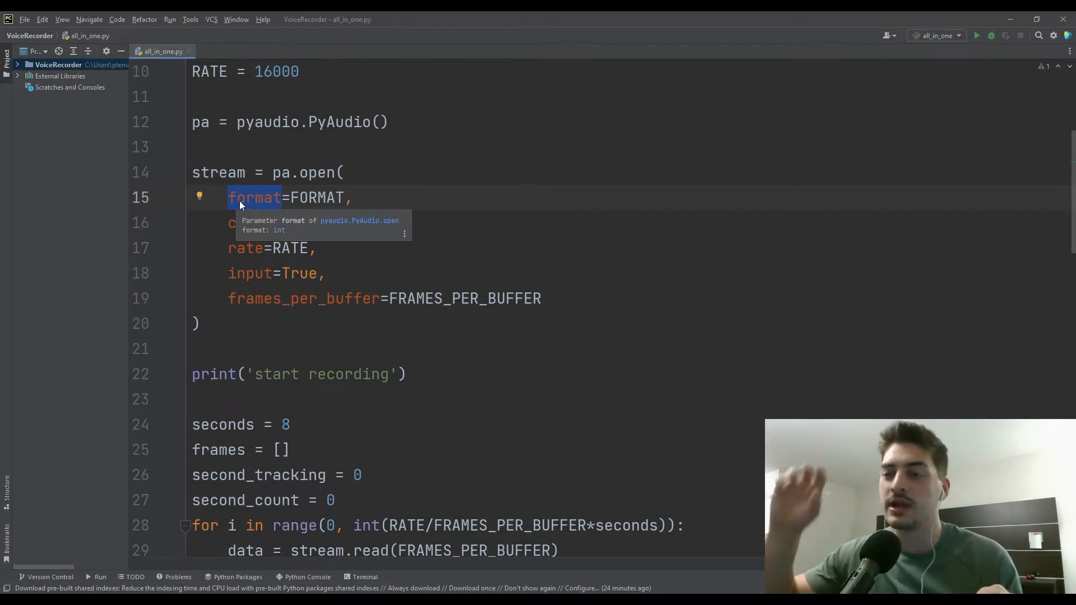
{"action": "mouse_move", "coordinate": [259, 213]}
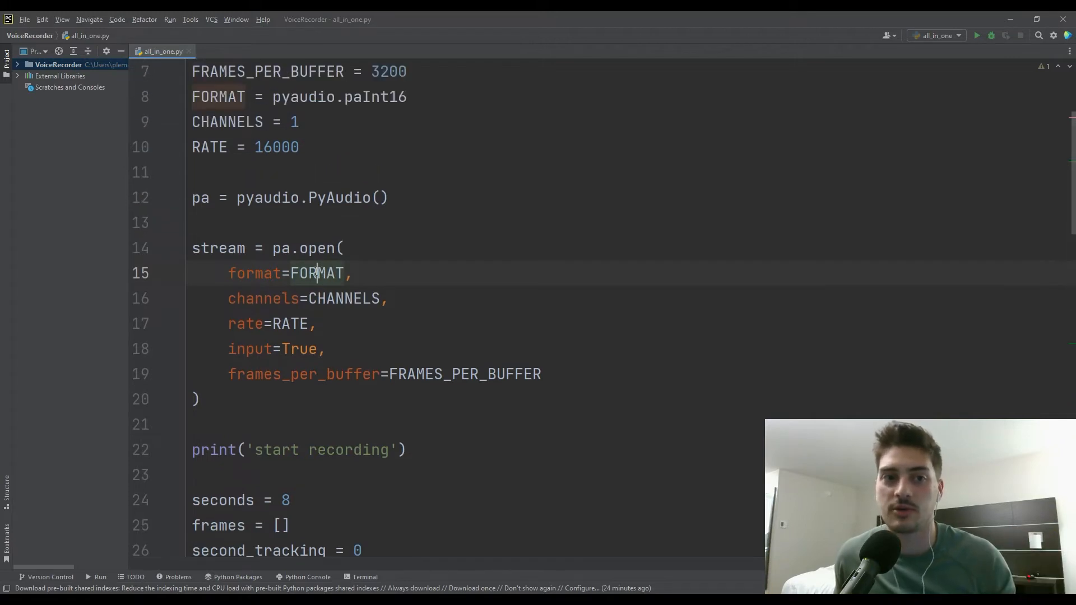
{"action": "scroll", "scroll_direction": "up", "scroll_amount": 3}
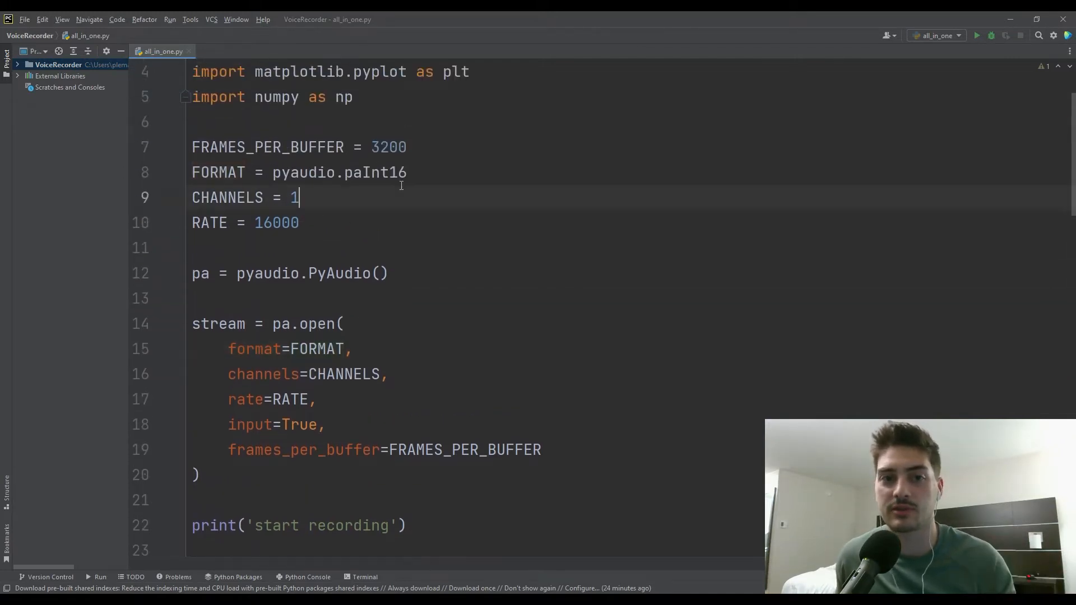
{"action": "scroll", "scroll_direction": "down", "scroll_amount": 3}
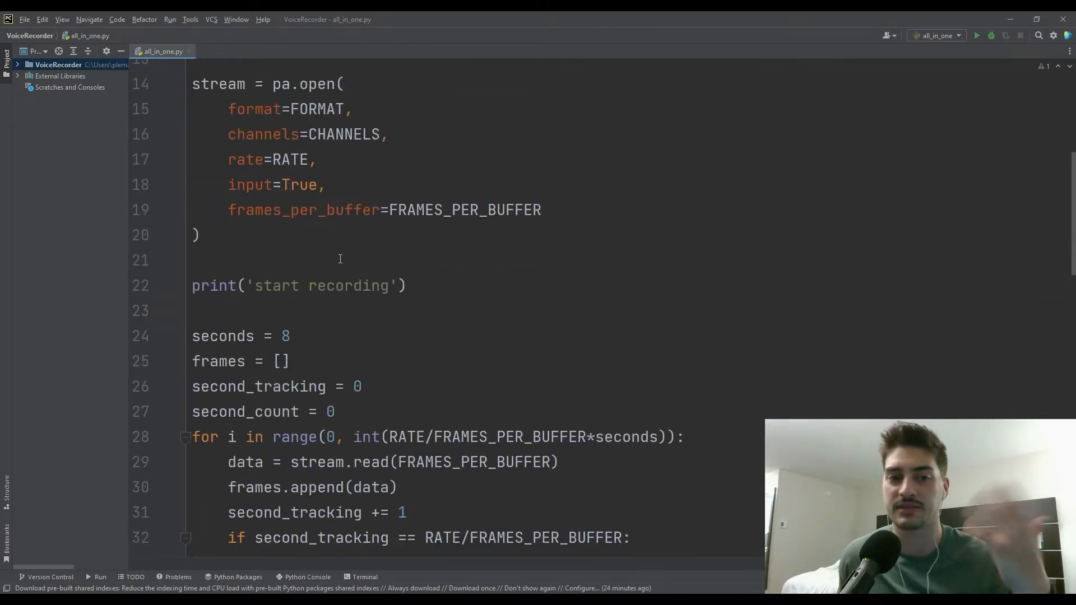
{"action": "scroll", "scroll_direction": "up", "scroll_amount": 3}
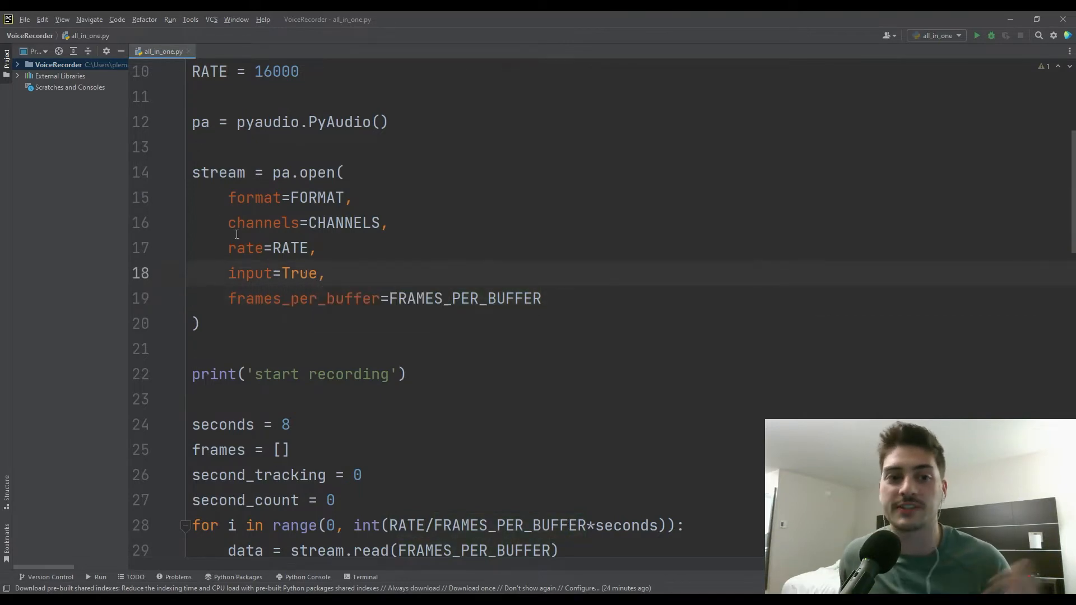
Step: Browse down through the recording loop and back to the counter variables
{"action": "left_click", "coordinate": [310, 274]}
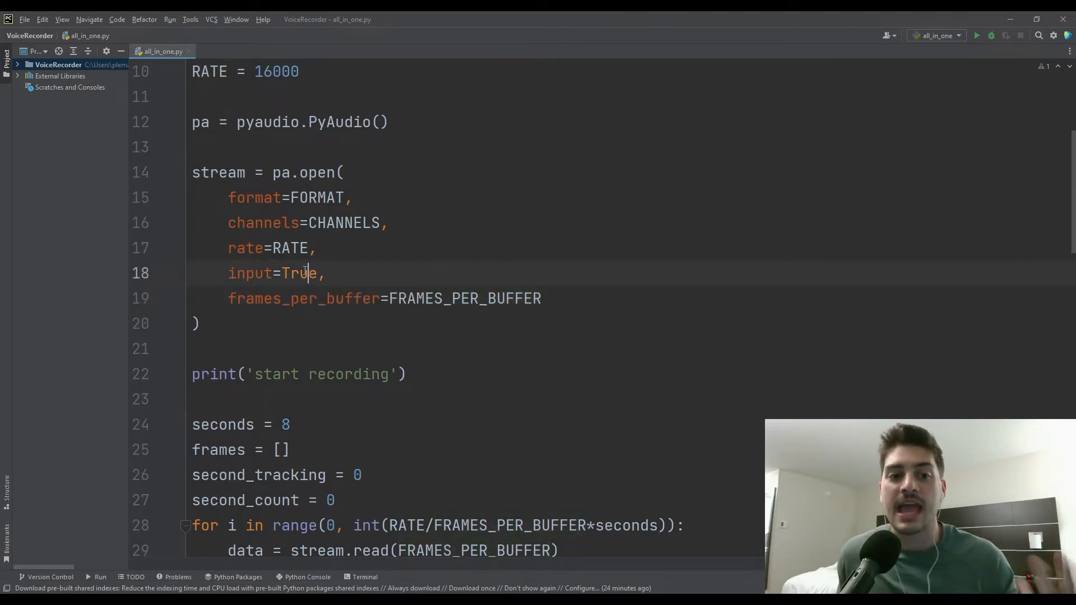
{"action": "left_click", "coordinate": [252, 348]}
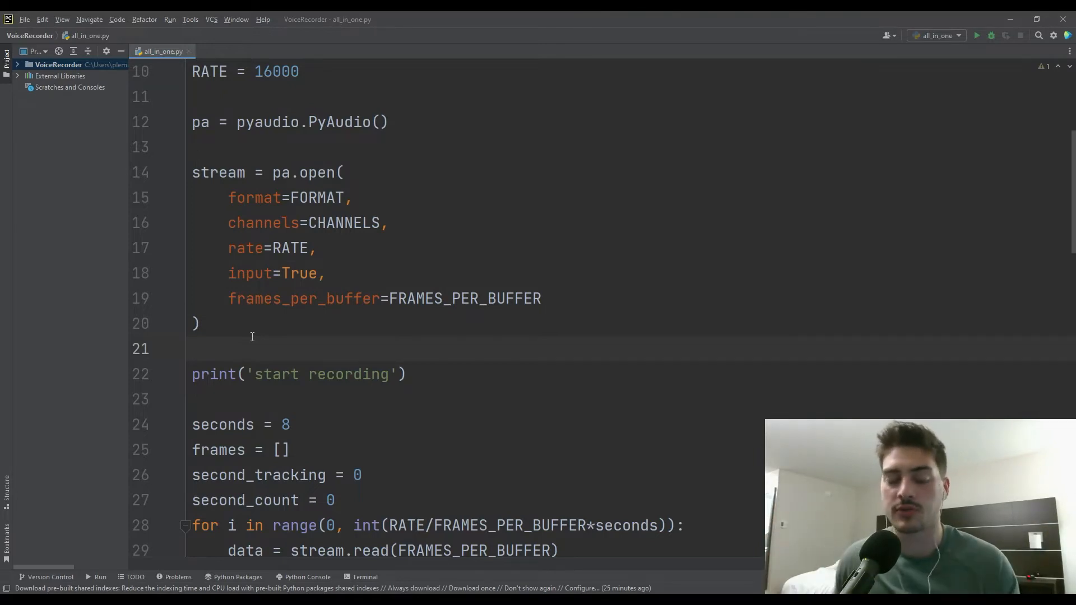
{"action": "mouse_move", "coordinate": [292, 375]}
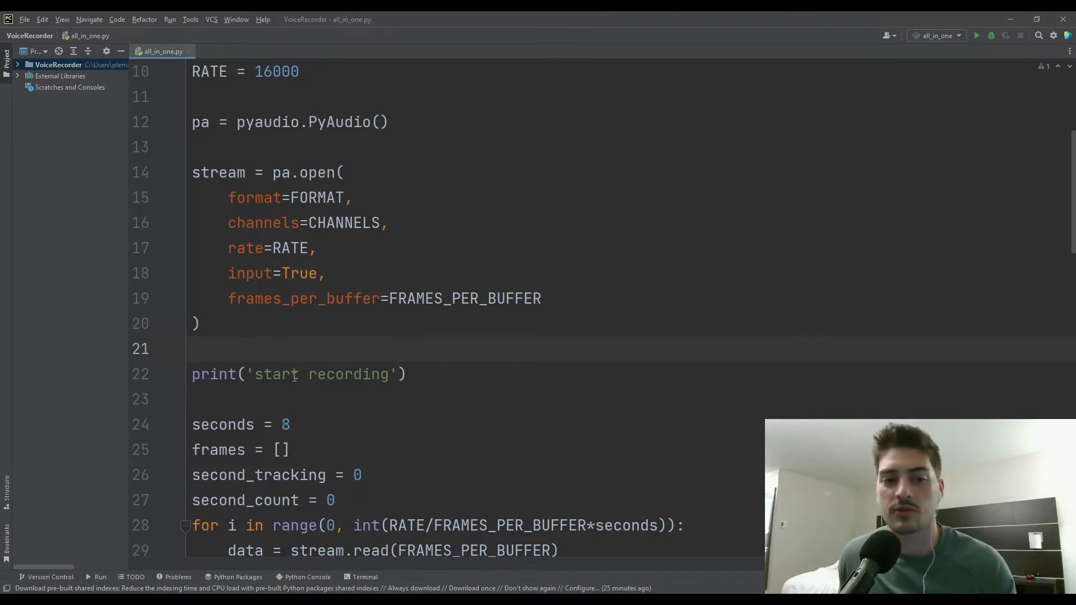
{"action": "scroll", "scroll_direction": "down", "scroll_amount": 3}
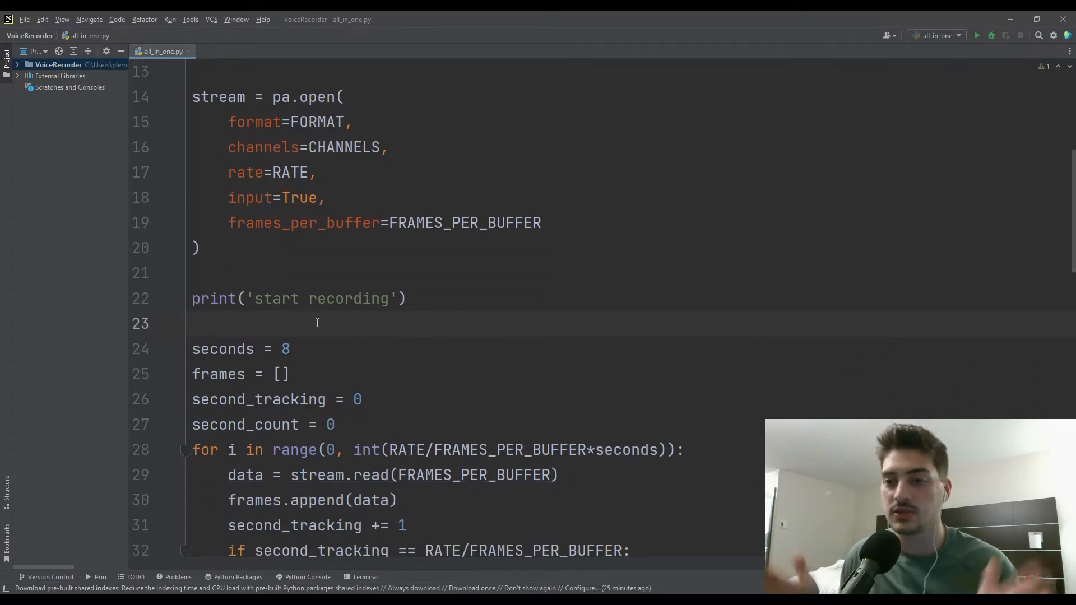
{"action": "scroll", "scroll_direction": "down", "scroll_amount": 3}
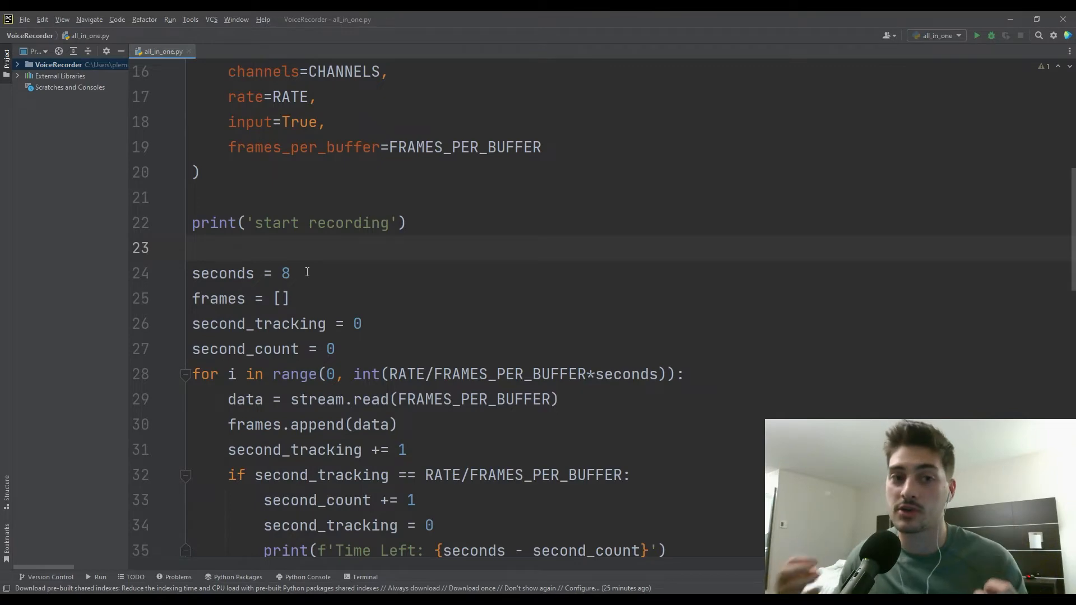
{"action": "scroll", "scroll_direction": "down", "scroll_amount": 3}
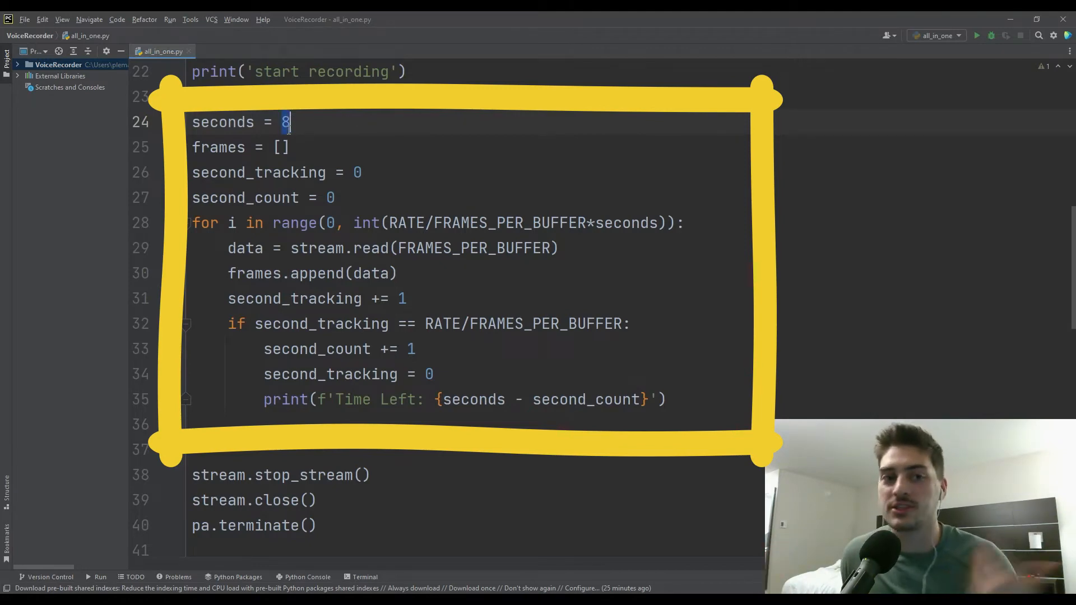
{"action": "left_click", "coordinate": [282, 147]}
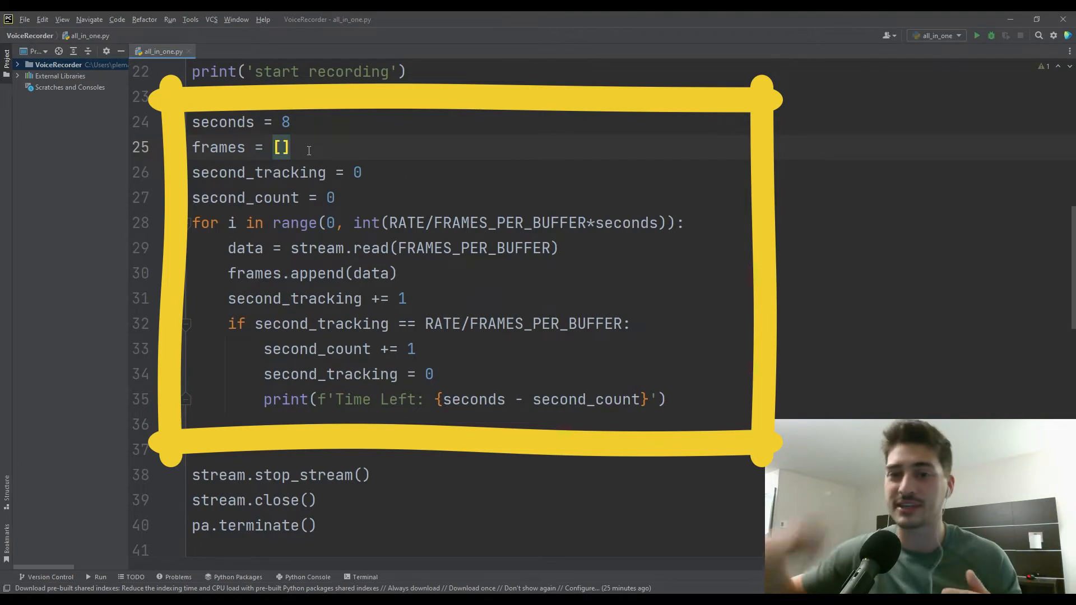
{"action": "mouse_move", "coordinate": [427, 232]}
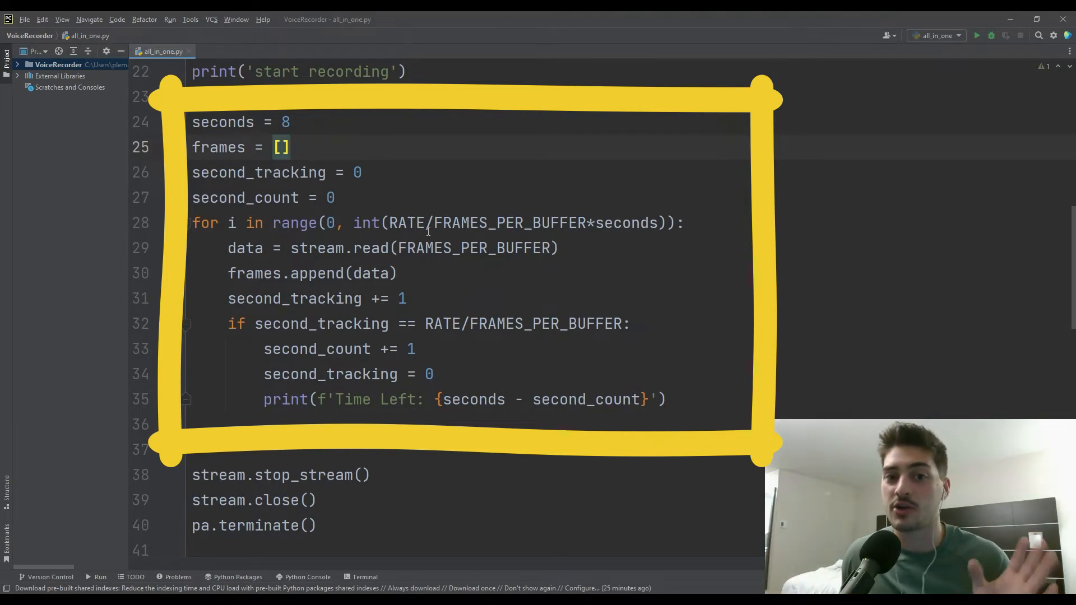
{"action": "scroll", "scroll_direction": "up", "scroll_amount": 3}
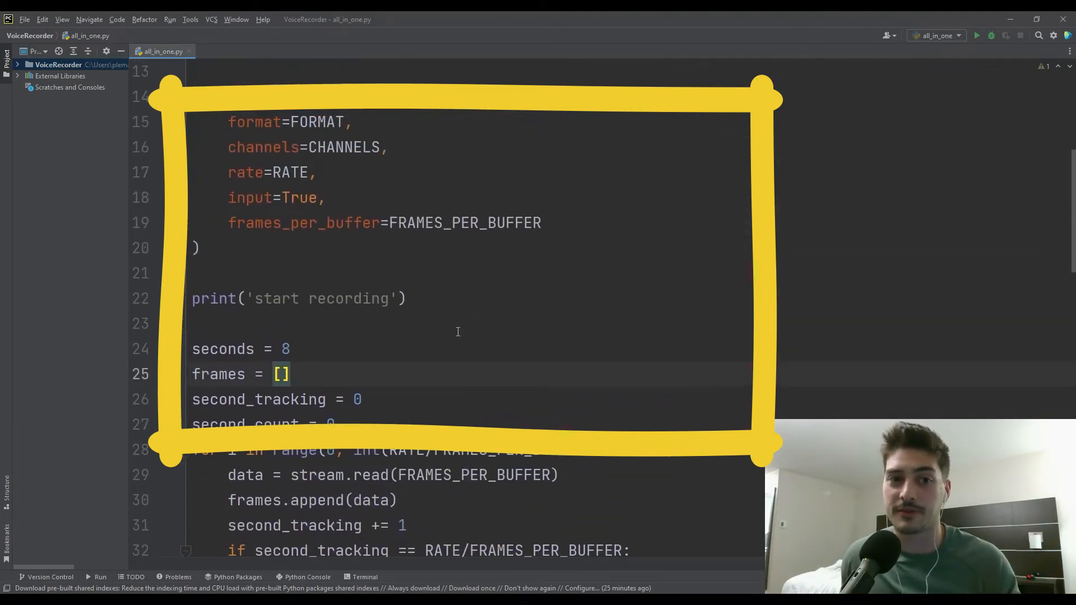
{"action": "scroll", "scroll_direction": "down", "scroll_amount": 3}
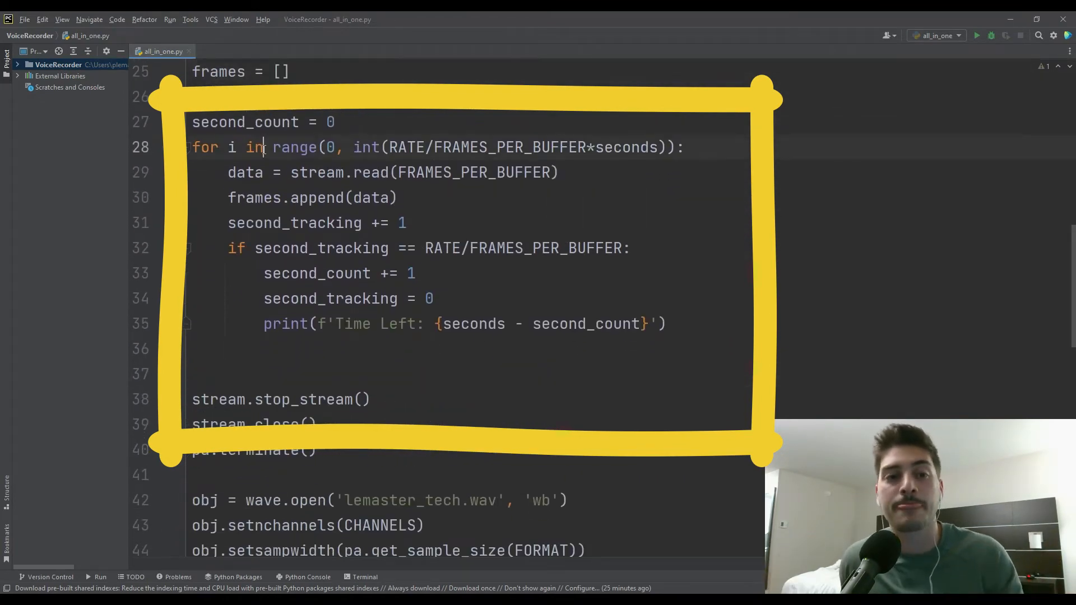
{"action": "scroll", "scroll_direction": "up", "scroll_amount": 3}
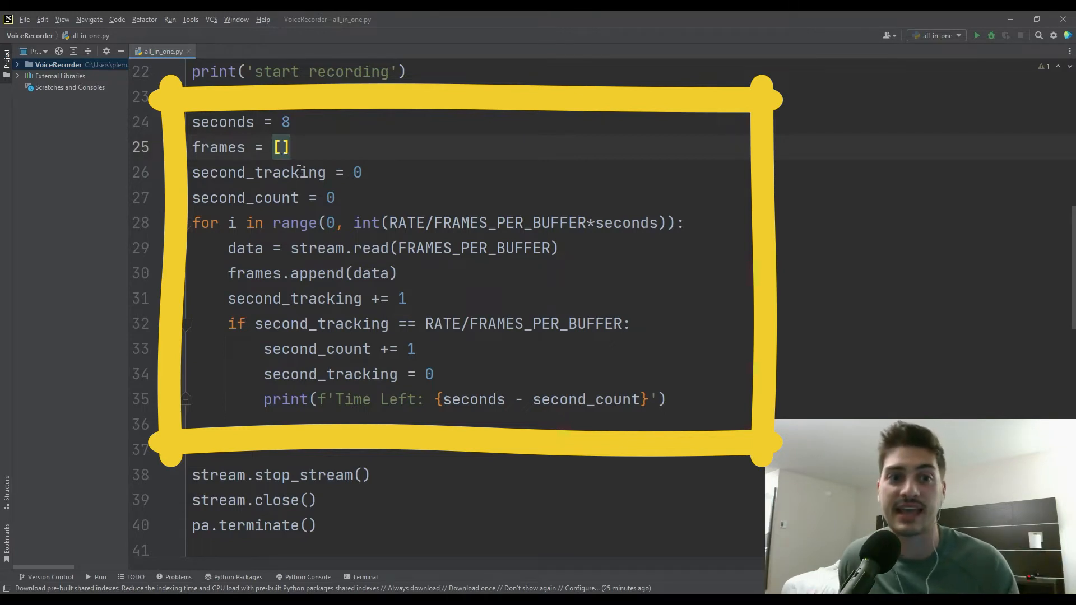
{"action": "scroll", "scroll_direction": "down", "scroll_amount": 3}
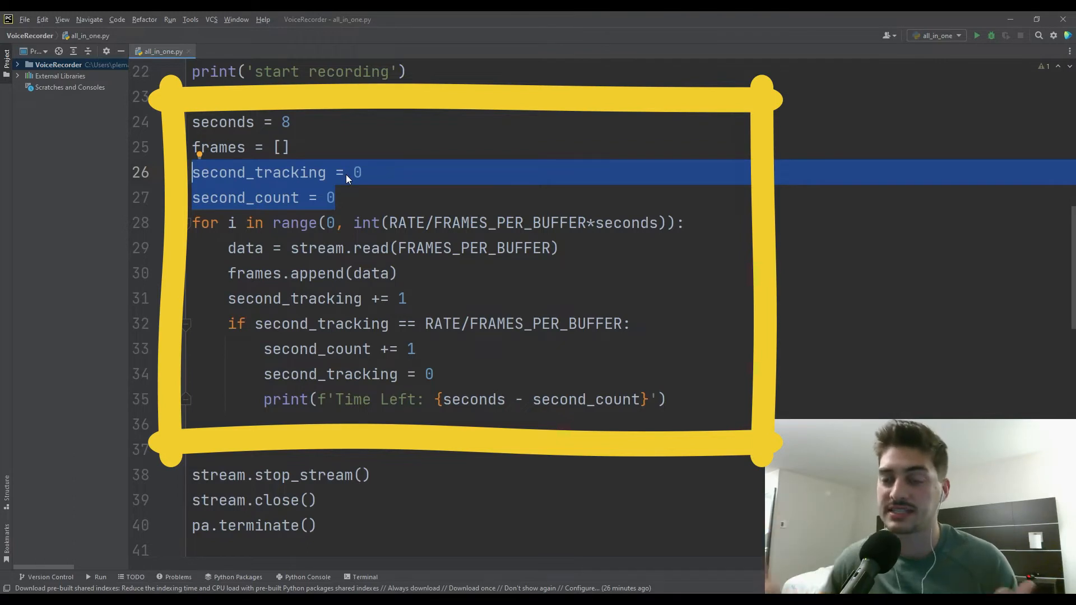
Step: Check RATE in the per-second condition and append ' seconds' to the Time Left message
{"action": "left_click", "coordinate": [343, 197]}
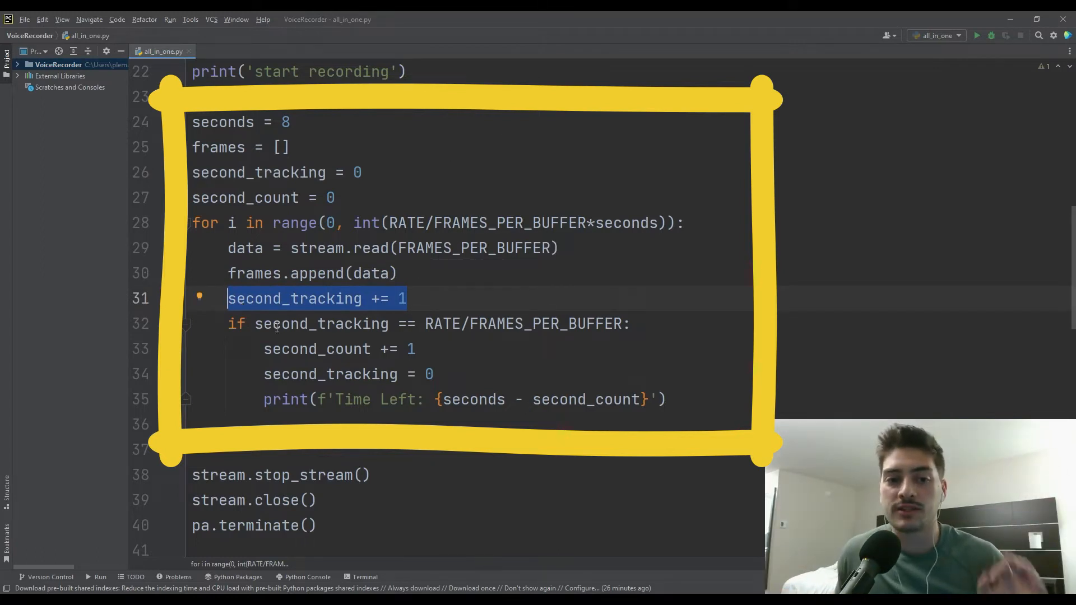
{"action": "double_click", "coordinate": [320, 323]}
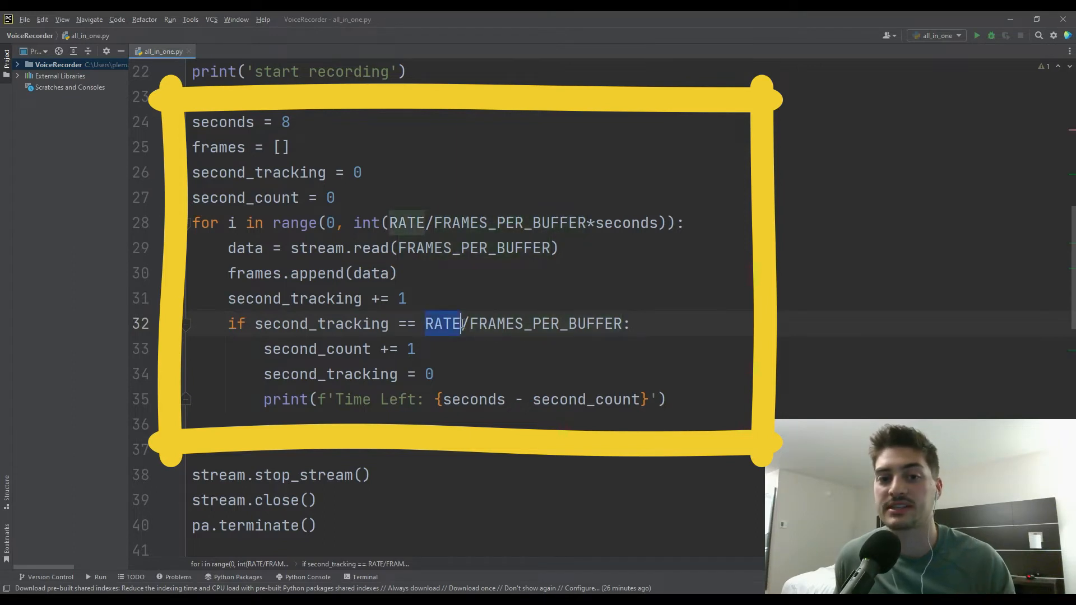
{"action": "mouse_move", "coordinate": [465, 323]}
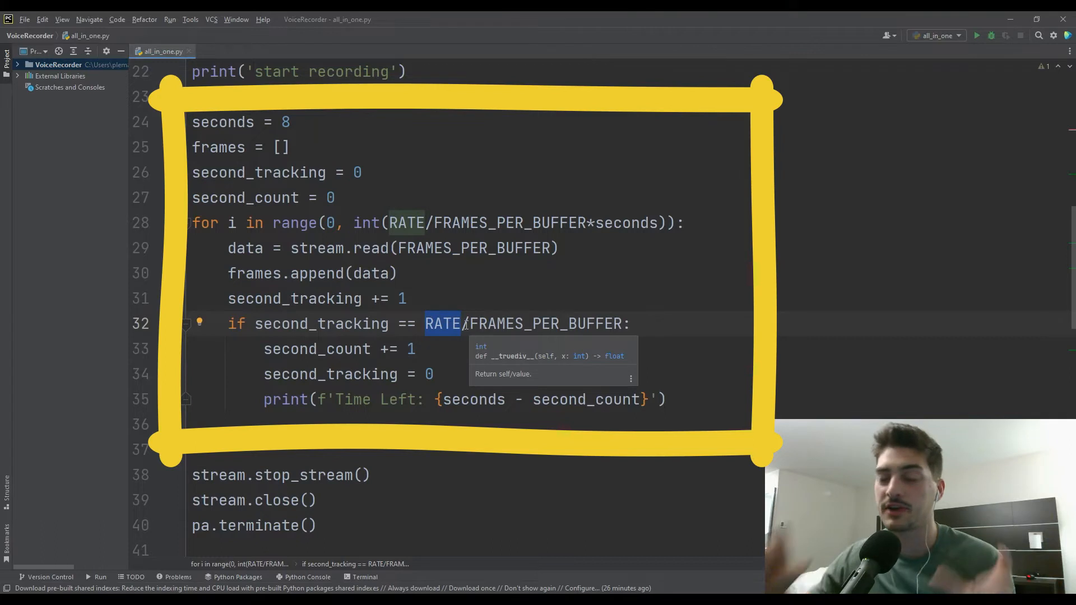
{"action": "left_click", "coordinate": [396, 323]}
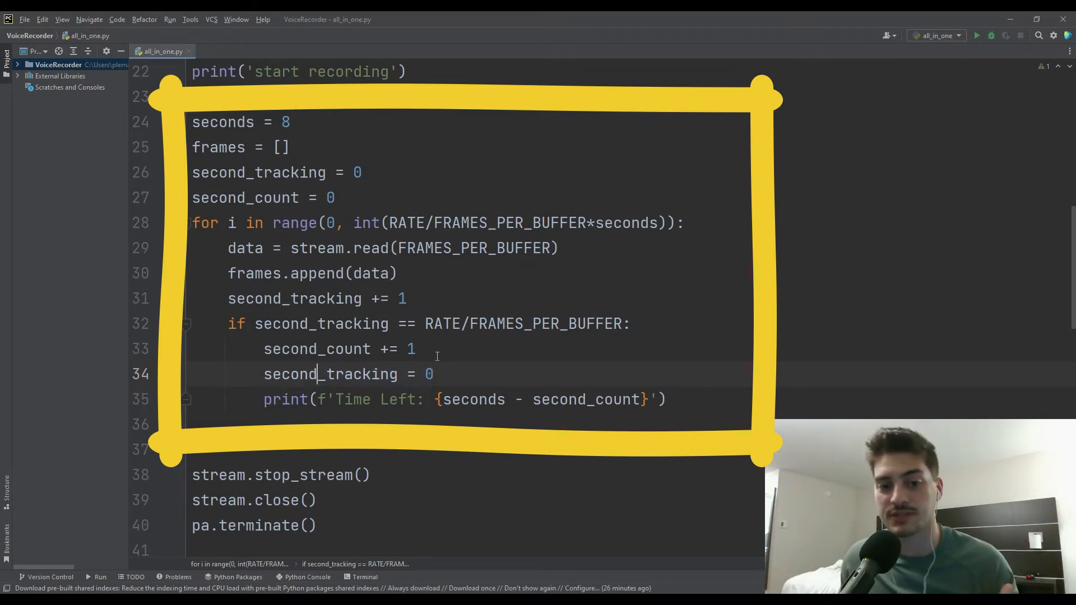
{"action": "left_click", "coordinate": [406, 399]}
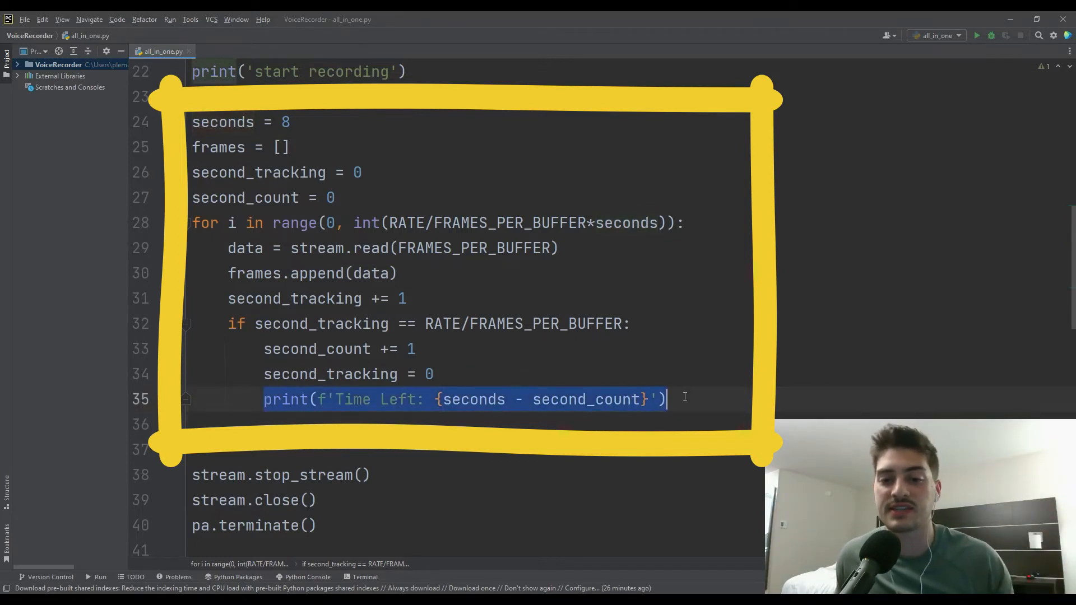
{"action": "left_click", "coordinate": [463, 399]}
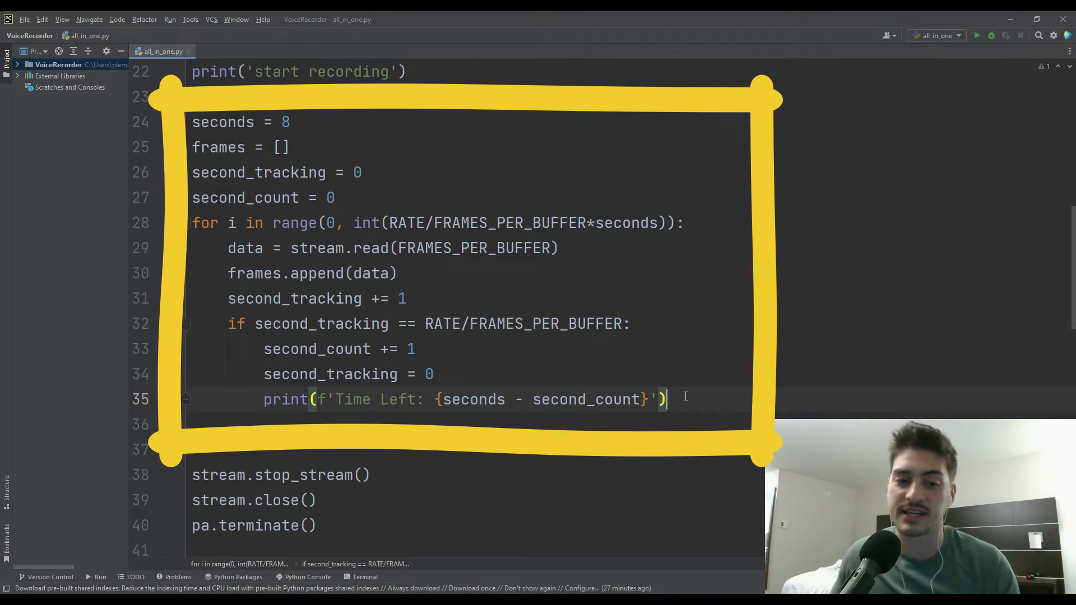
{"action": "type", "text": "seconds"}
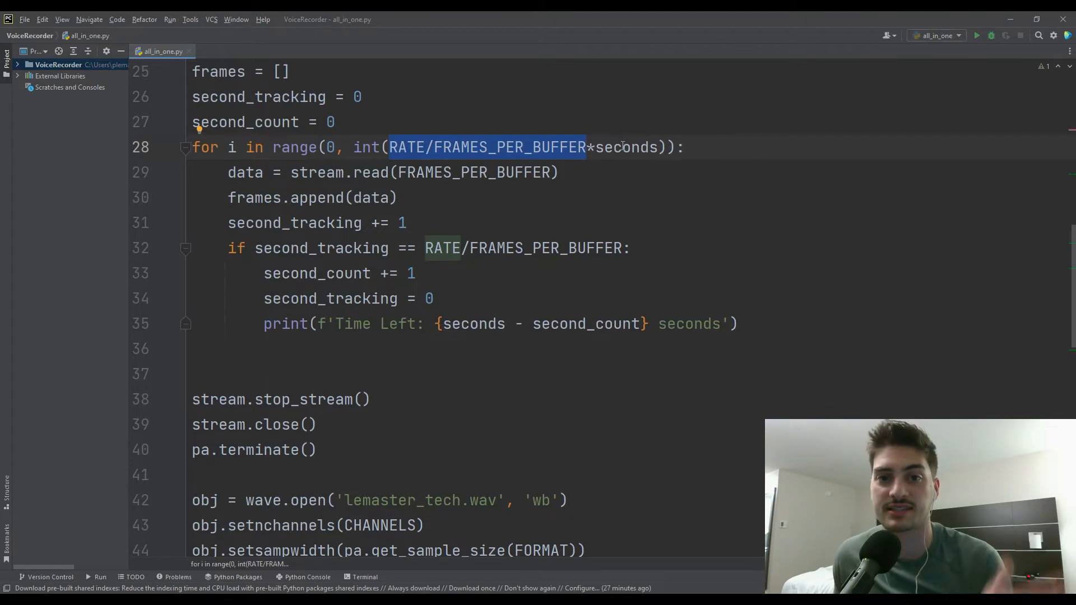
{"action": "scroll", "scroll_direction": "down", "scroll_amount": 3}
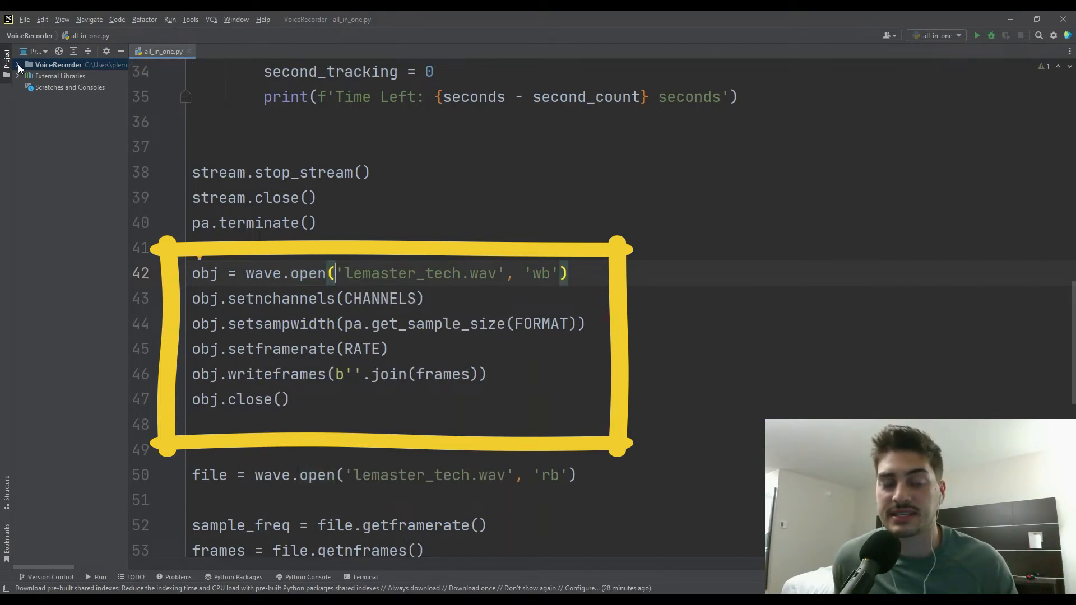
Step: Expand the VoiceRecorder project and remove lemaster_tech.wav from its files
{"action": "left_click", "coordinate": [19, 65]}
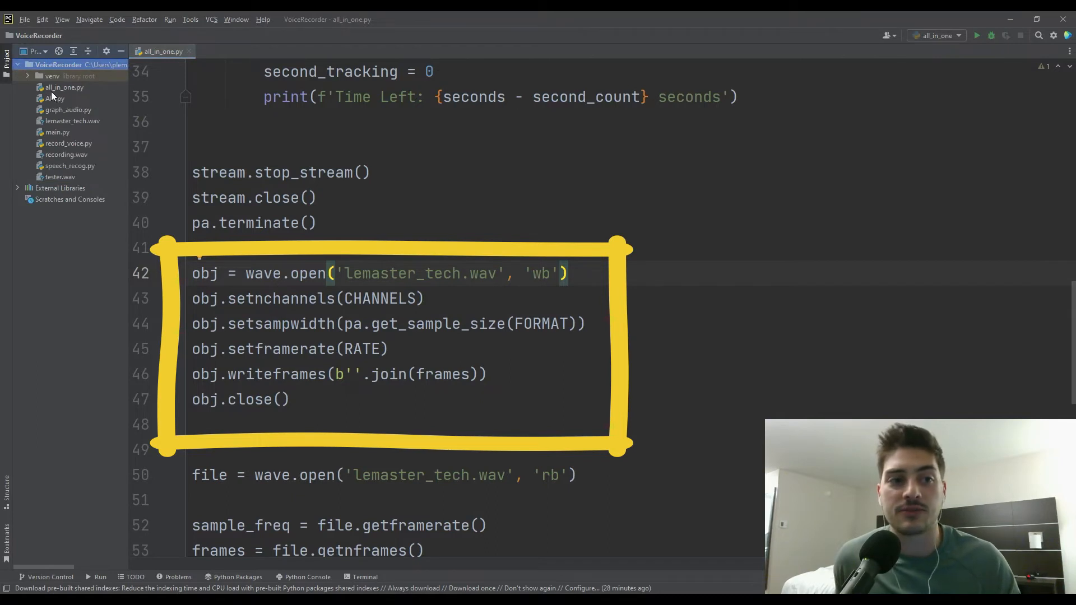
{"action": "left_click", "coordinate": [72, 121]}
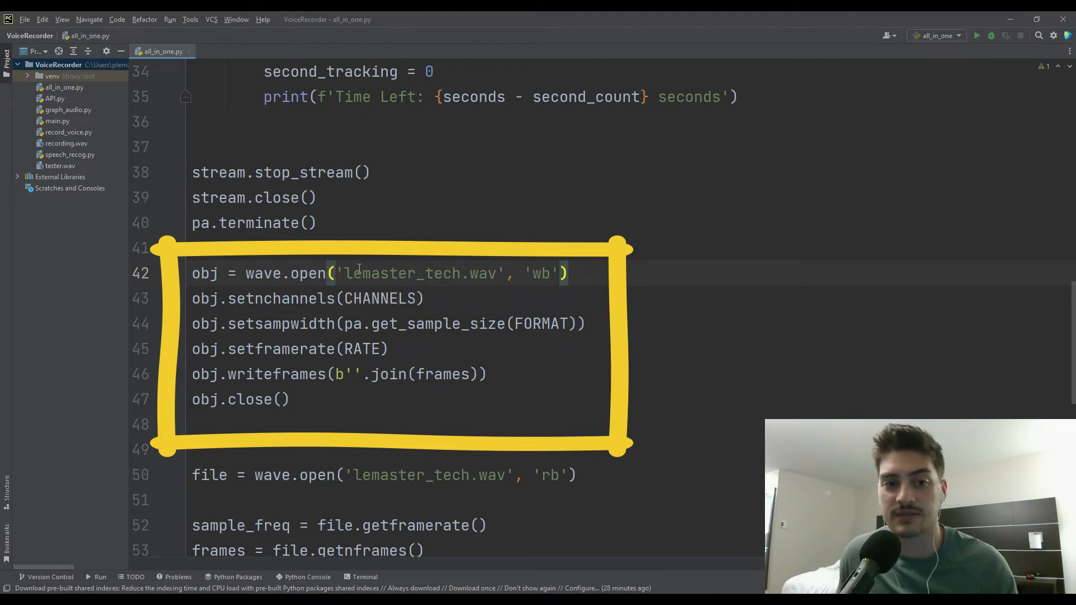
{"action": "double_click", "coordinate": [418, 273]}
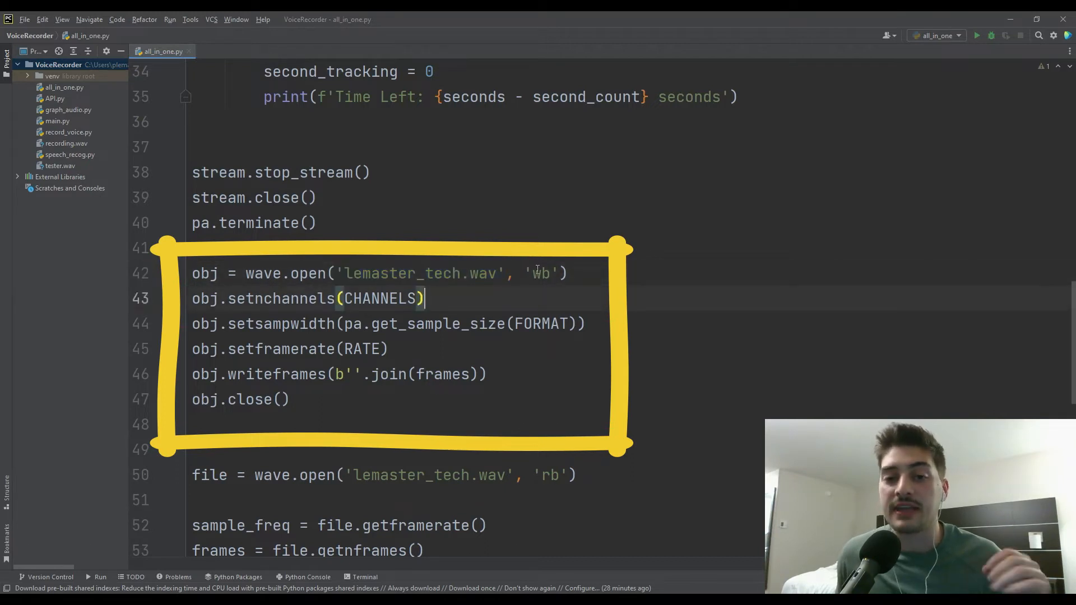
{"action": "mouse_move", "coordinate": [583, 294]}
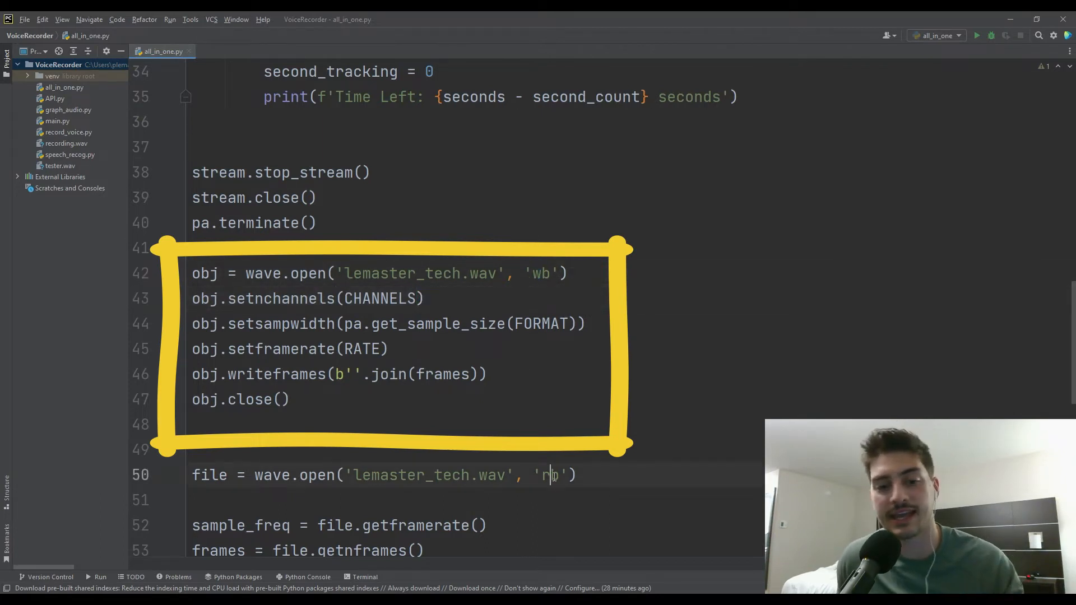
{"action": "type", "text": "b"}
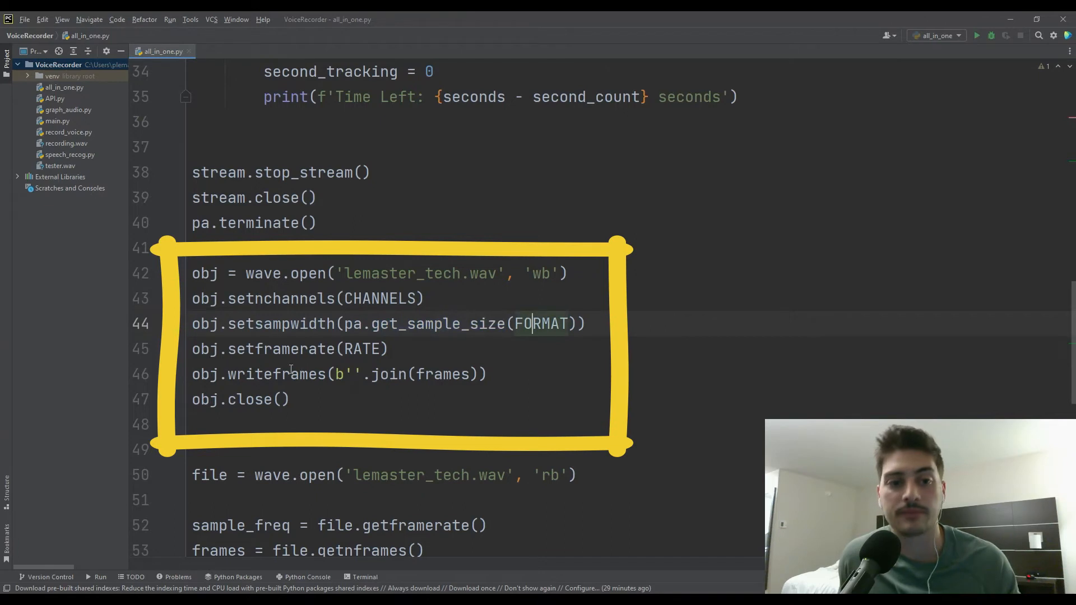
{"action": "left_click", "coordinate": [390, 349]}
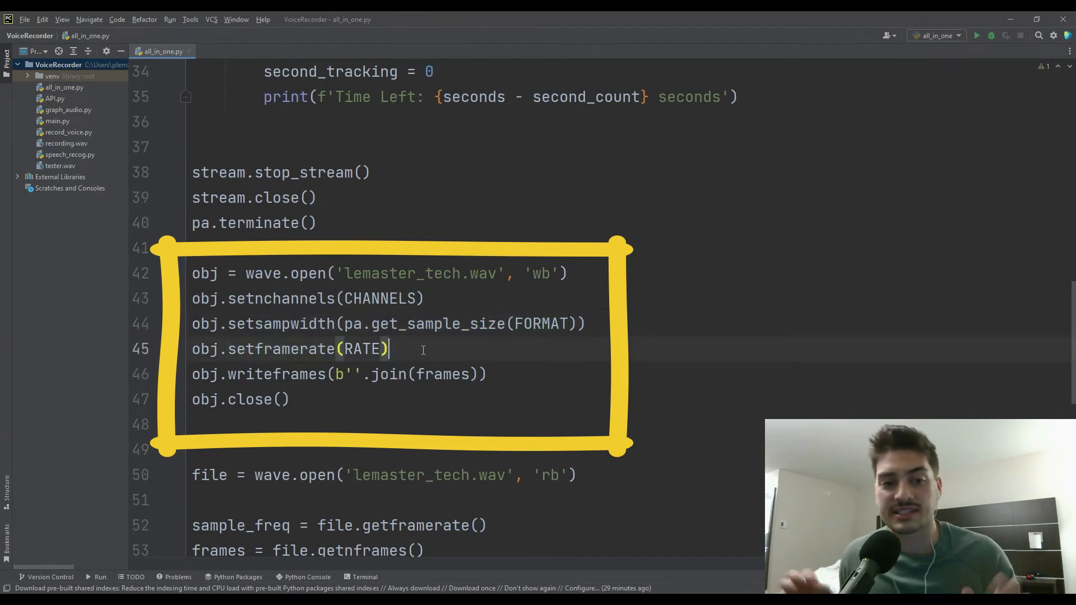
{"action": "mouse_move", "coordinate": [365, 349]}
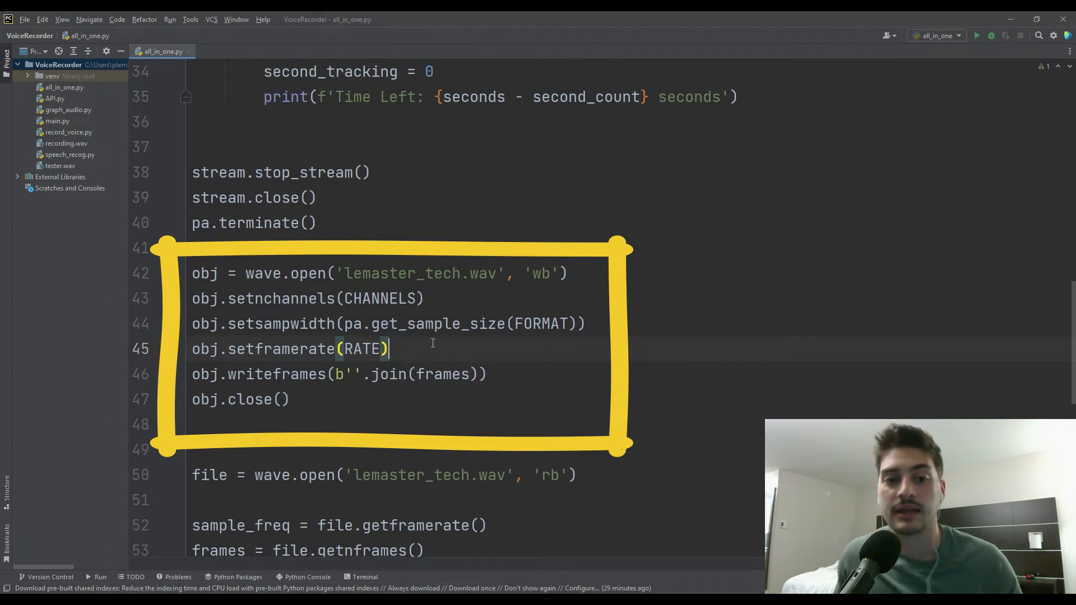
{"action": "left_click", "coordinate": [293, 399]}
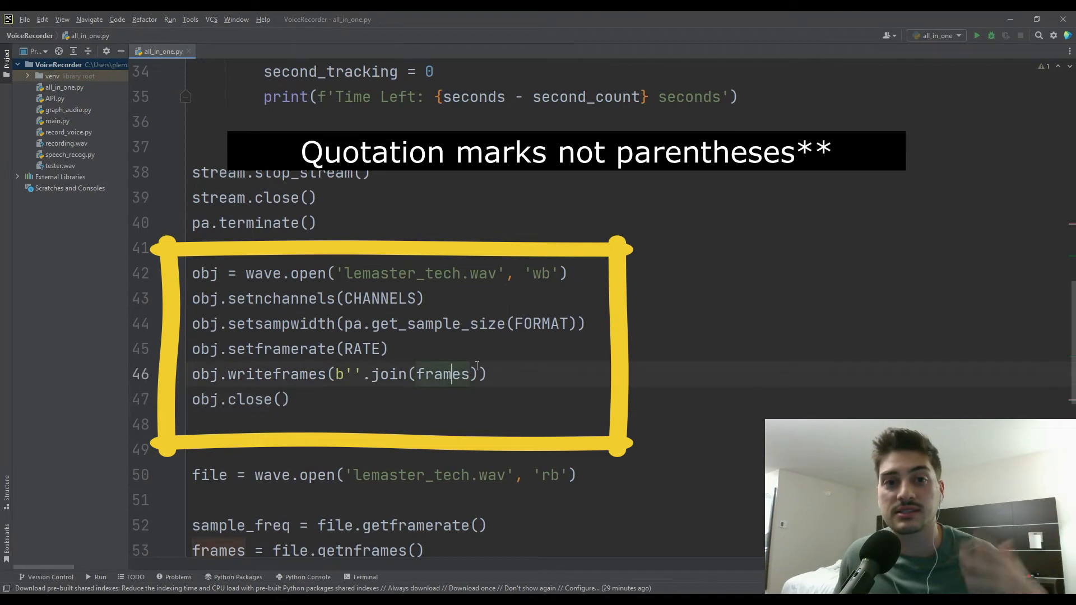
{"action": "scroll", "scroll_direction": "up", "scroll_amount": 3}
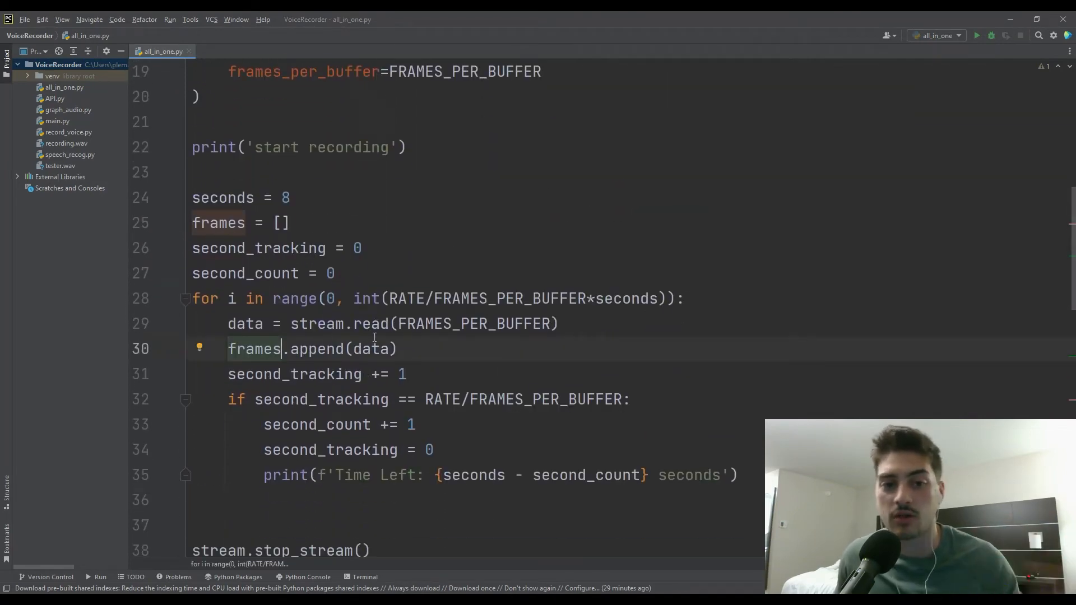
{"action": "scroll", "scroll_direction": "down", "scroll_amount": 3}
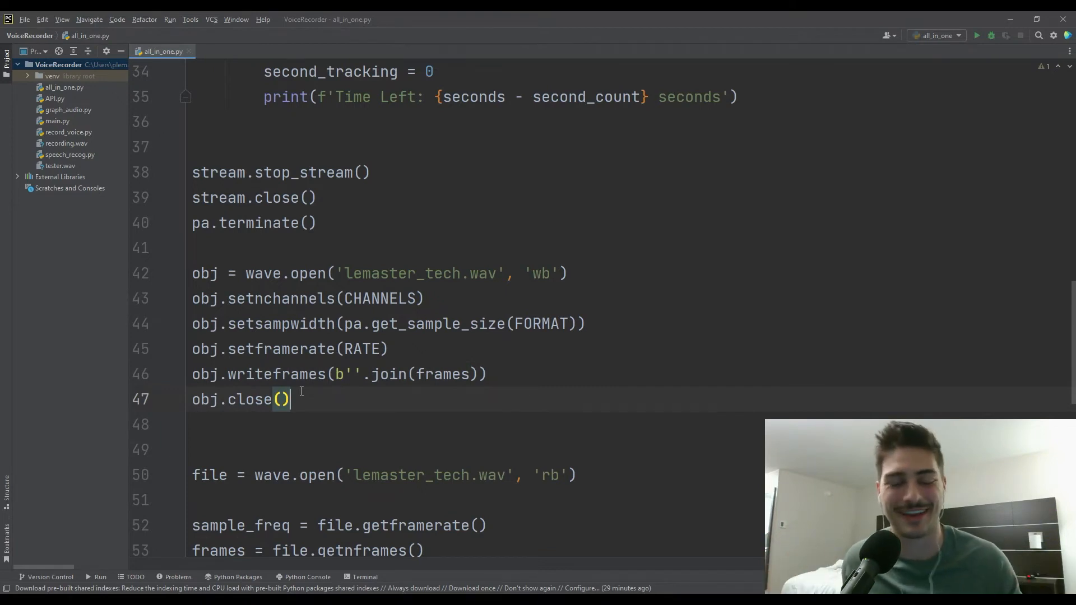
{"action": "scroll", "scroll_direction": "down", "scroll_amount": 3}
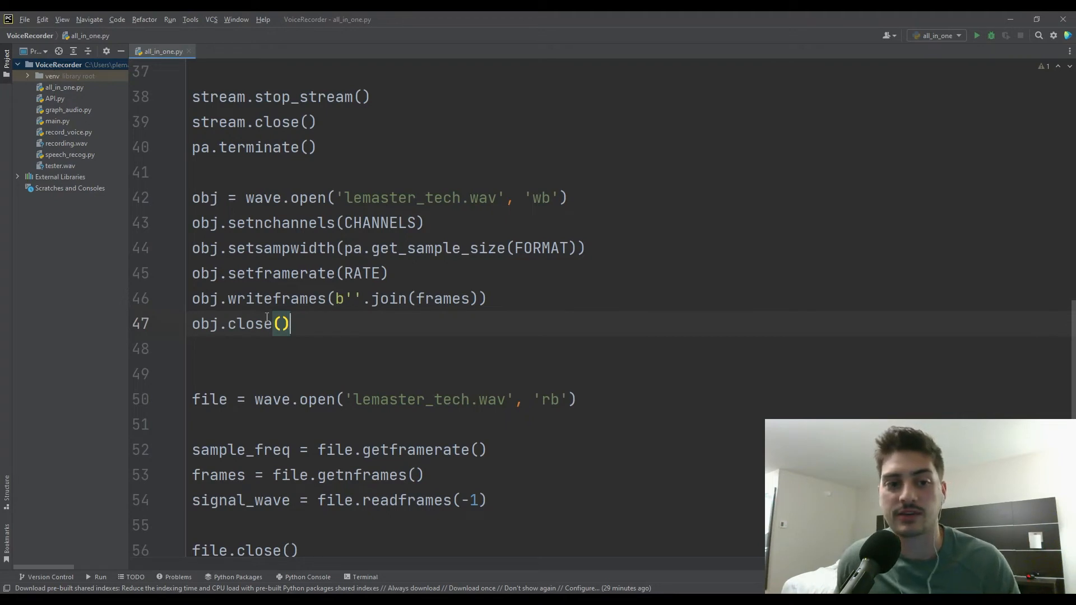
{"action": "scroll", "scroll_direction": "up", "scroll_amount": 3}
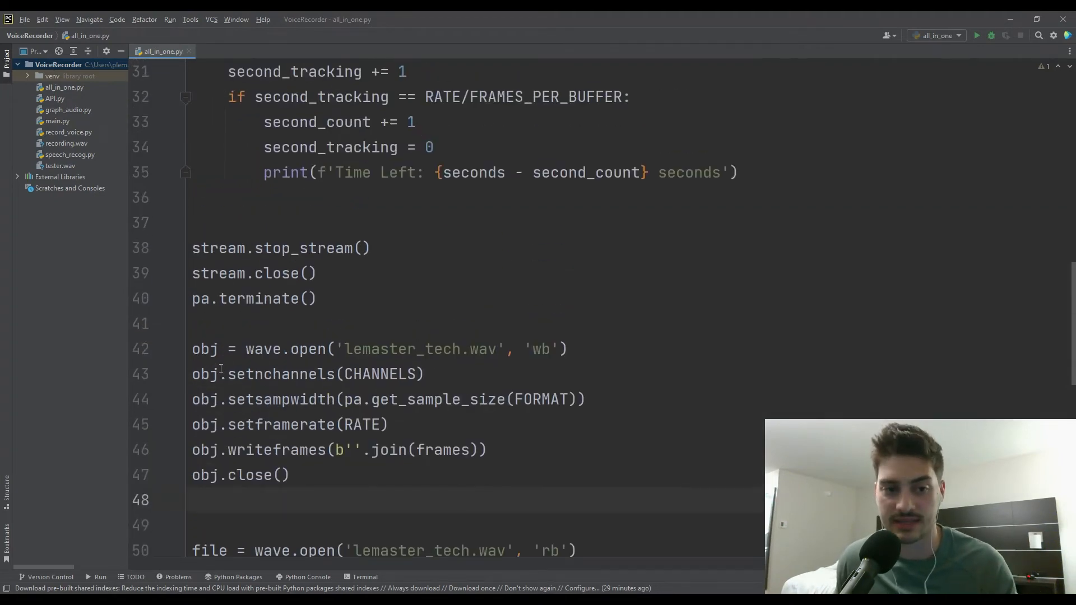
{"action": "mouse_move", "coordinate": [56, 121]}
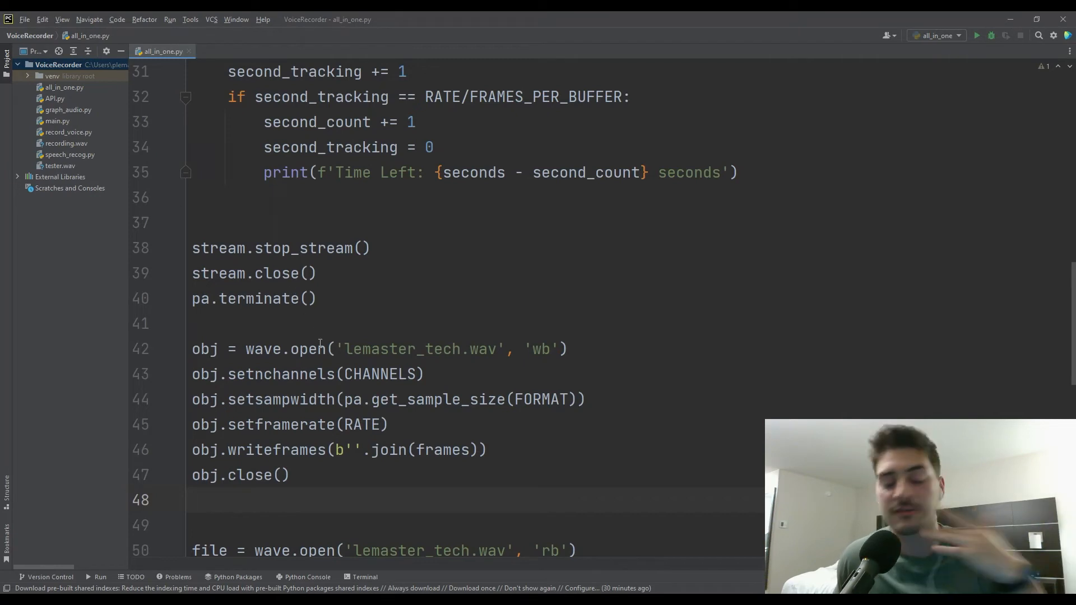
{"action": "mouse_move", "coordinate": [309, 349]}
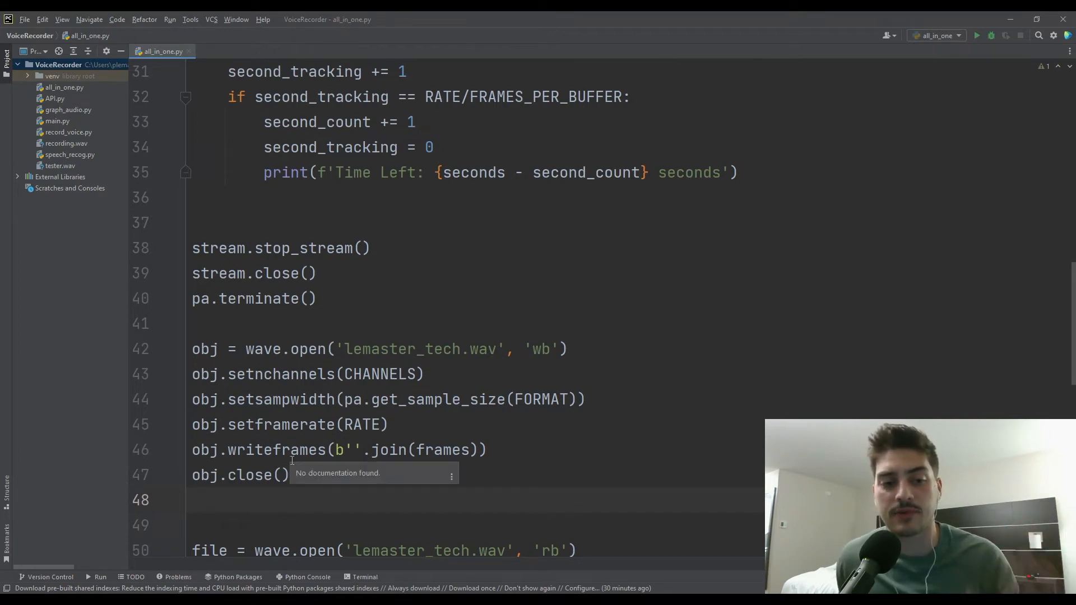
{"action": "mouse_move", "coordinate": [267, 420]}
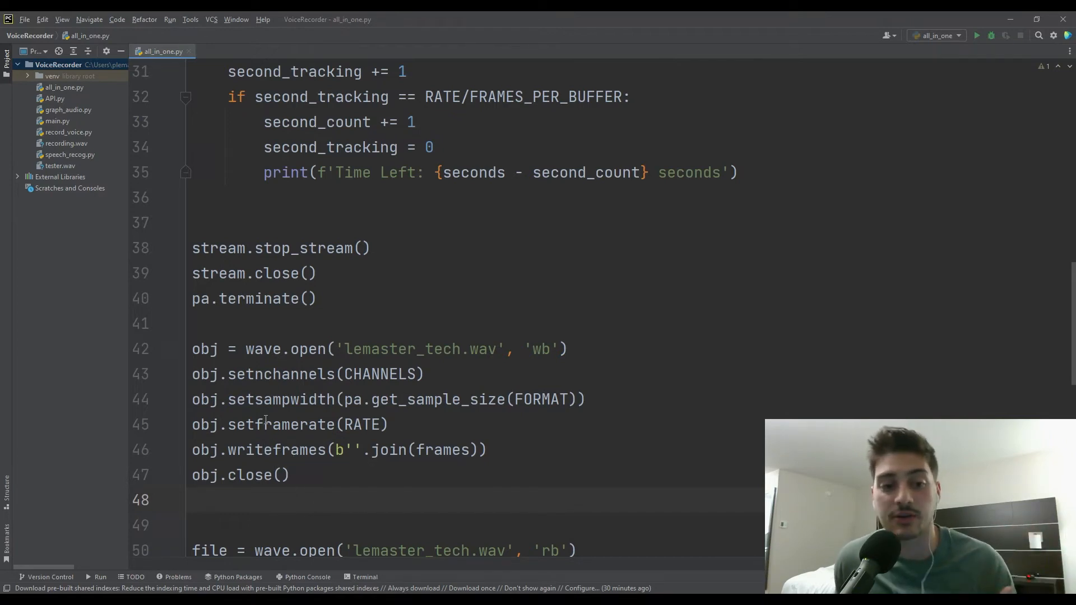
{"action": "scroll", "scroll_direction": "down", "scroll_amount": 3}
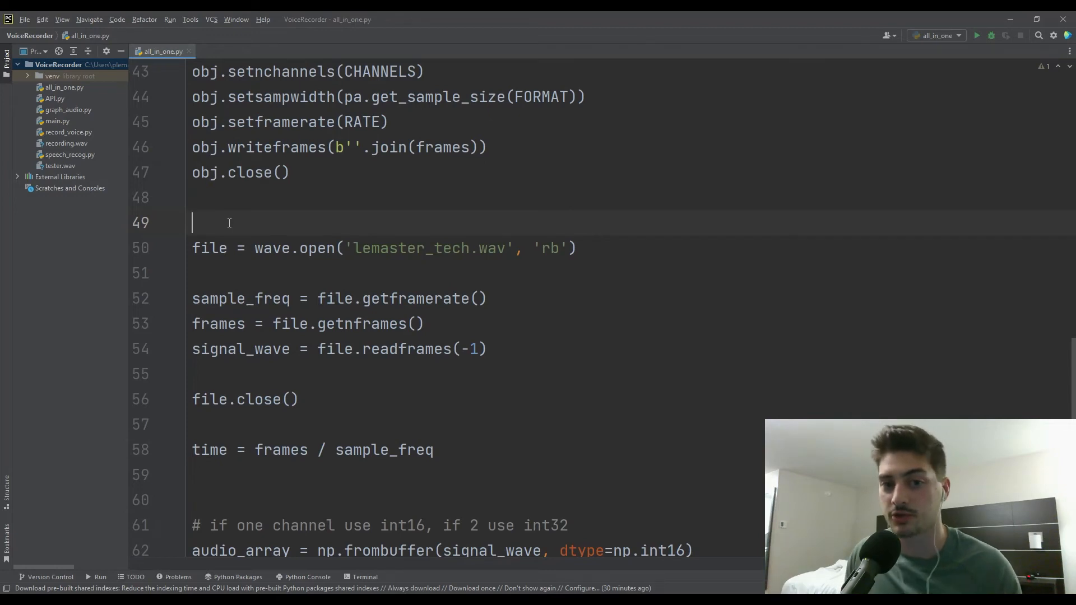
{"action": "left_click", "coordinate": [209, 248]}
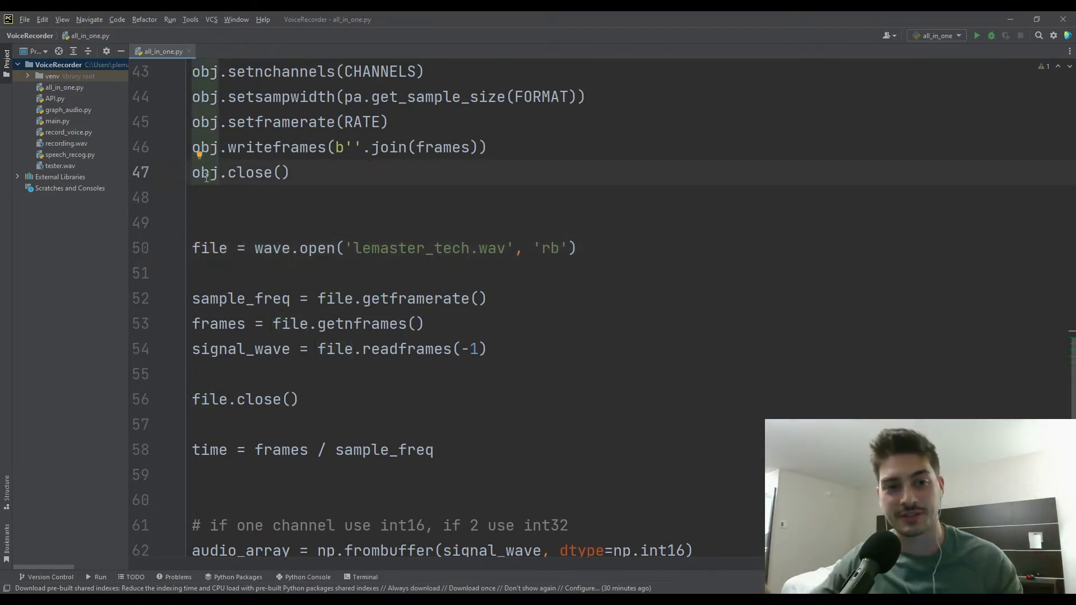
{"action": "mouse_move", "coordinate": [180, 261]}
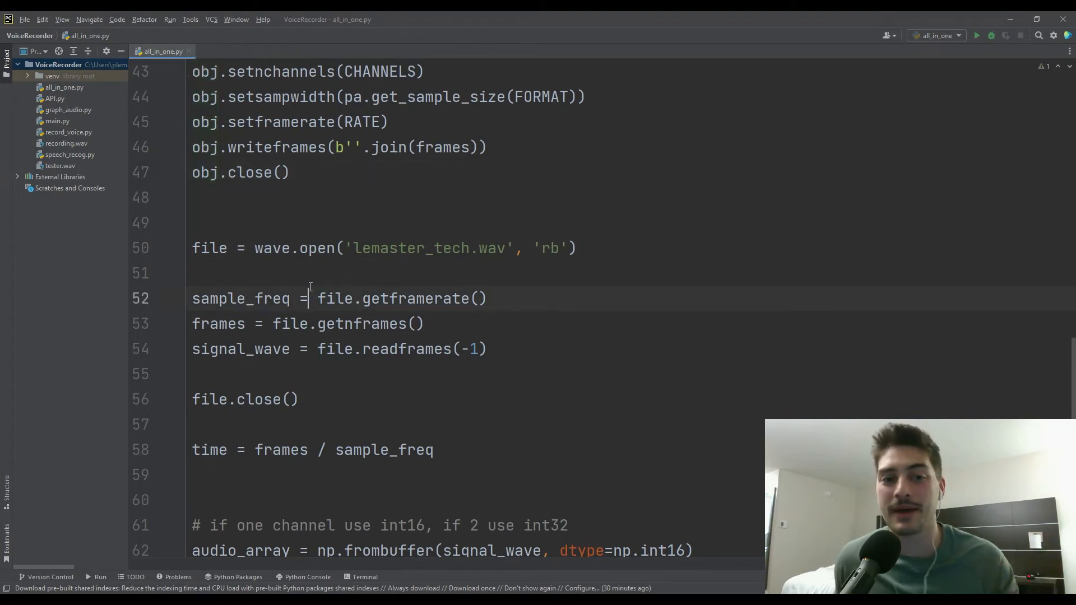
{"action": "scroll", "scroll_direction": "down", "scroll_amount": 3}
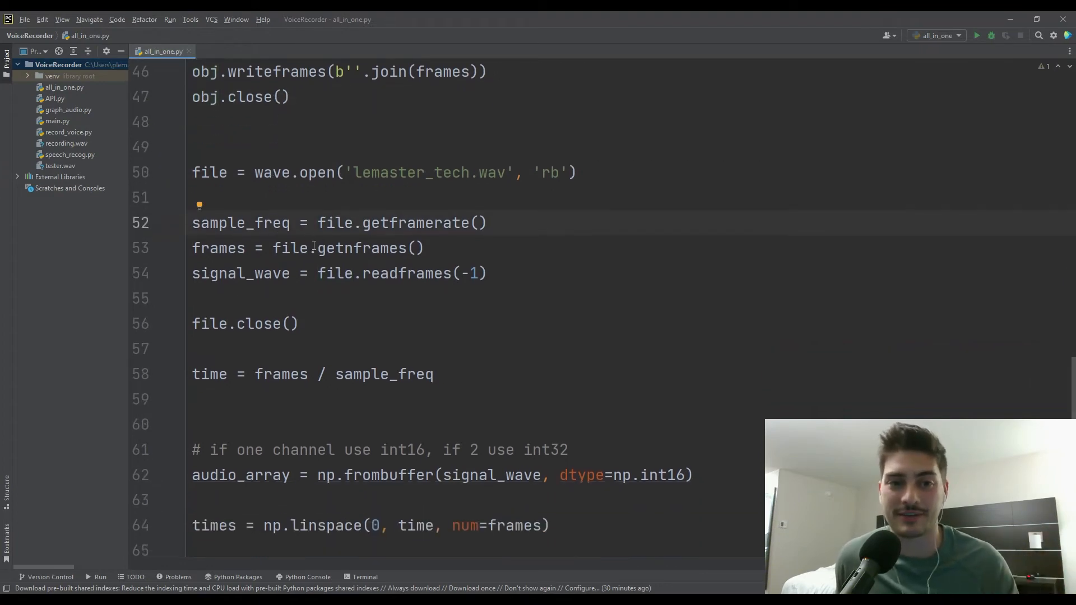
{"action": "mouse_move", "coordinate": [252, 199]}
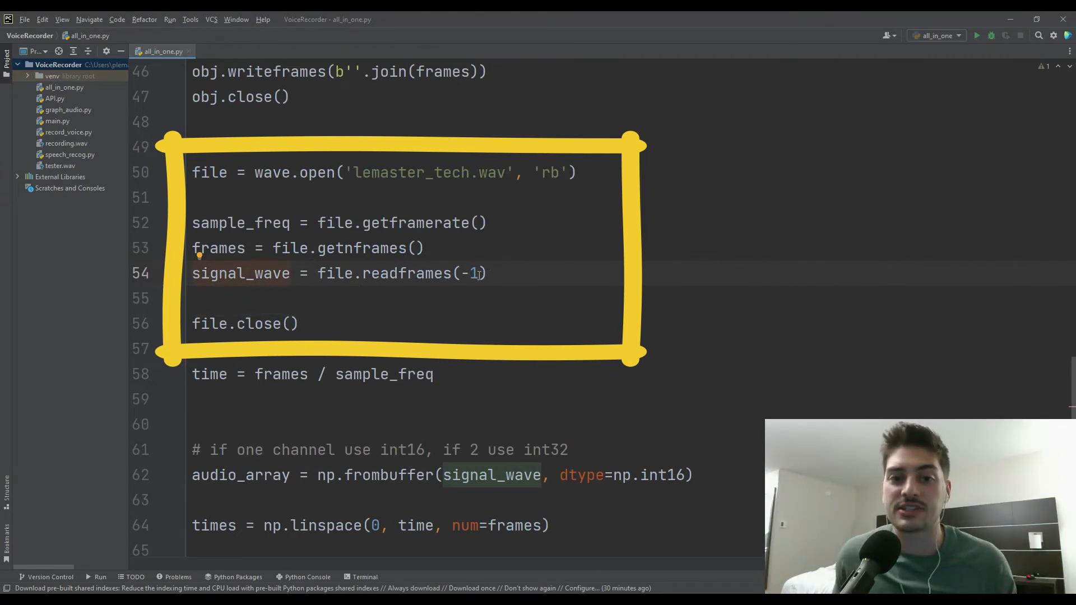
{"action": "left_click", "coordinate": [489, 273]}
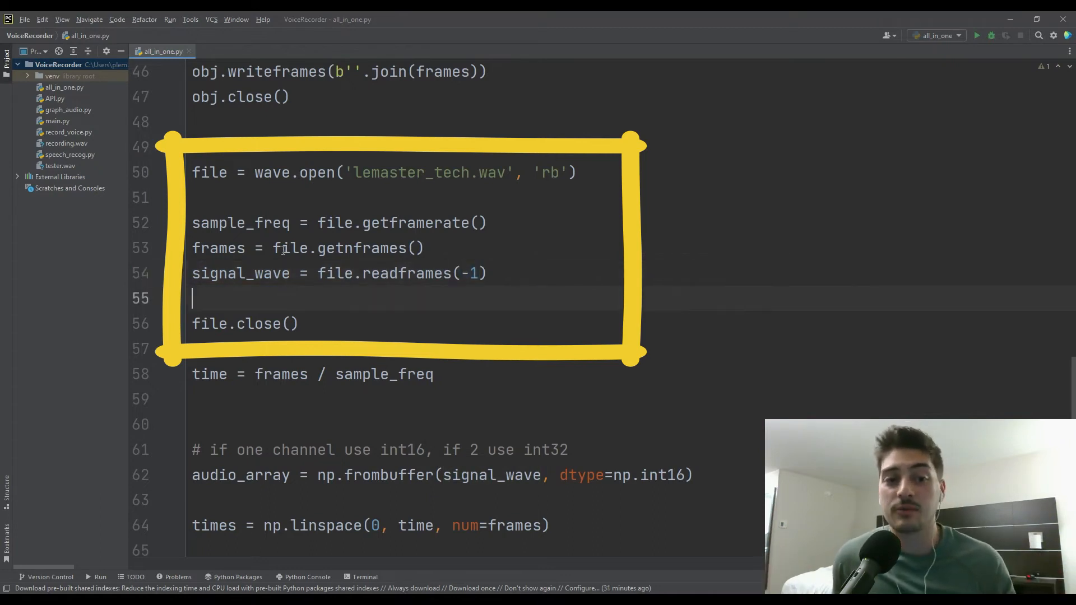
{"action": "scroll", "scroll_direction": "down", "scroll_amount": 3}
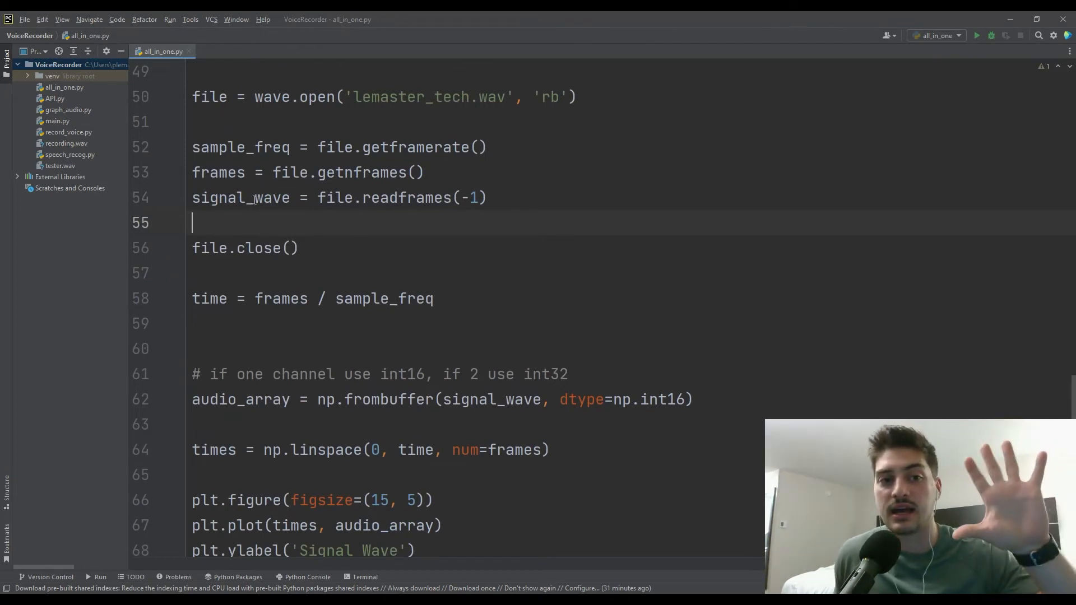
{"action": "mouse_move", "coordinate": [291, 231]}
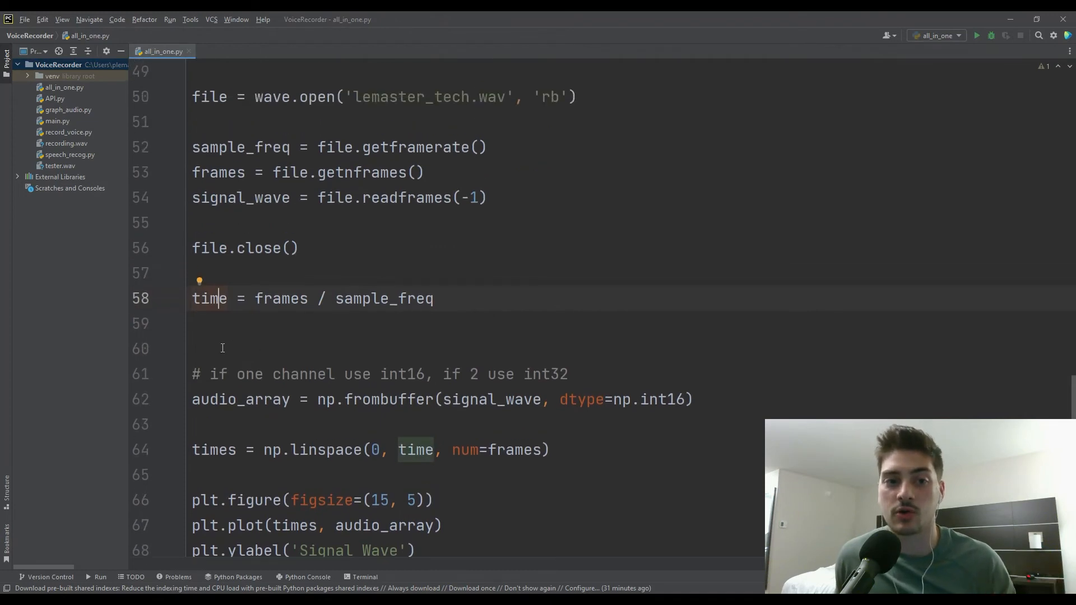
{"action": "mouse_move", "coordinate": [371, 317]}
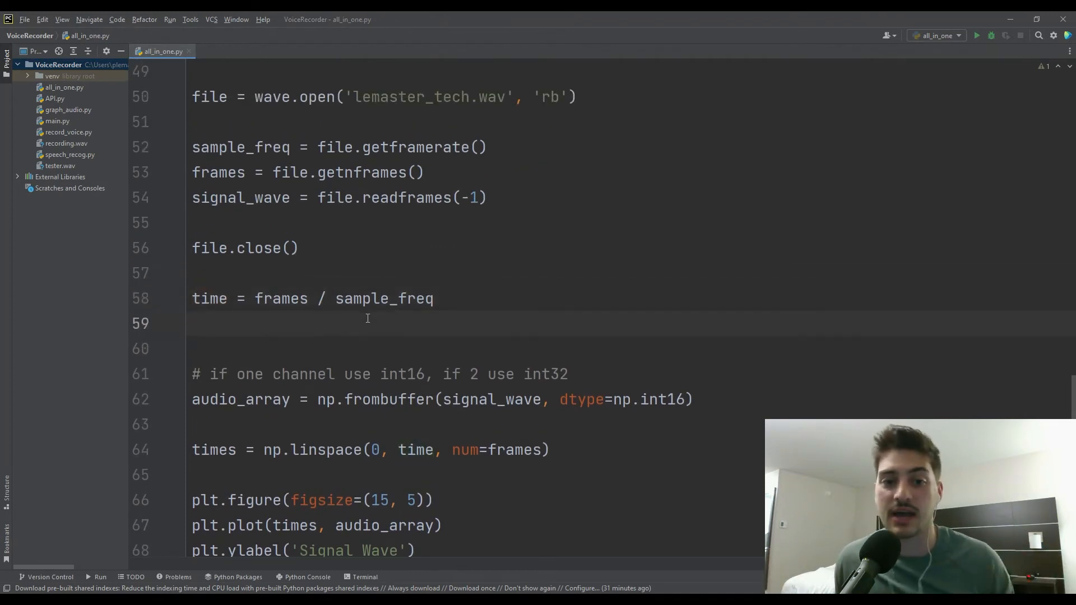
{"action": "scroll", "scroll_direction": "down", "scroll_amount": 3}
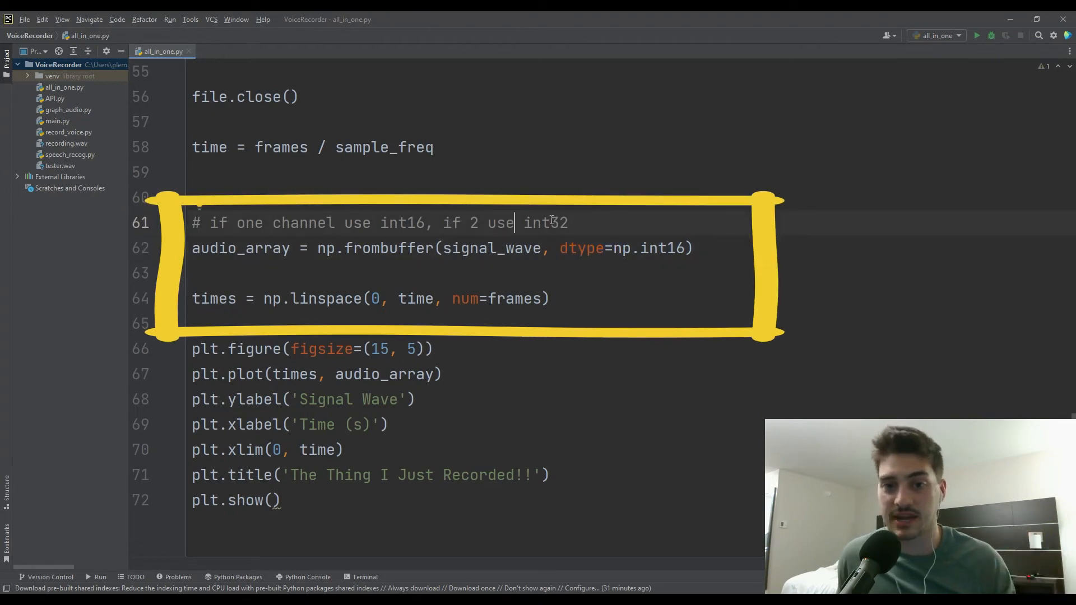
{"action": "type", "text": "2"}
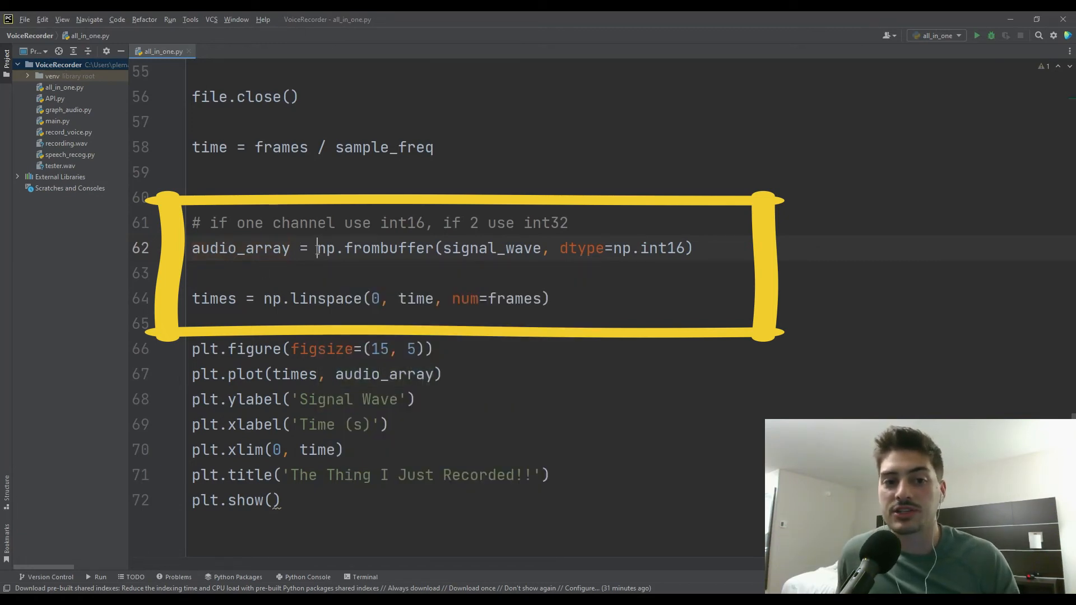
{"action": "double_click", "coordinate": [326, 248]}
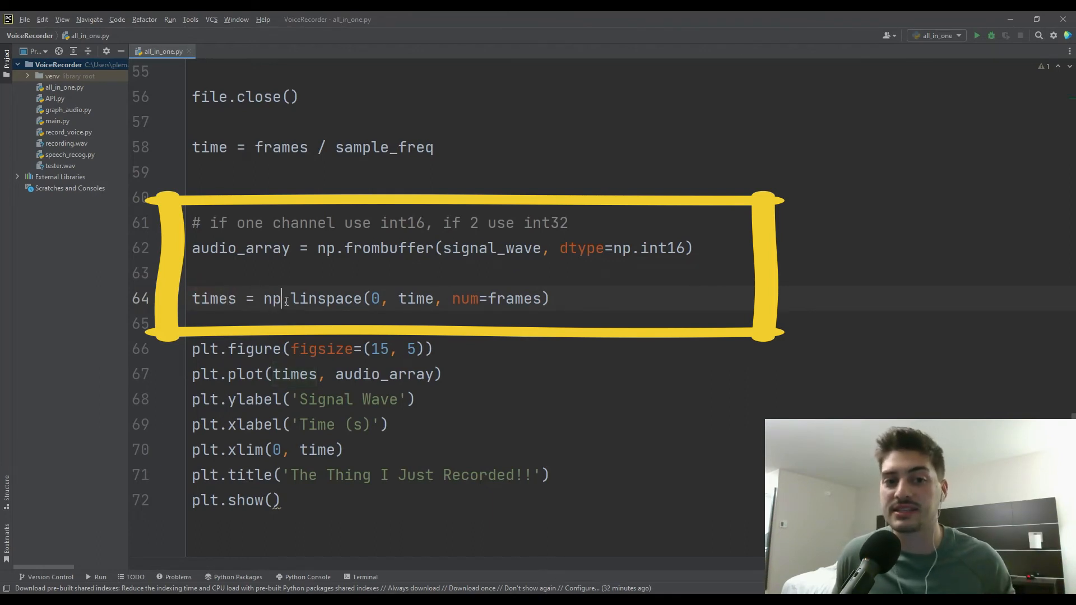
{"action": "double_click", "coordinate": [329, 298]}
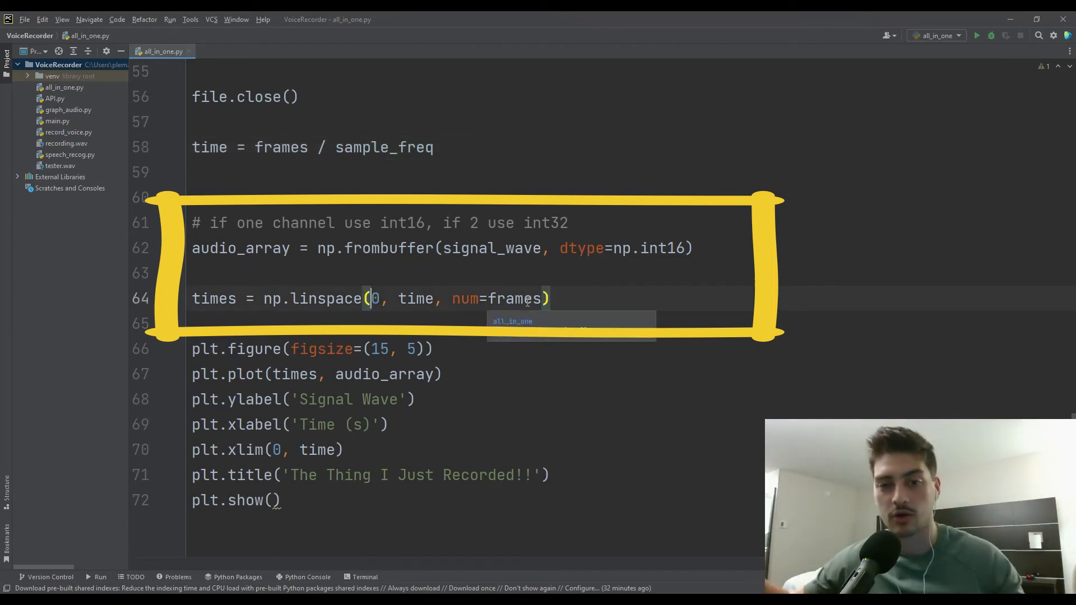
{"action": "left_click", "coordinate": [408, 322]}
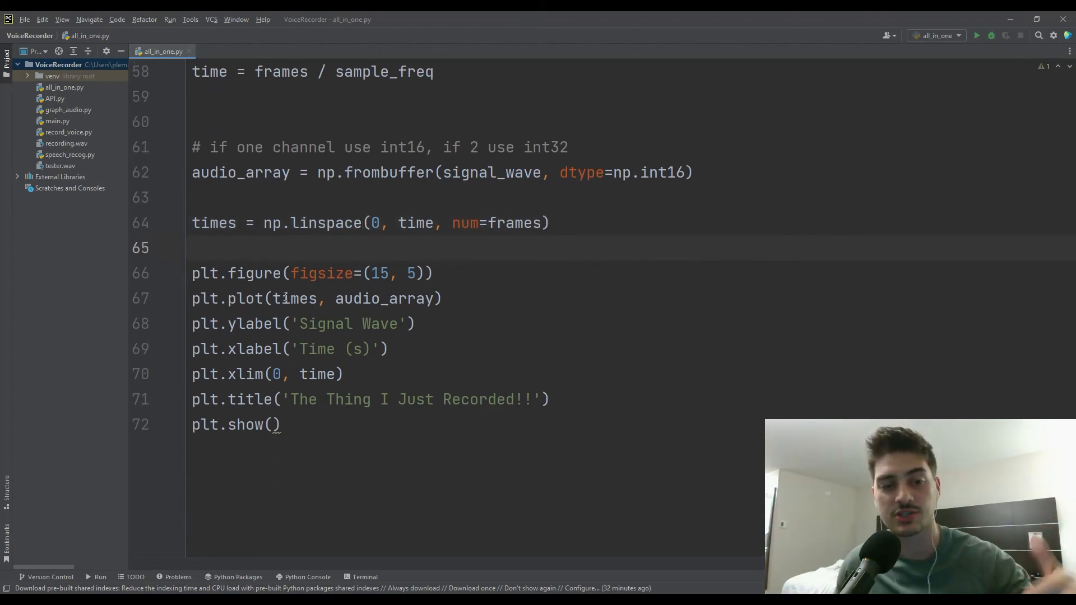
{"action": "left_click", "coordinate": [195, 248]}
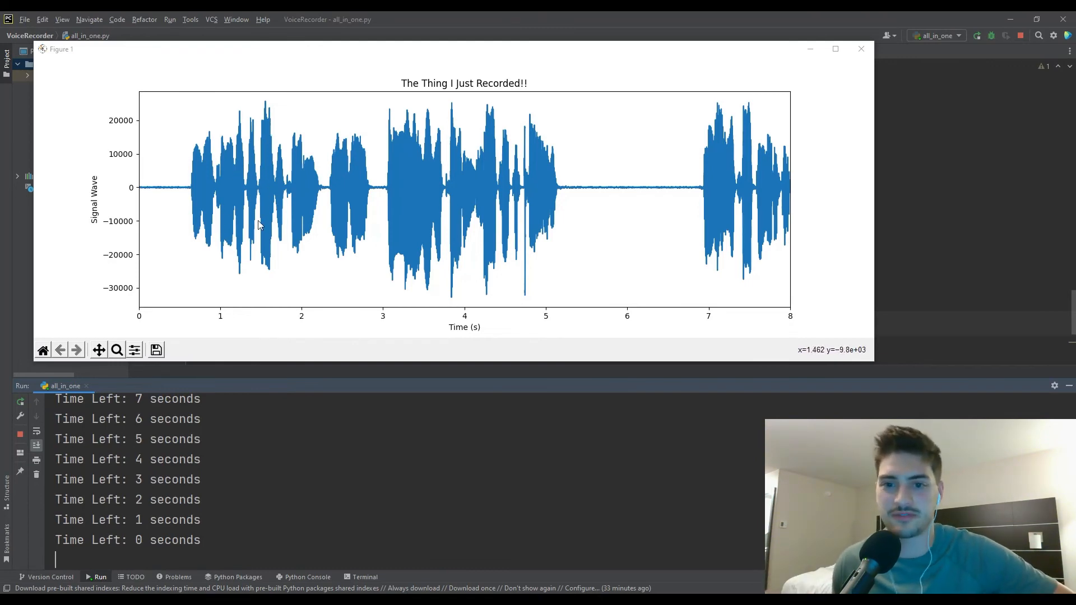
{"action": "mouse_move", "coordinate": [552, 158]}
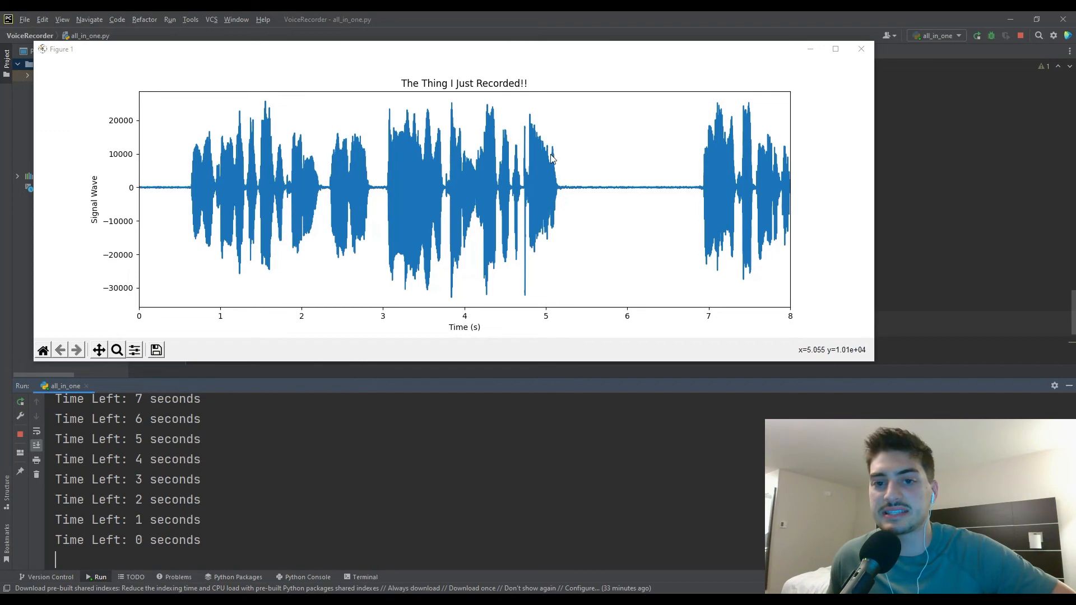
{"action": "mouse_move", "coordinate": [675, 191]}
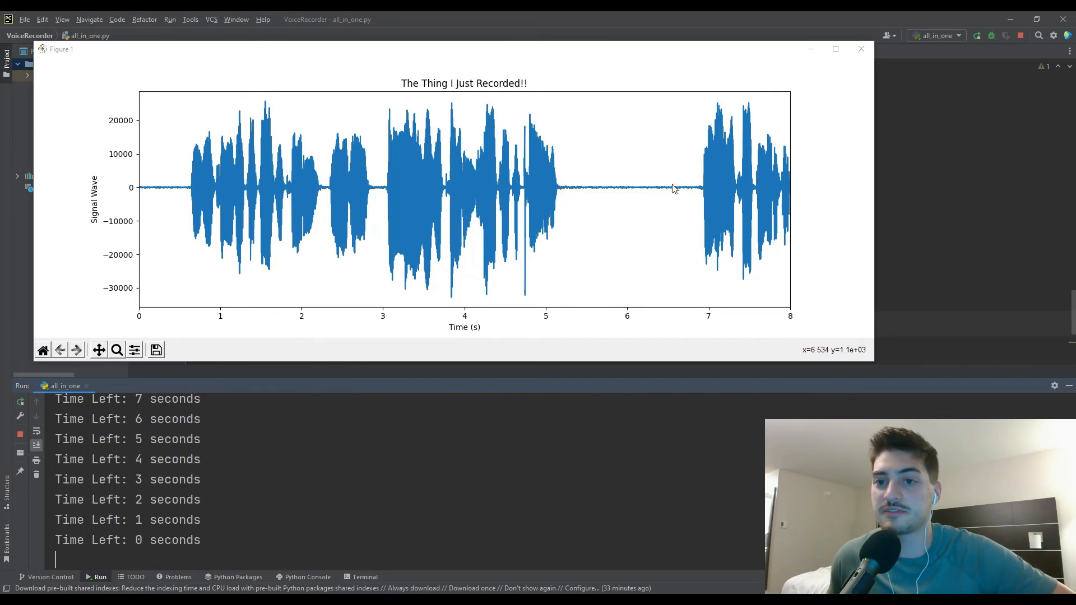
{"action": "mouse_move", "coordinate": [711, 133]}
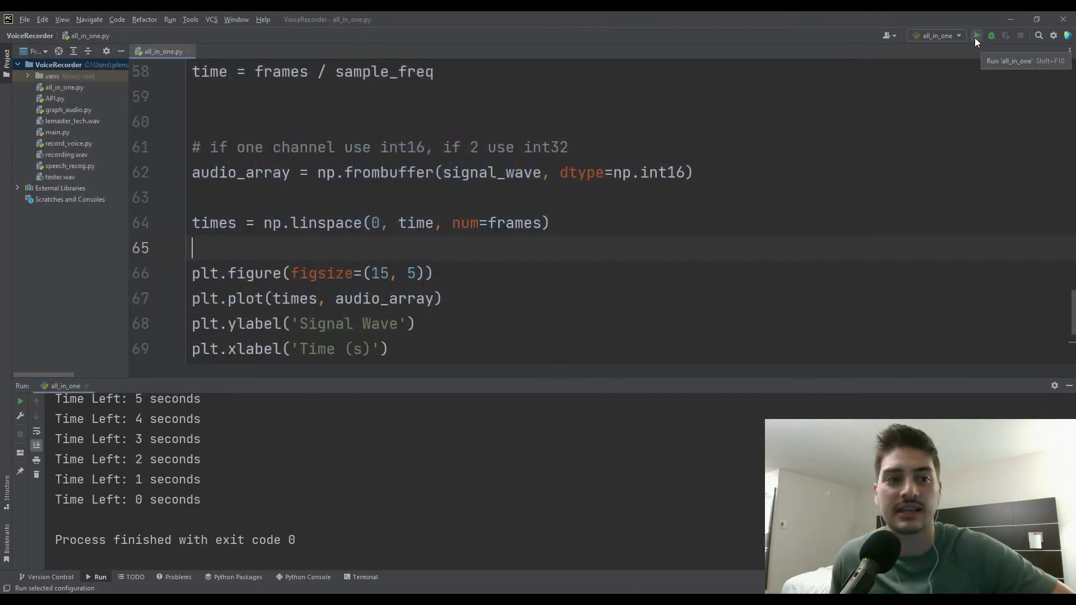
Step: Run the script again for another 8-second recording and close its waveform plot
{"action": "left_click", "coordinate": [975, 35]}
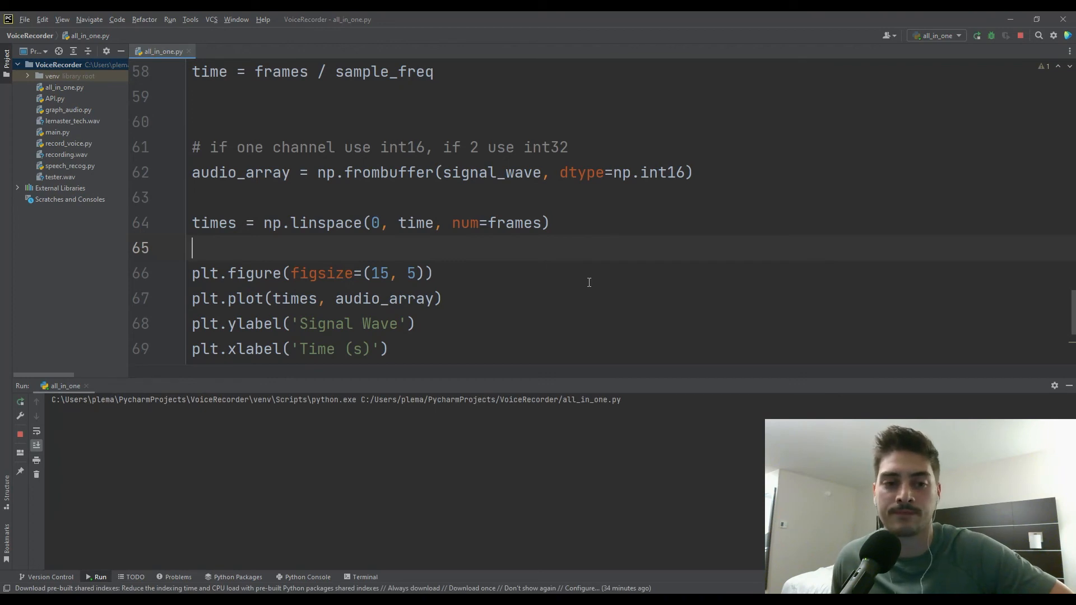
{"action": "left_click", "coordinate": [100, 576]}
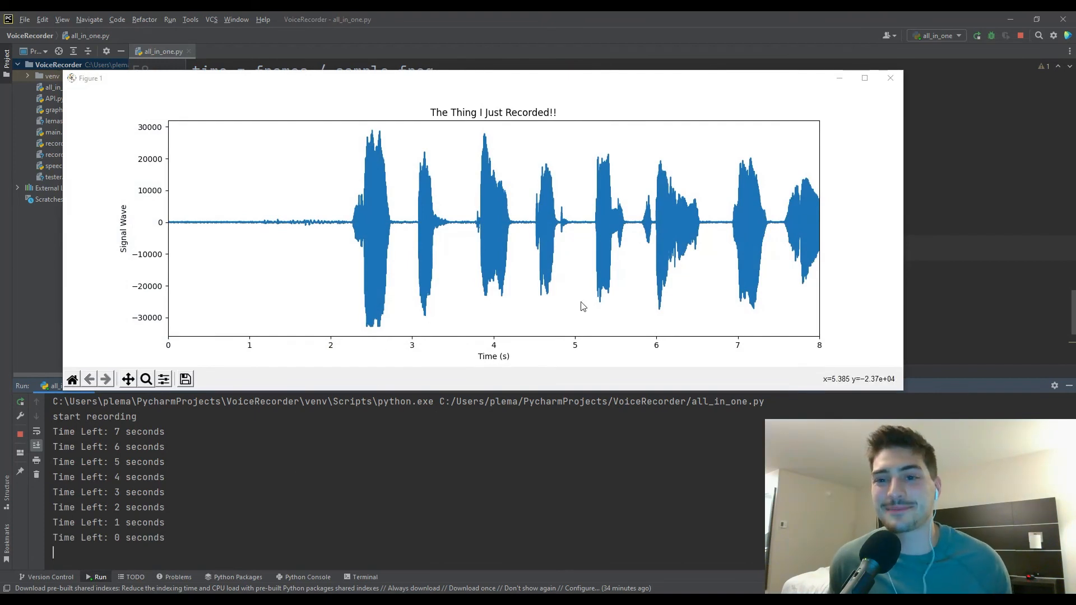
{"action": "mouse_move", "coordinate": [418, 238]}
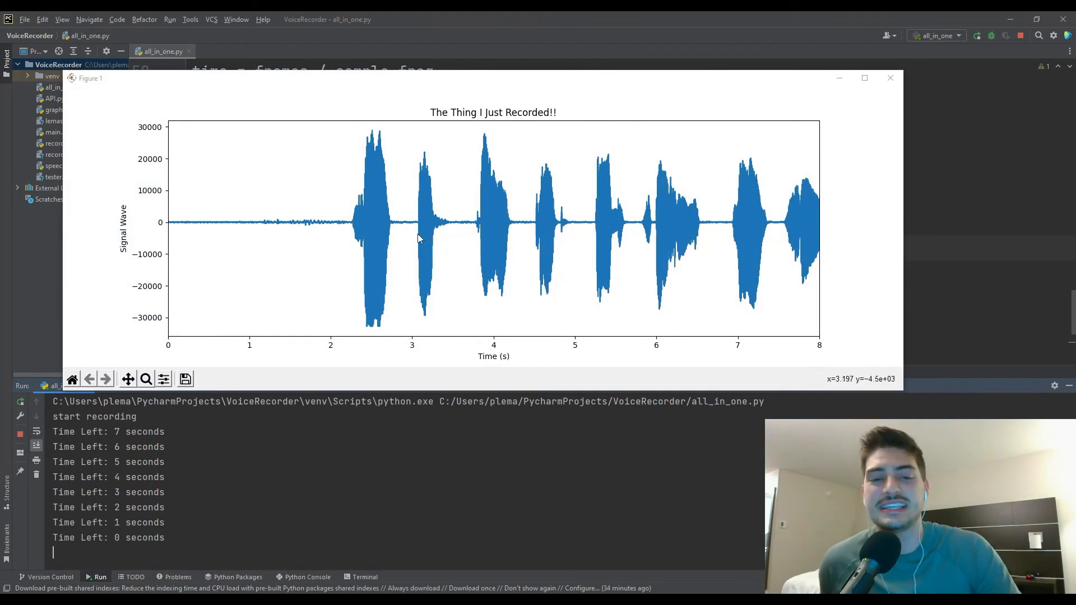
{"action": "mouse_move", "coordinate": [544, 245]}
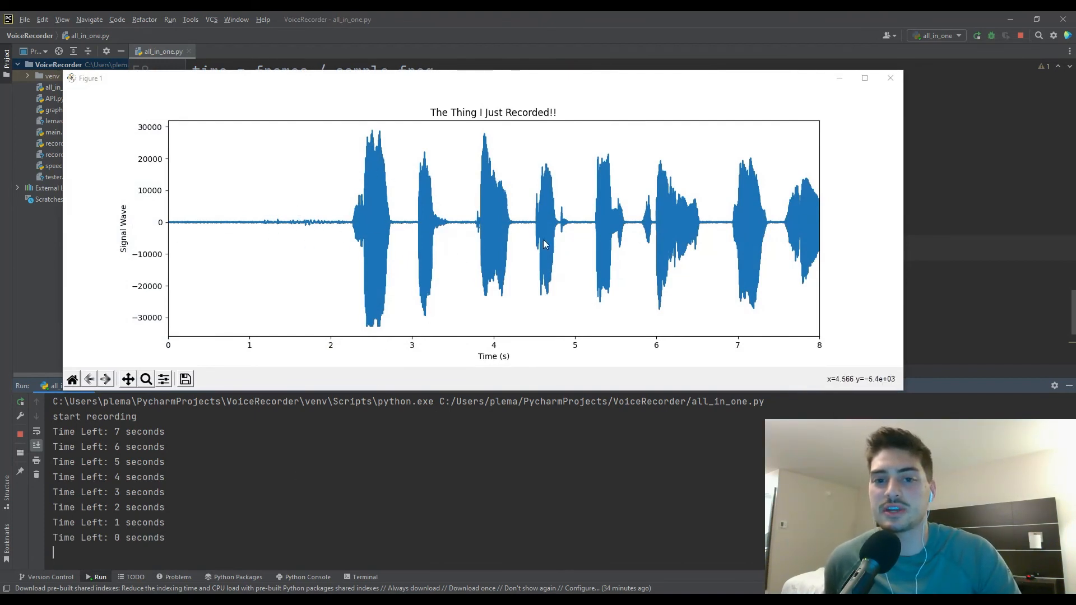
{"action": "mouse_move", "coordinate": [329, 228]}
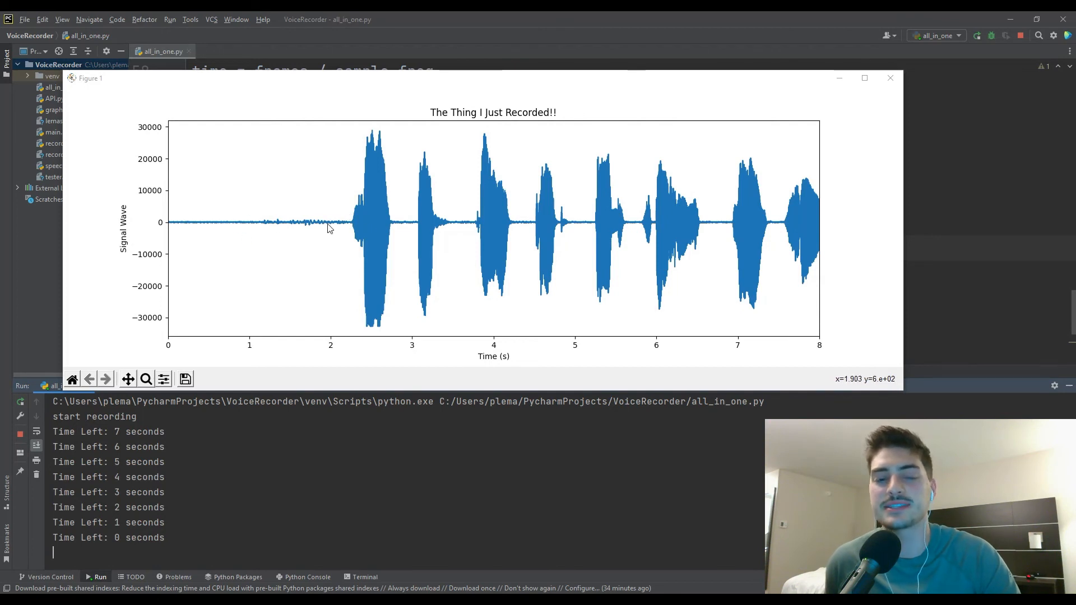
{"action": "mouse_move", "coordinate": [463, 179]}
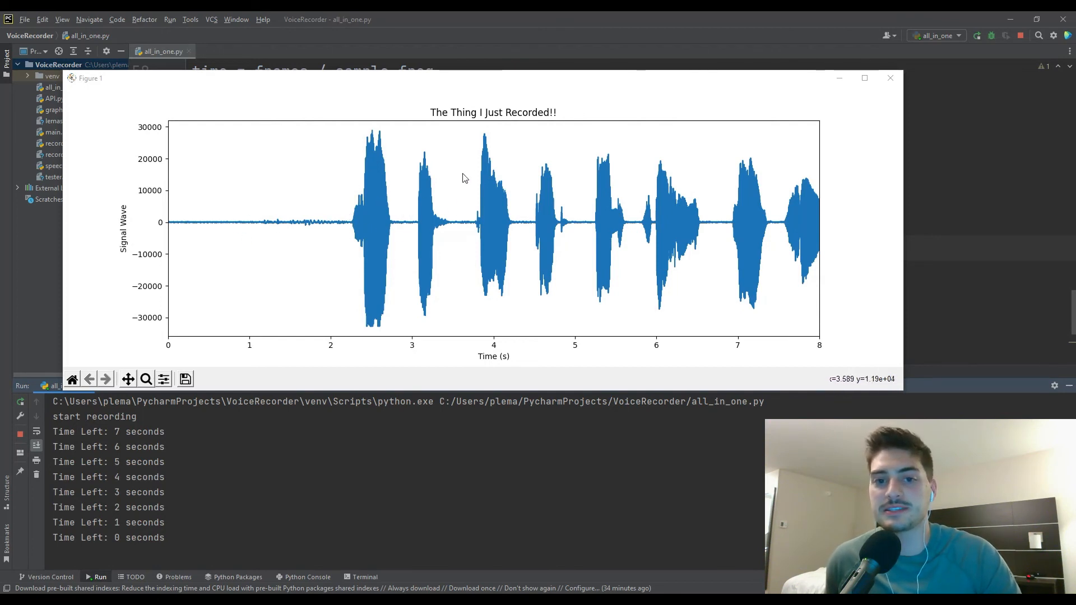
{"action": "mouse_move", "coordinate": [665, 122]}
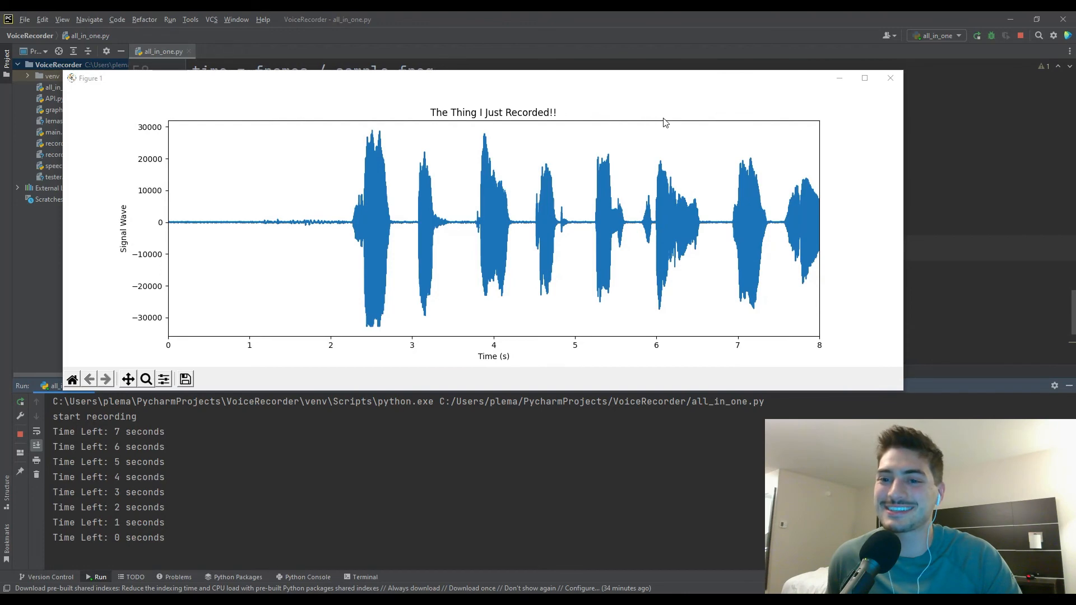
{"action": "left_click", "coordinate": [890, 78]}
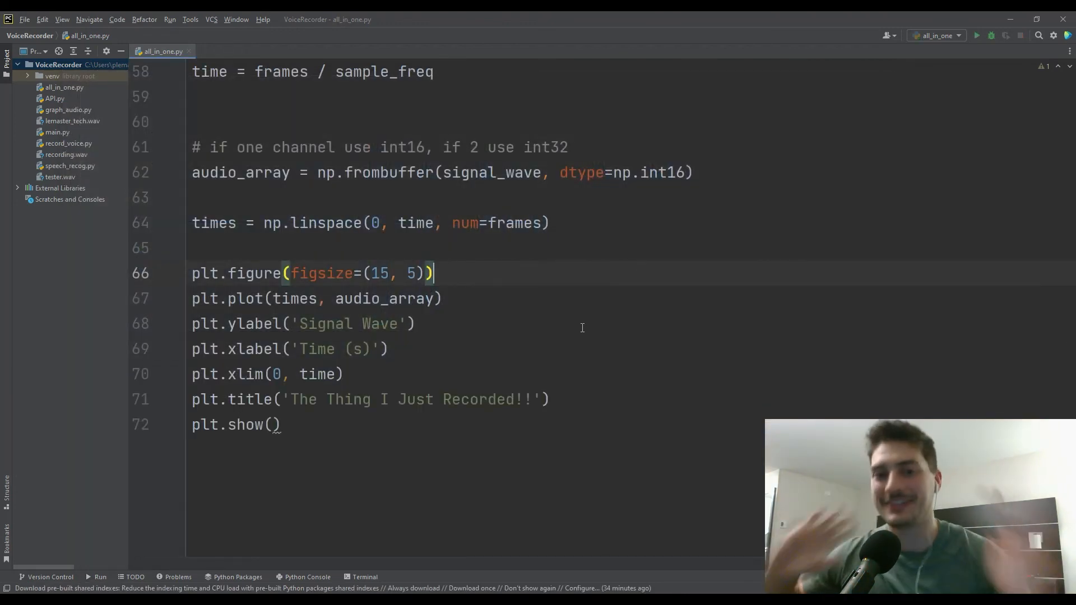
{"action": "scroll", "scroll_direction": "up", "scroll_amount": 3}
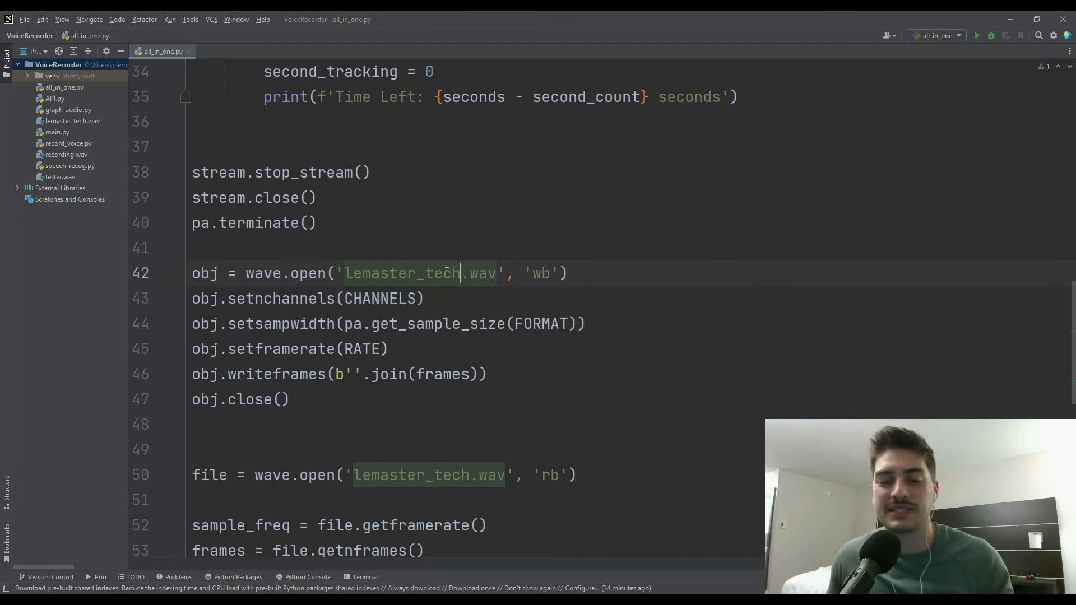
{"action": "scroll", "scroll_direction": "down", "scroll_amount": 3}
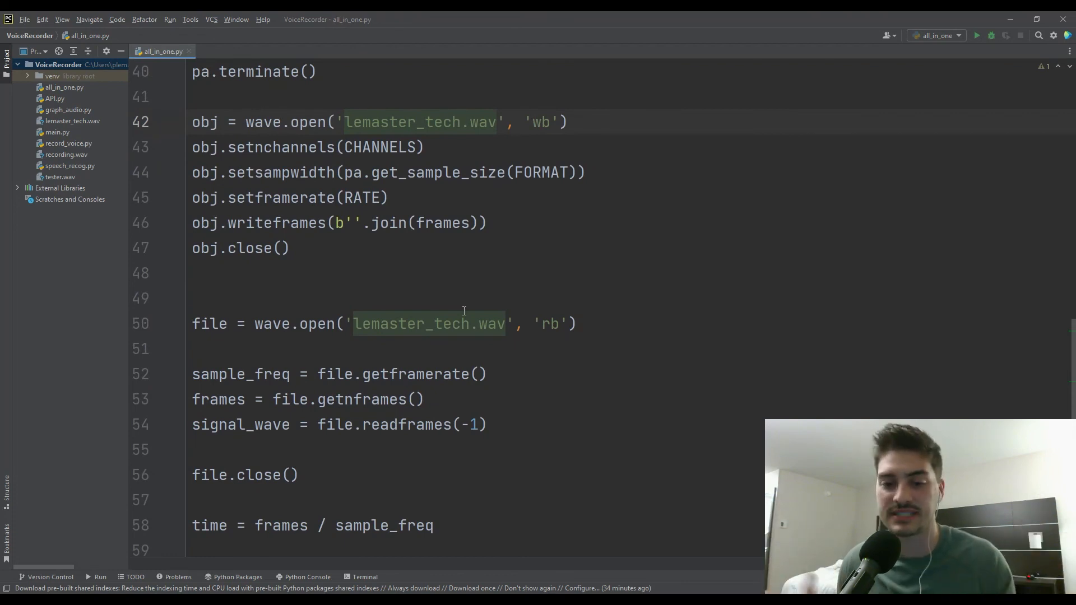
{"action": "left_click", "coordinate": [455, 349]}
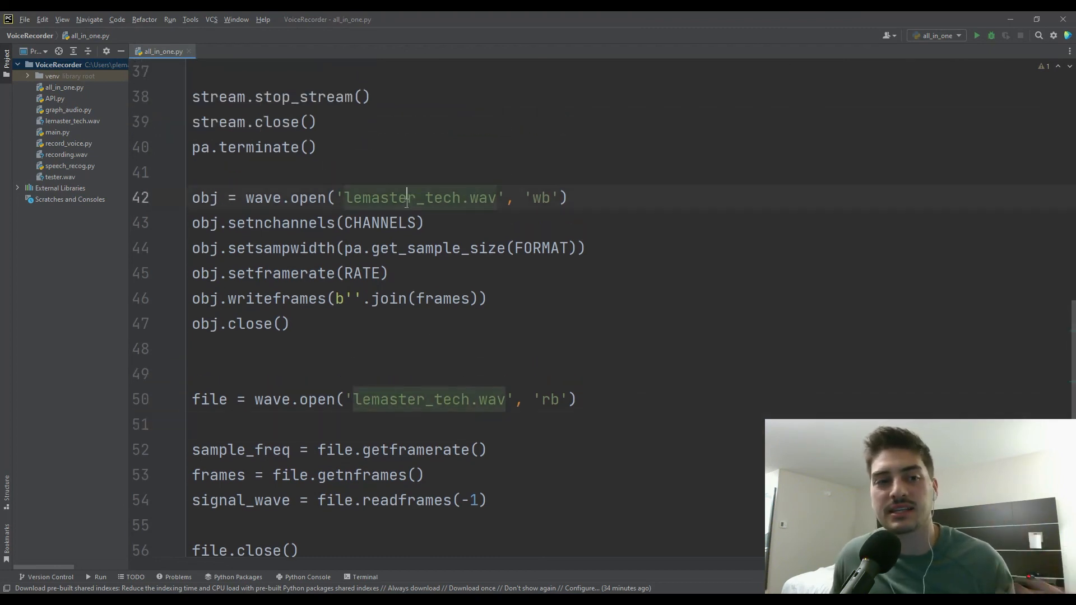
{"action": "scroll", "scroll_direction": "down", "scroll_amount": 3}
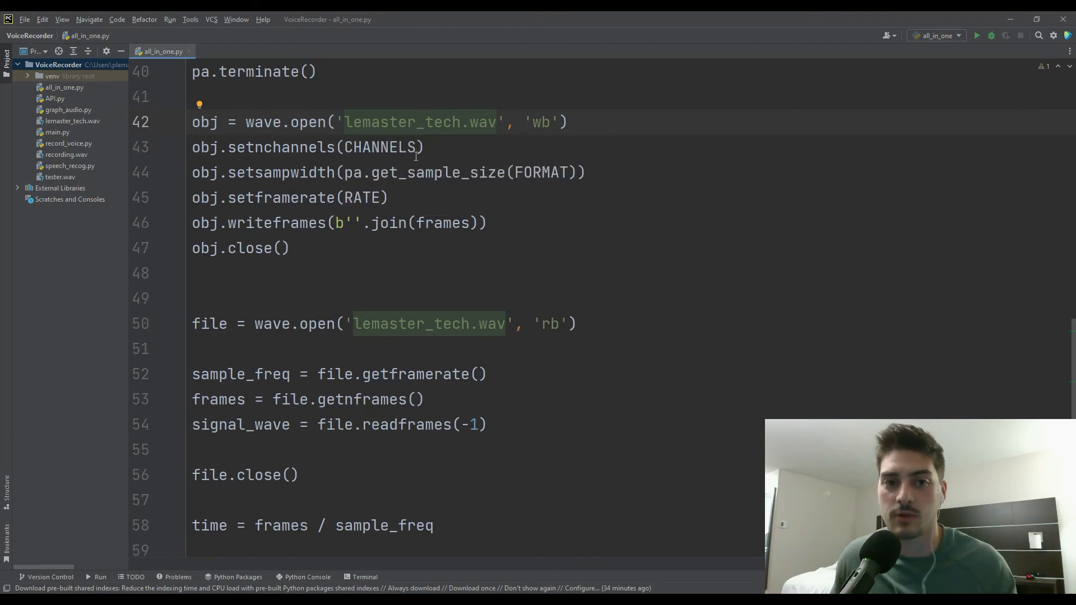
{"action": "scroll", "scroll_direction": "down", "scroll_amount": 3}
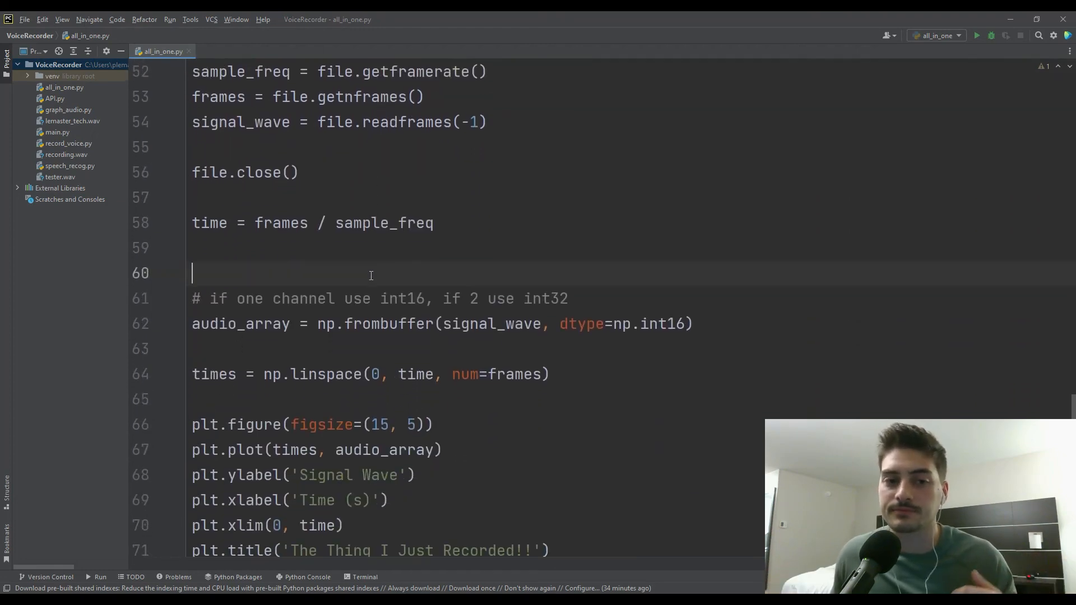
{"action": "scroll", "scroll_direction": "up", "scroll_amount": 3}
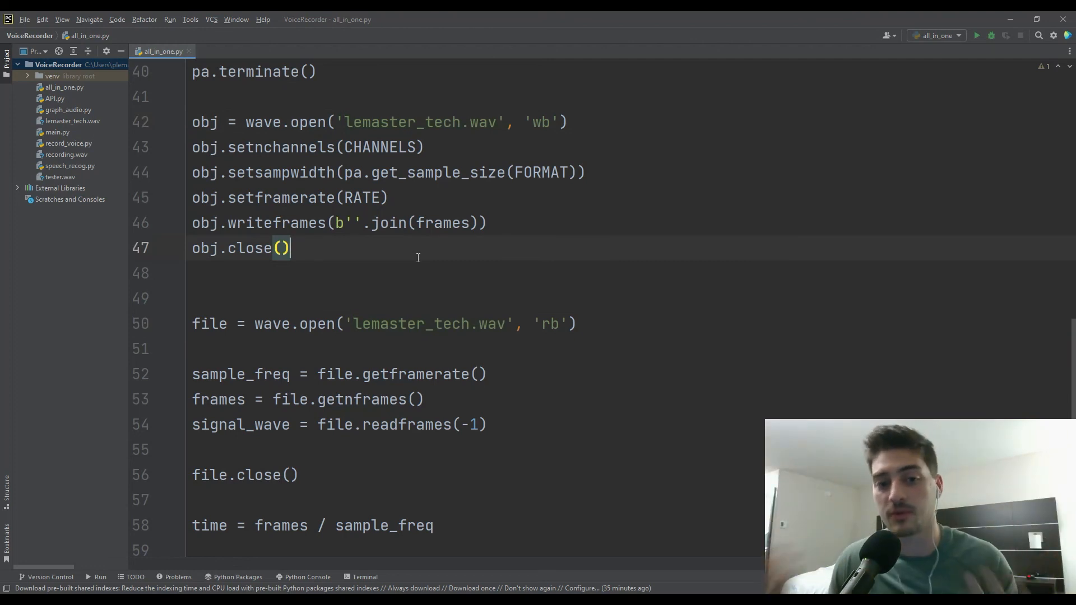
{"action": "scroll", "scroll_direction": "up", "scroll_amount": 3}
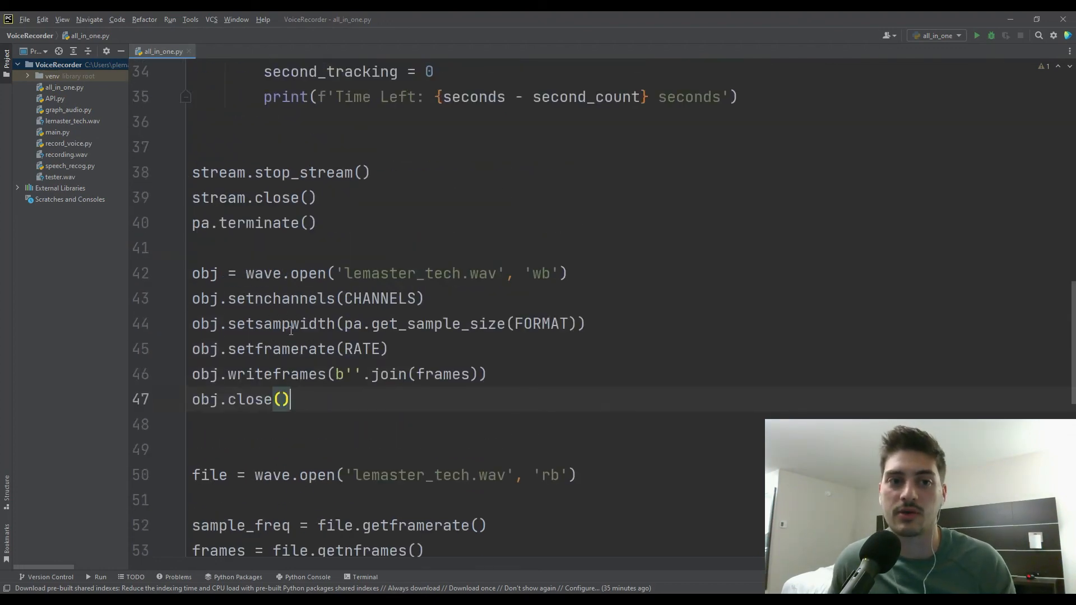
{"action": "scroll", "scroll_direction": "down", "scroll_amount": 3}
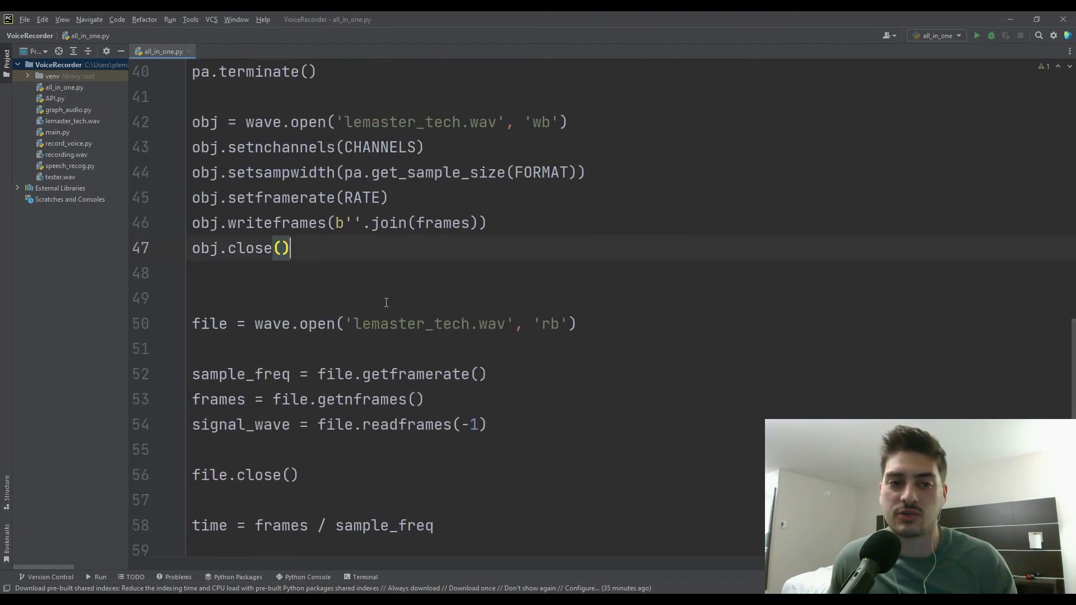
Step: Add new_name = input('Enter file name:') after the start recording print
{"action": "scroll", "scroll_direction": "up", "scroll_amount": 3}
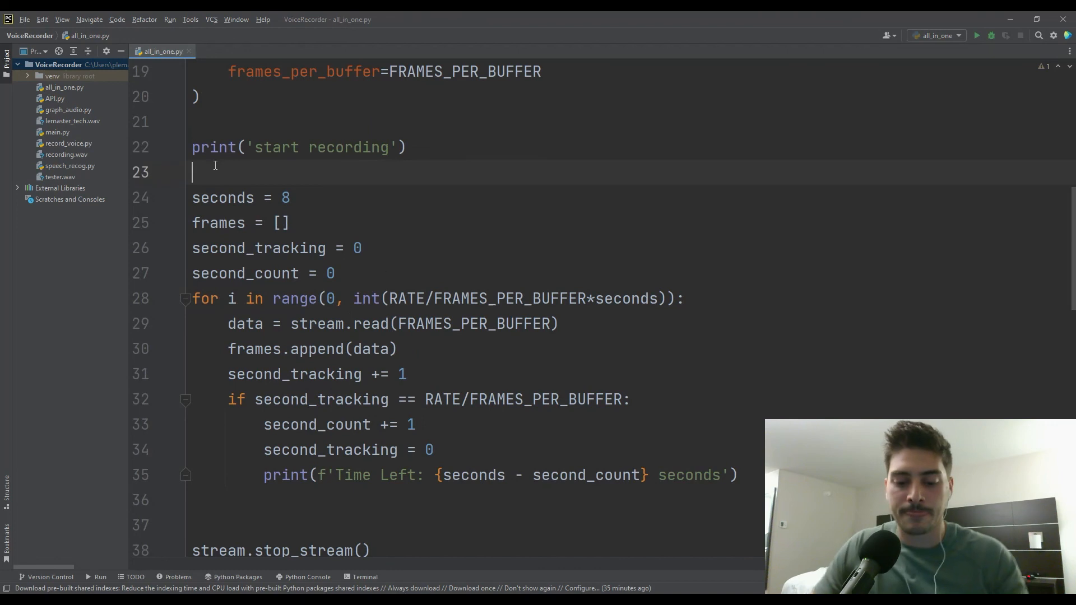
{"action": "type", "text": "input('E"}
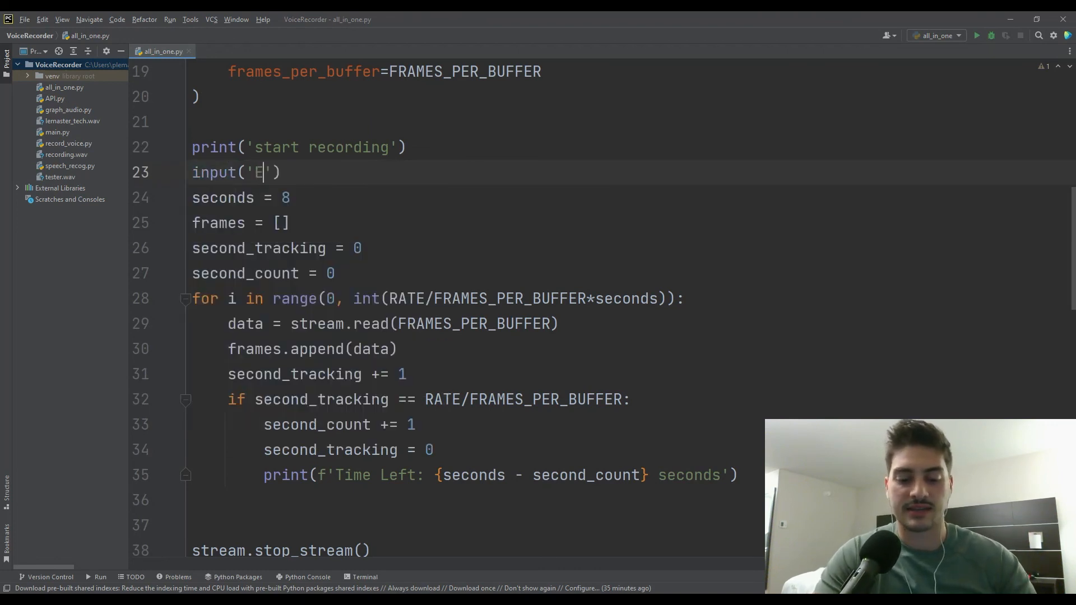
{"action": "type", "text": "nter file name:"}
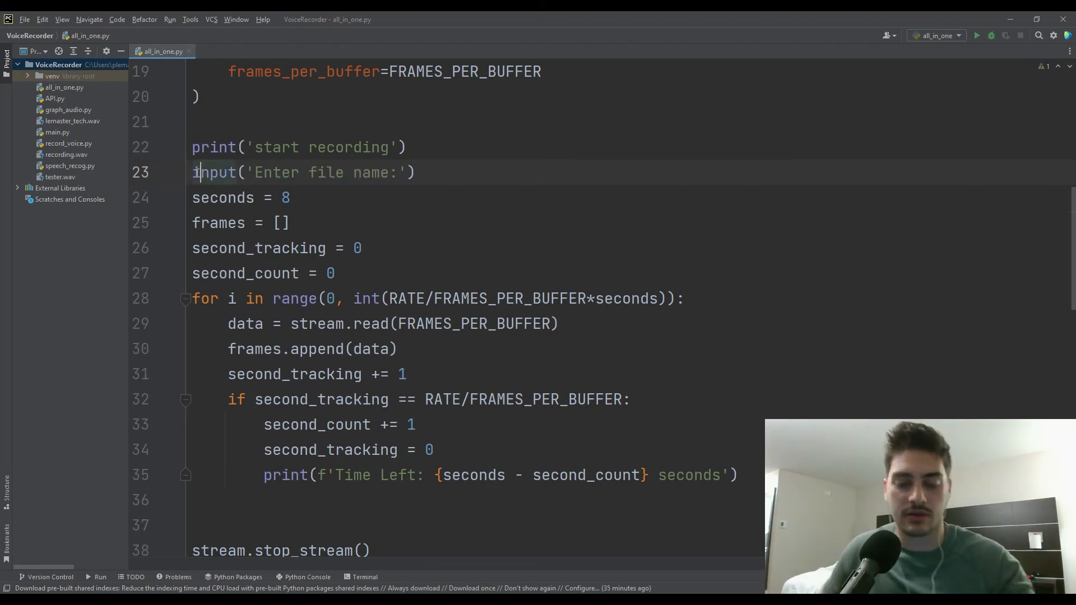
{"action": "type", "text": "new_na"}
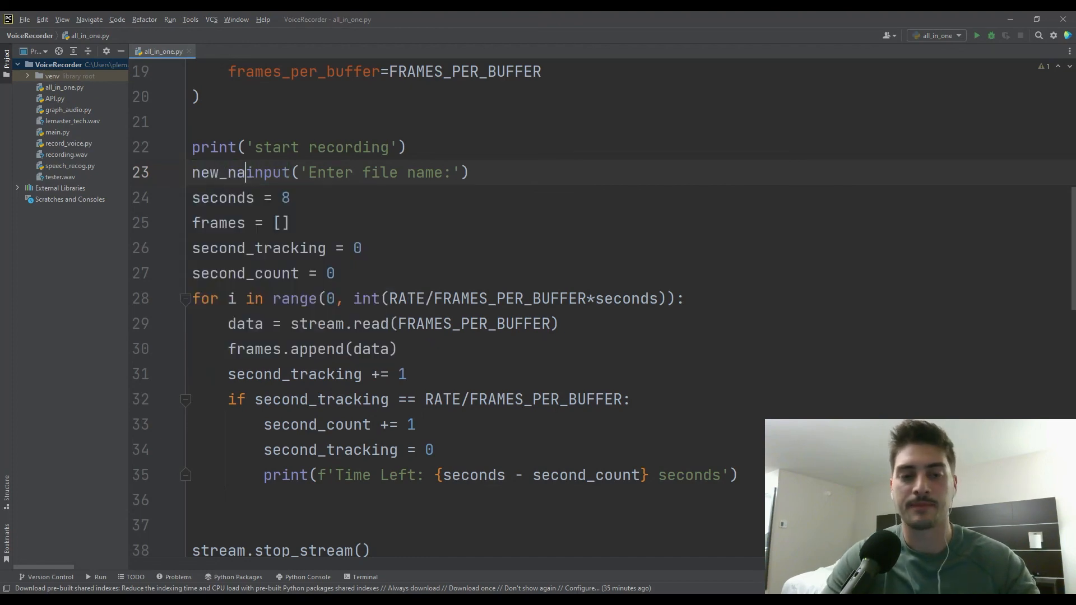
{"action": "type", "text": "me ="}
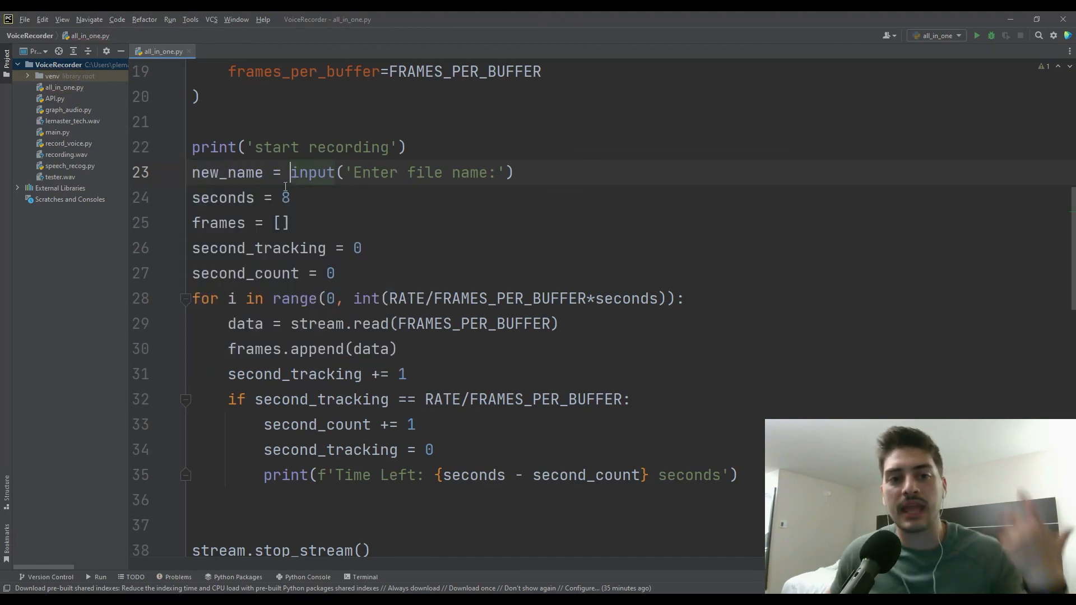
Step: Replace lemaster_tech in the WAV output path with an f-string using {new_name}
{"action": "scroll", "scroll_direction": "down", "scroll_amount": 3}
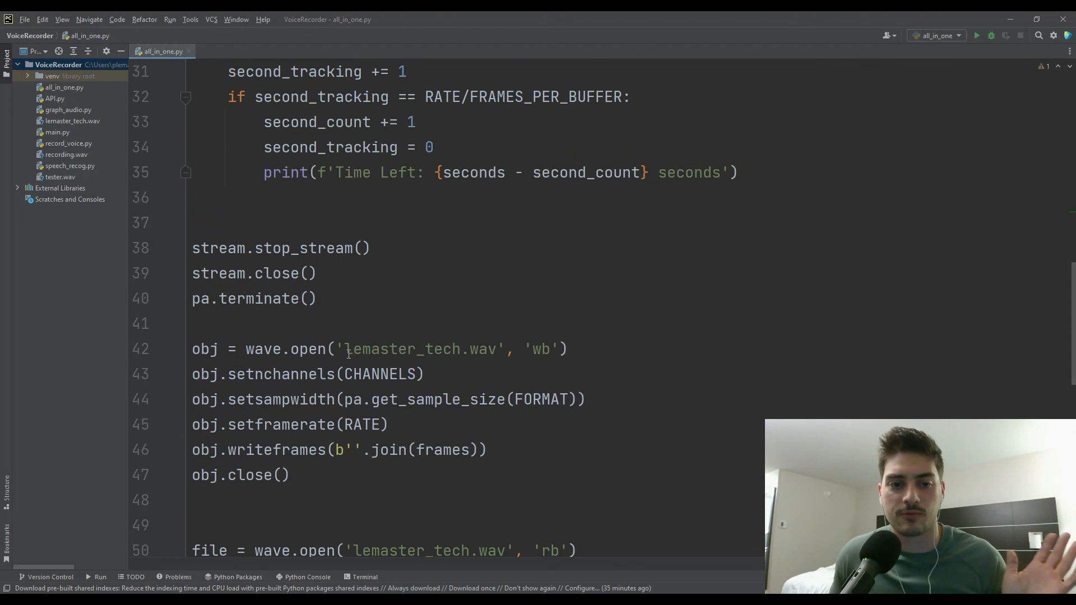
{"action": "double_click", "coordinate": [401, 349]}
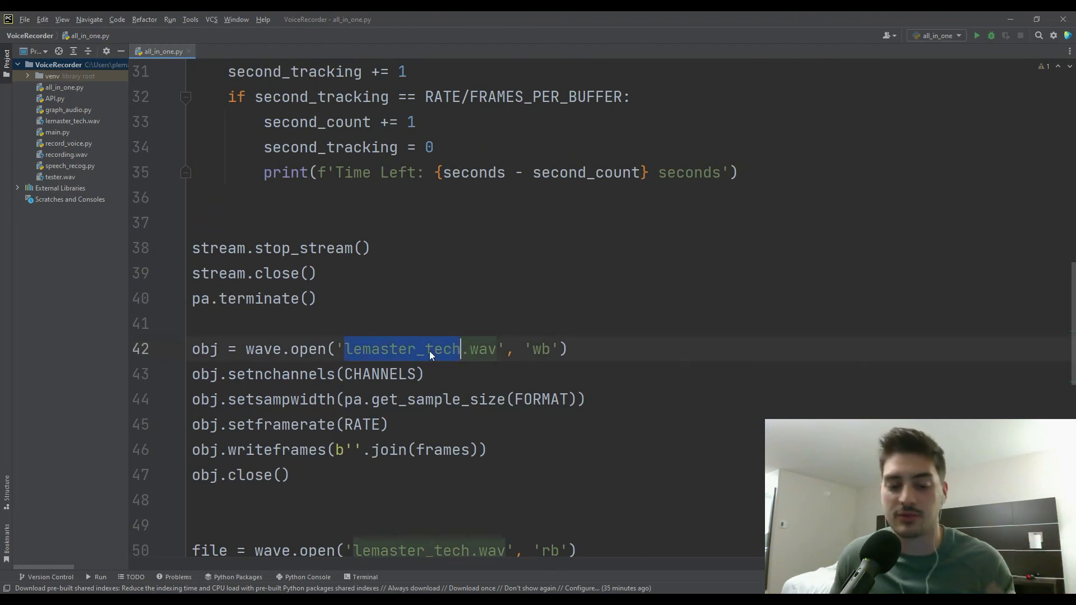
{"action": "type", "text": "new"}
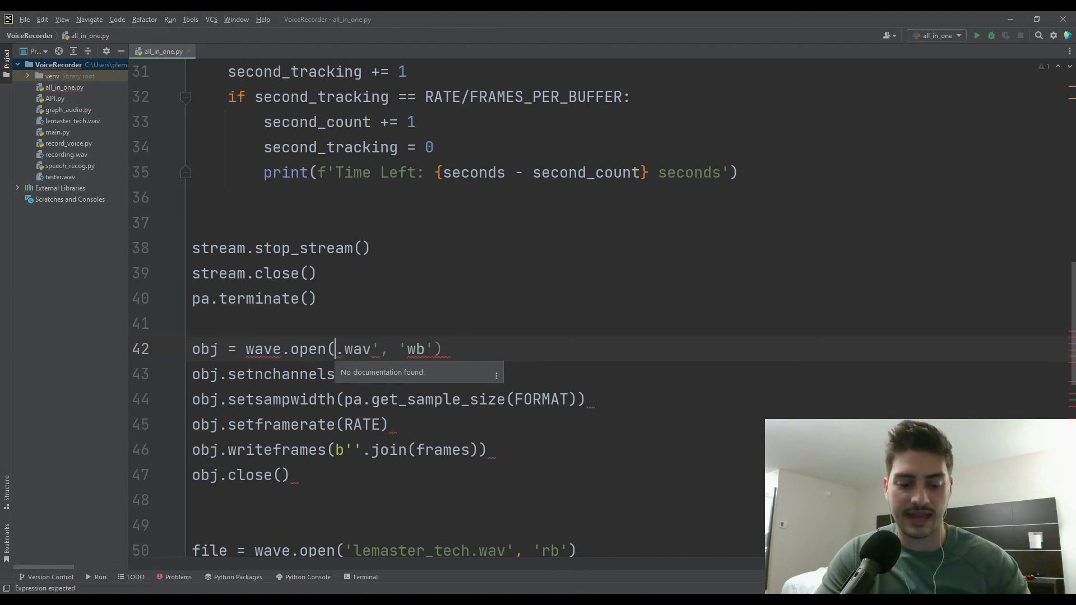
{"action": "type", "text": "f'"}
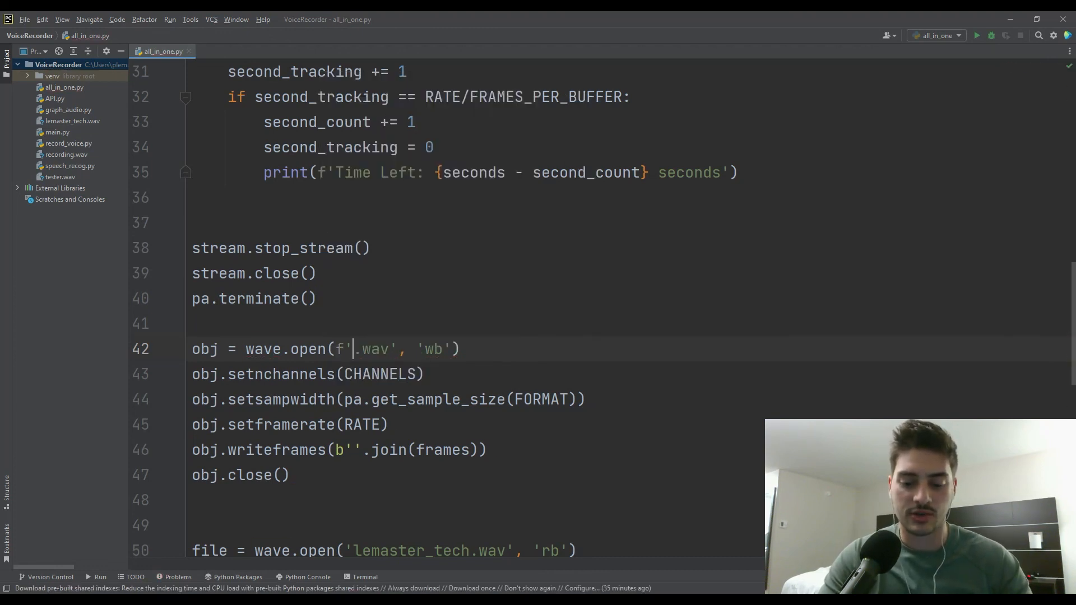
{"action": "type", "text": "{new_name}"}
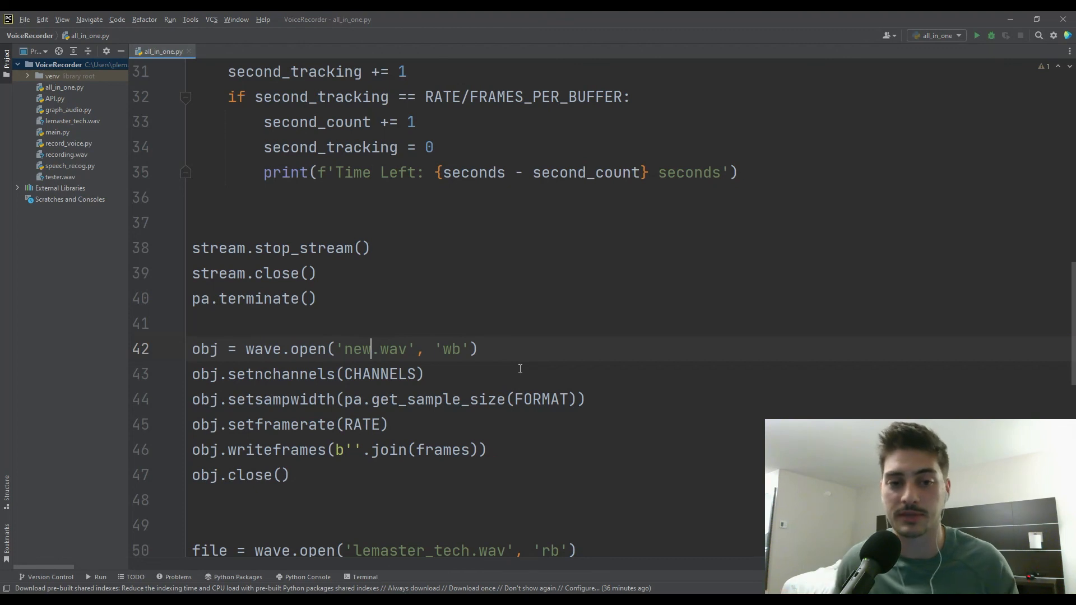
{"action": "mouse_move", "coordinate": [443, 324]}
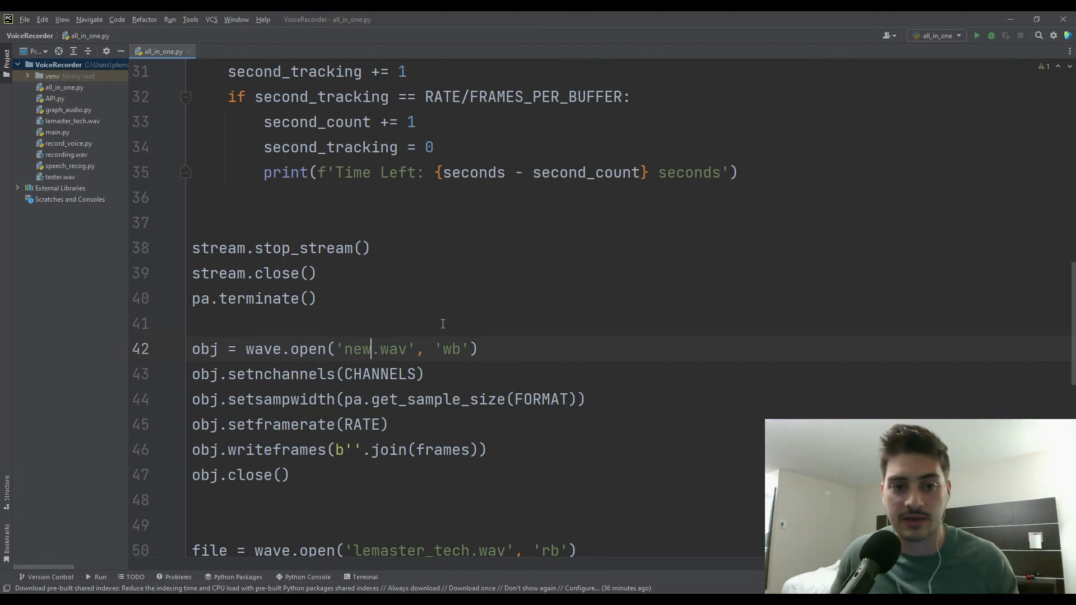
Step: Scroll back up to the imports at the top of the file
{"action": "scroll", "scroll_direction": "up", "scroll_amount": 3}
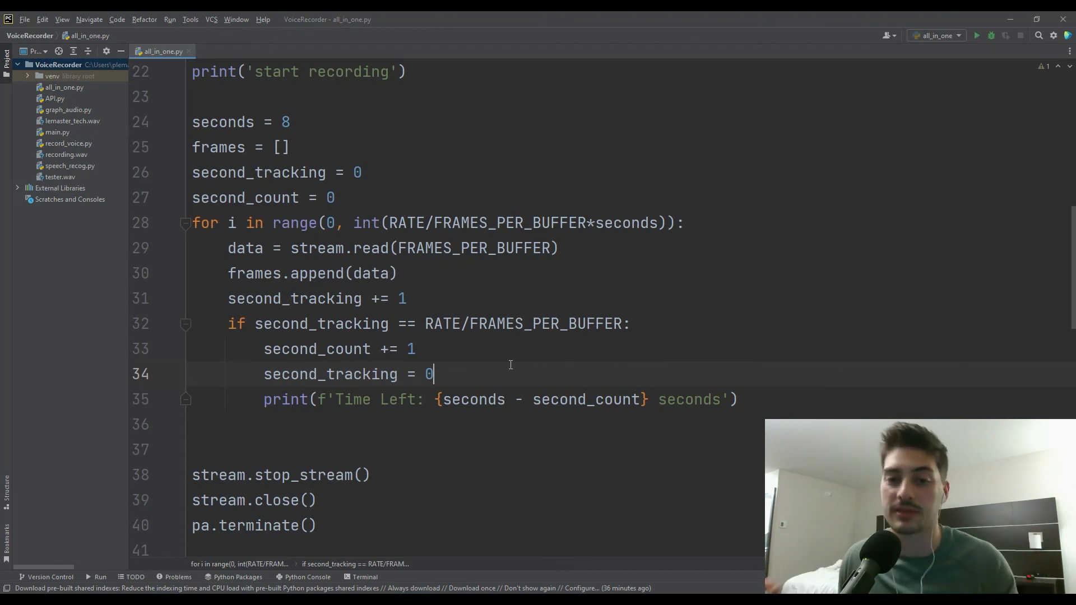
{"action": "scroll", "scroll_direction": "up", "scroll_amount": 3}
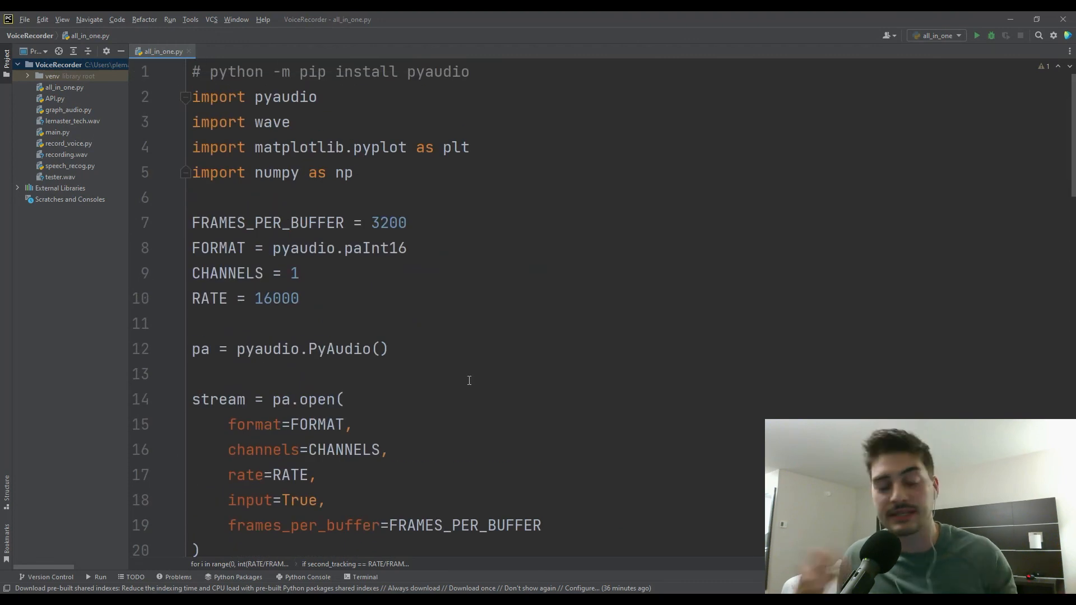